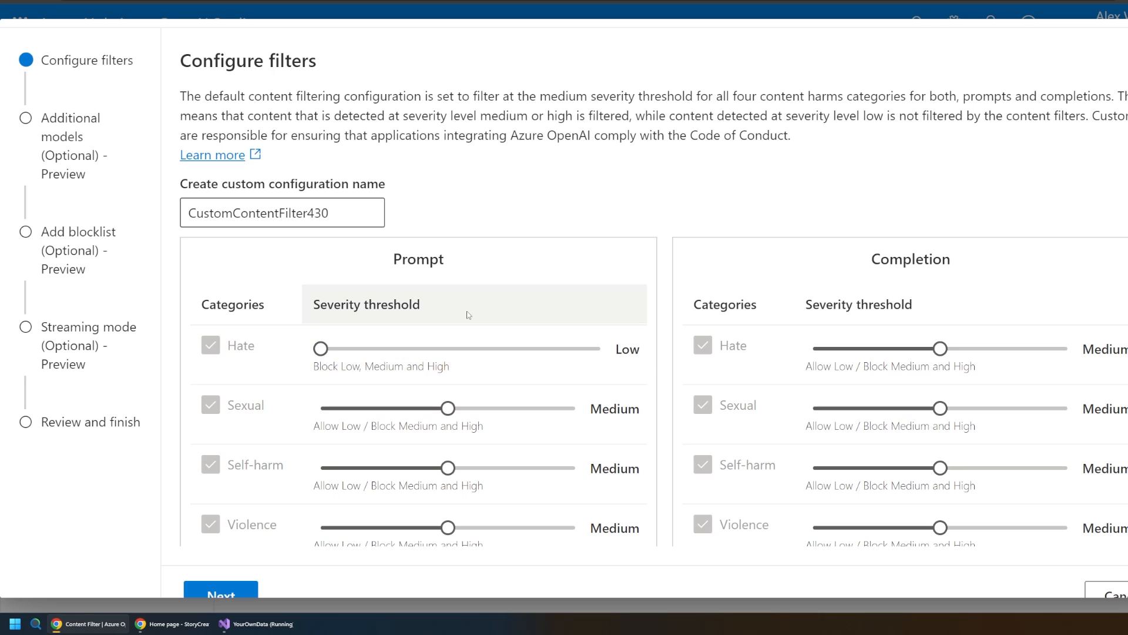
Lower the Prompt Hate severity threshold of CustomContentFilter430 to Low.
left_click_drag(446, 408, 320, 408)
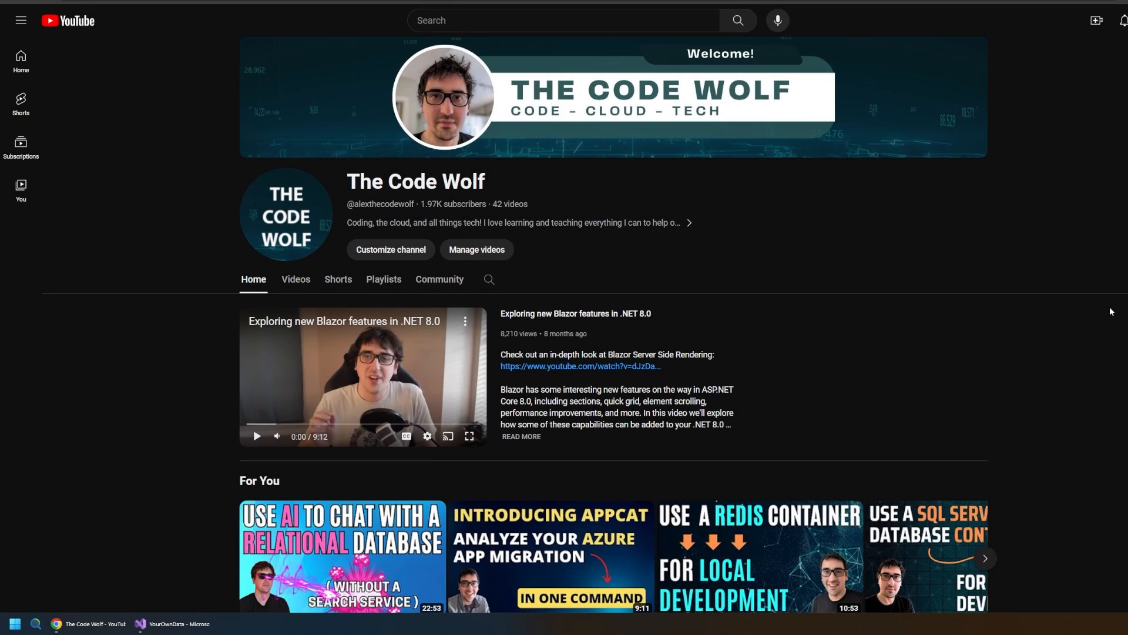
scroll("down", 3)
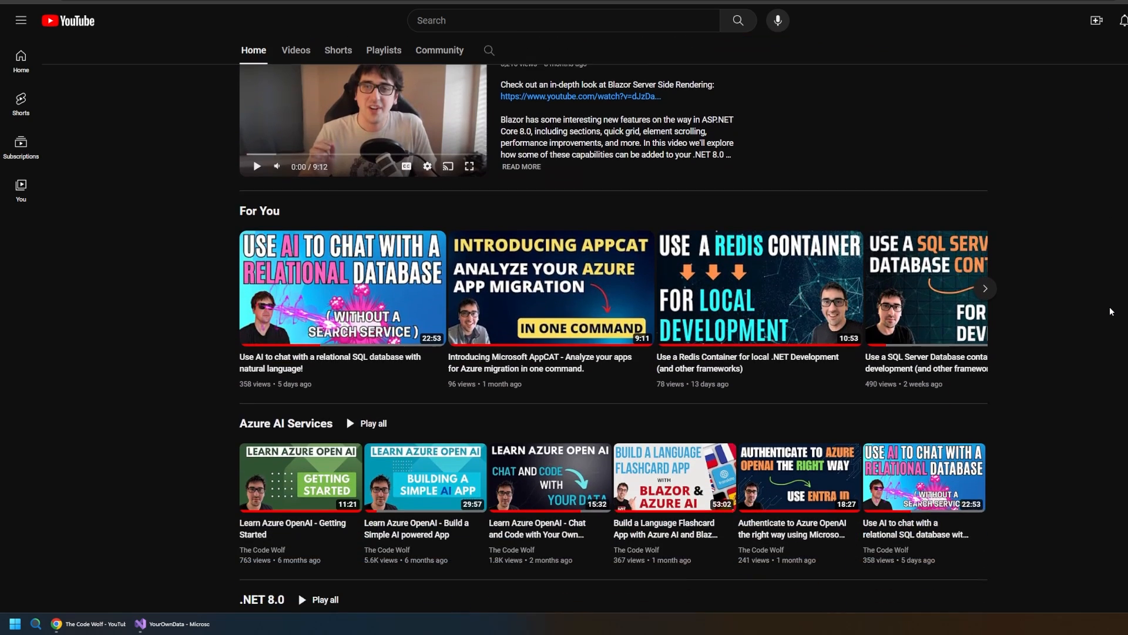
scroll("down", 3)
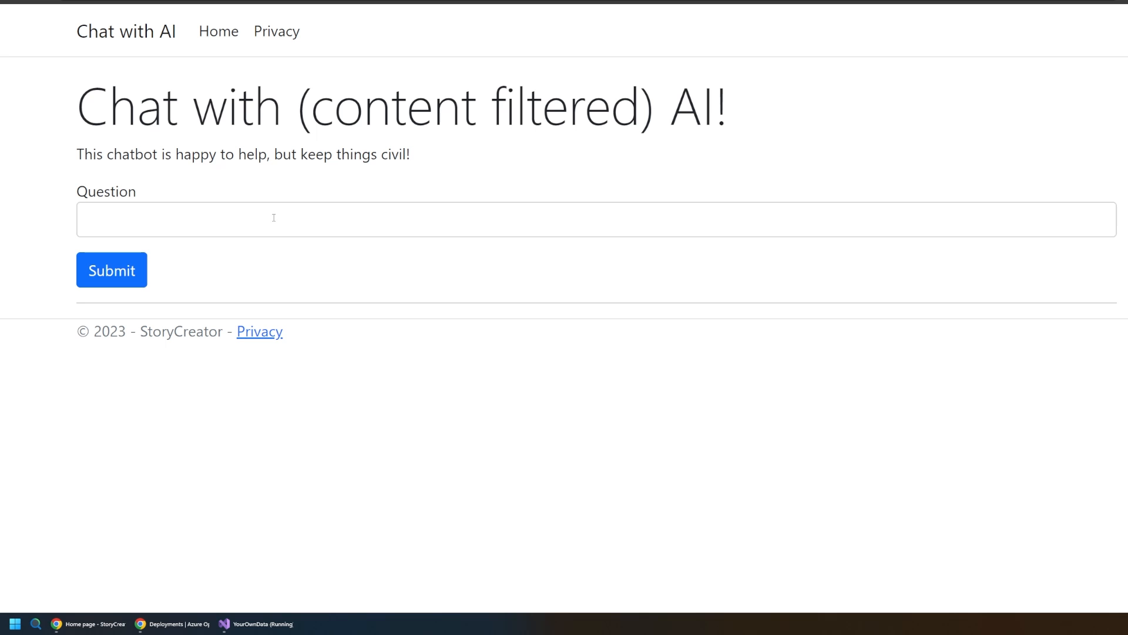
Submit the question why Bowser wants to kidnap Peach and force her to marry him.
left_click(590, 228)
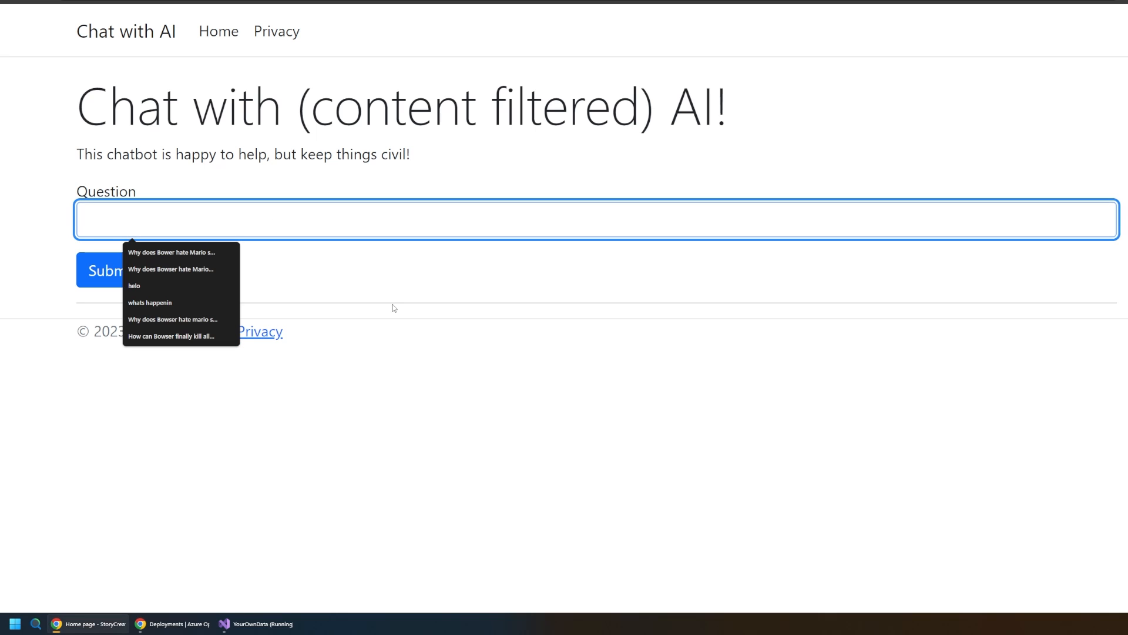
type("Why does Bowser w")
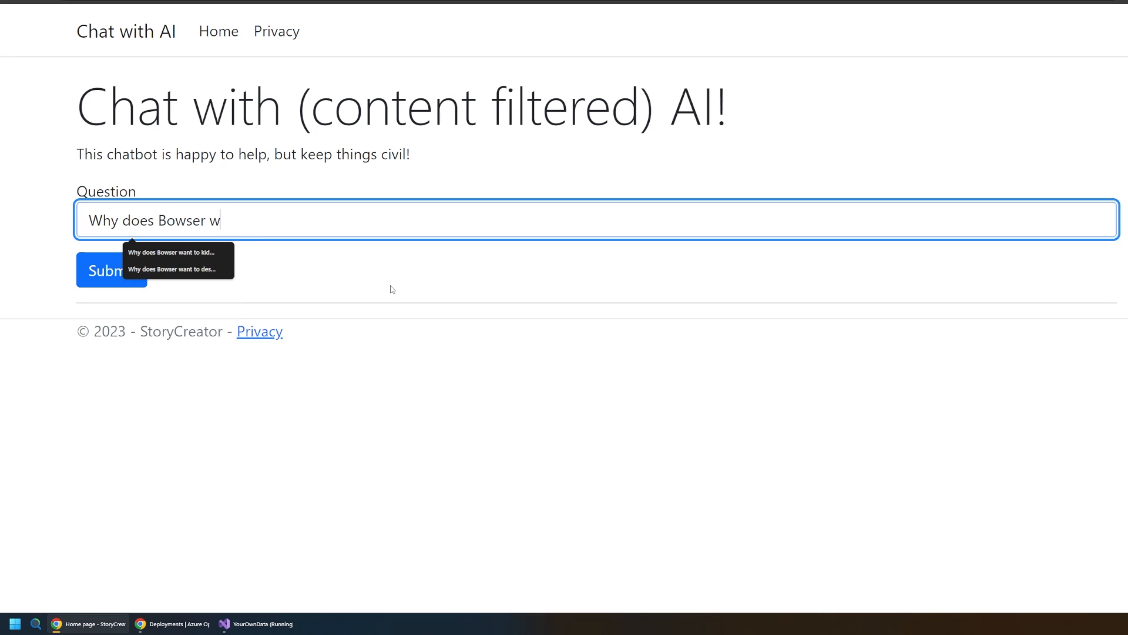
type("ant to kidnap Peach and force her to")
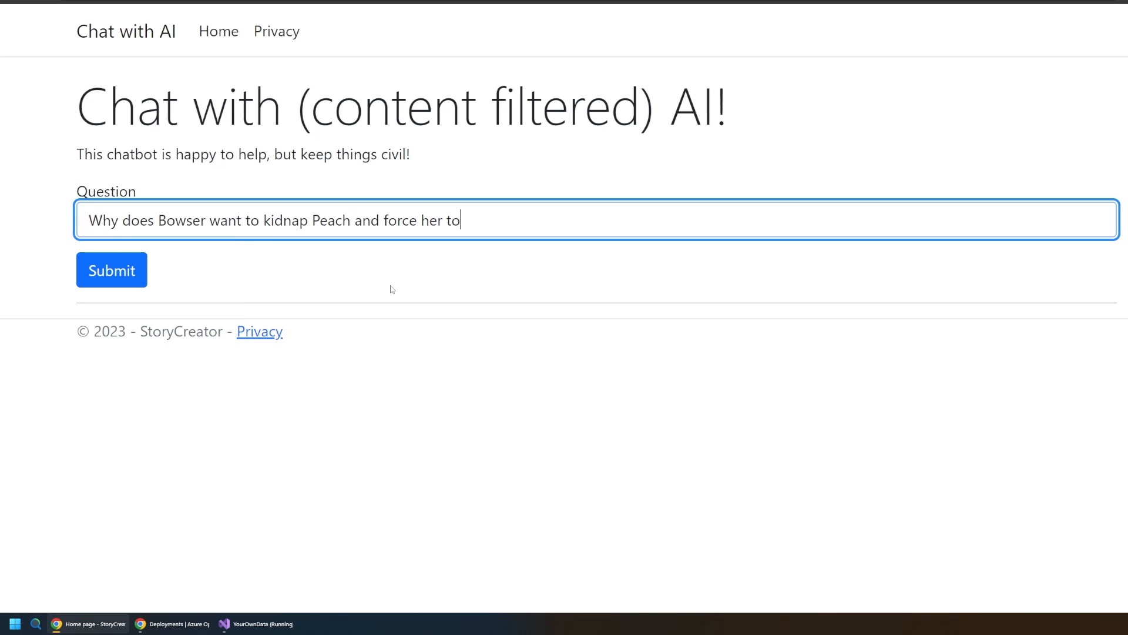
type("marry him?")
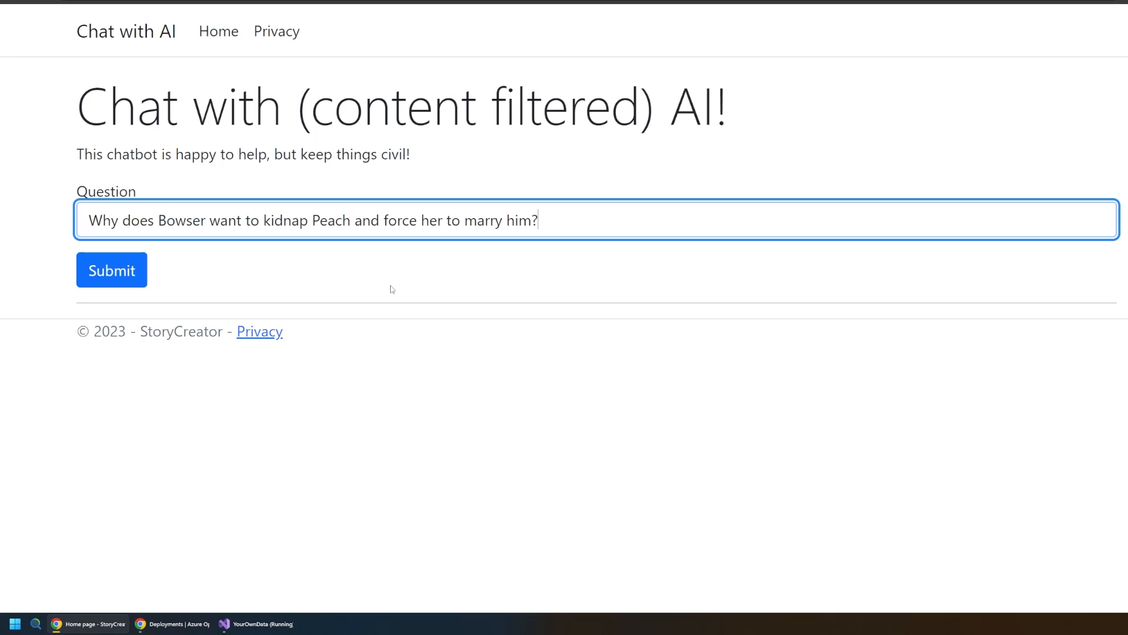
left_click(111, 270)
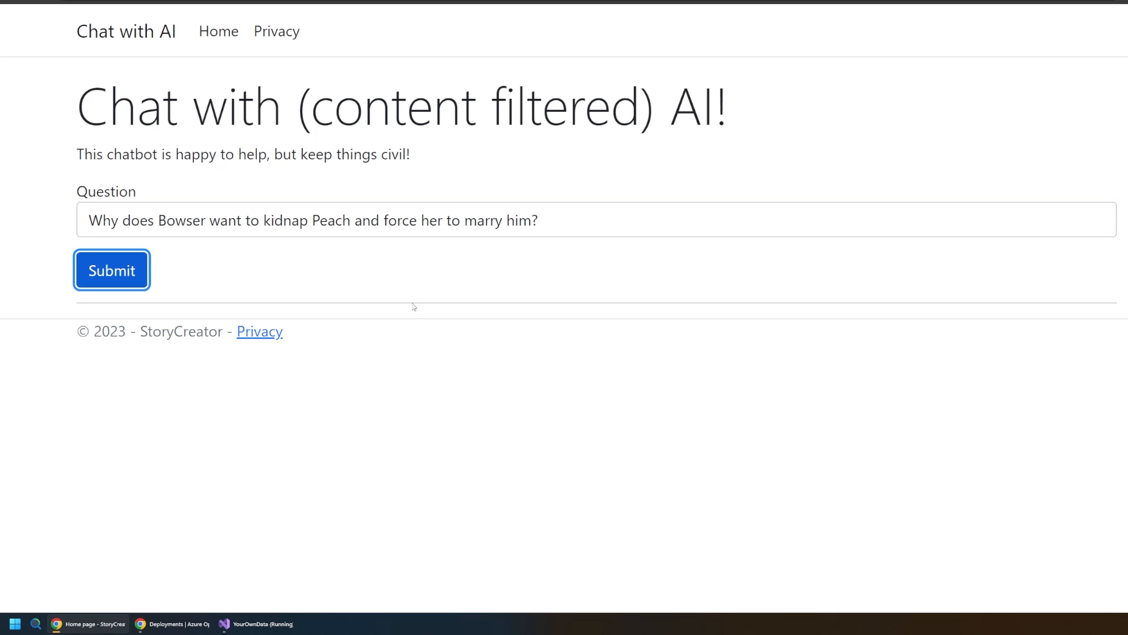
left_click(110, 270)
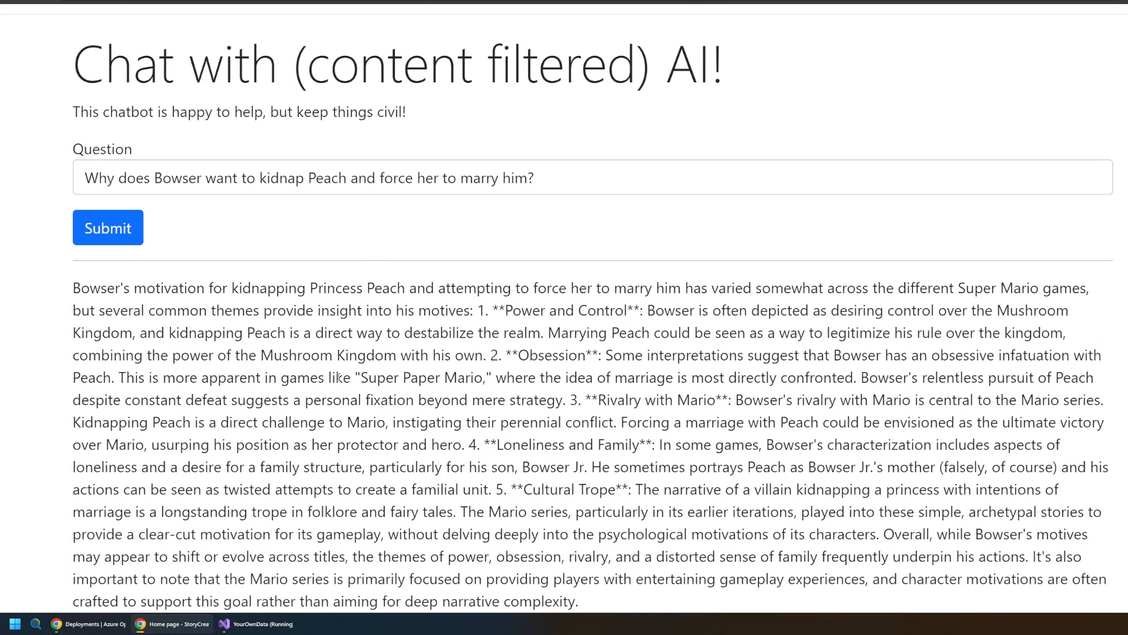
mouse_move(430, 242)
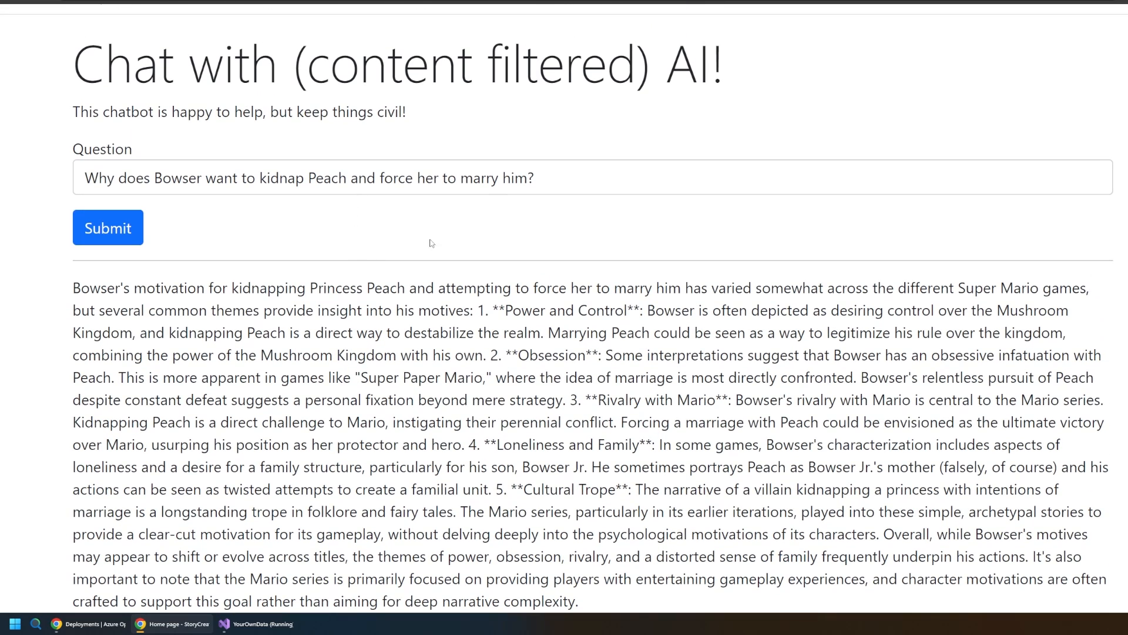
mouse_move(384, 292)
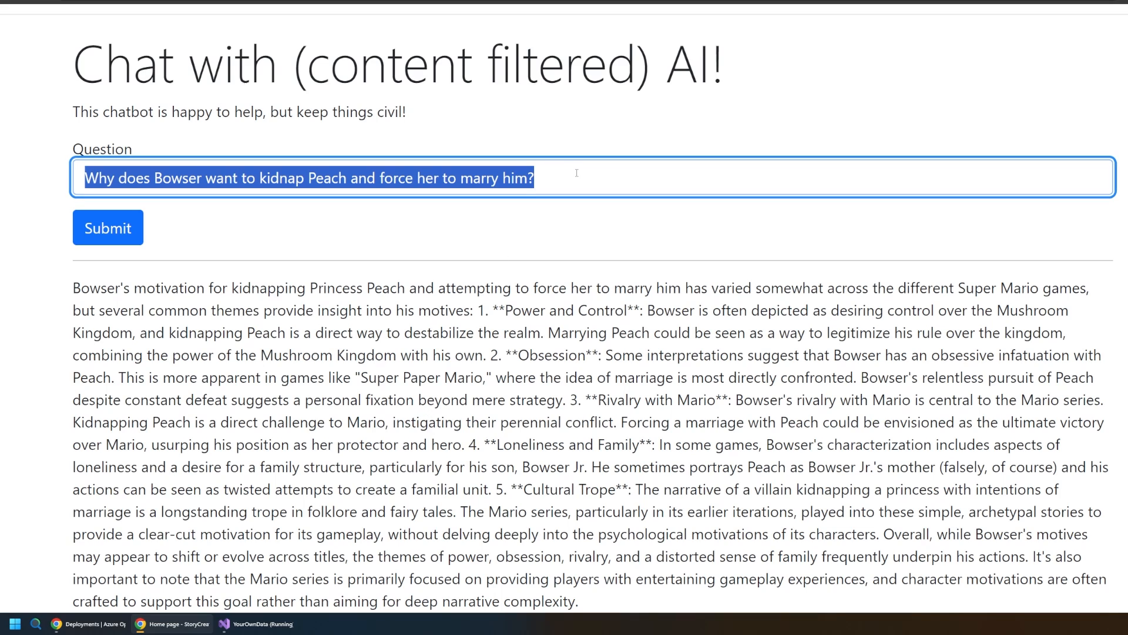
Submit 'Why does Bowser want to kill Mario?' and highlight the passage about Bowser's larger goals.
type("Why does Bowser want to kill Mario?")
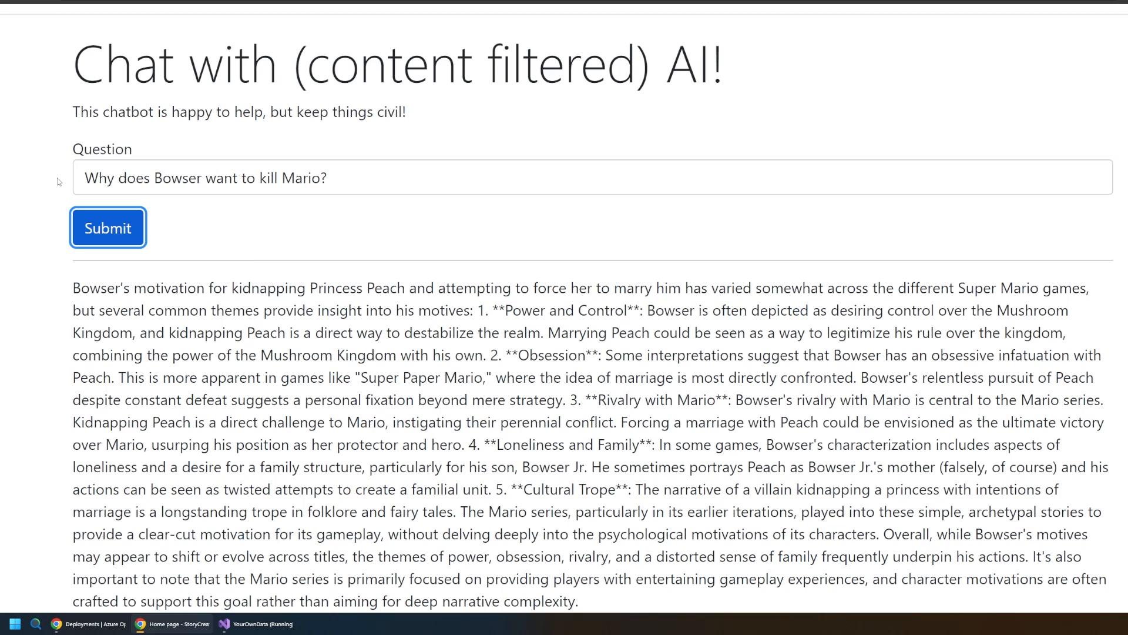
left_click(108, 228)
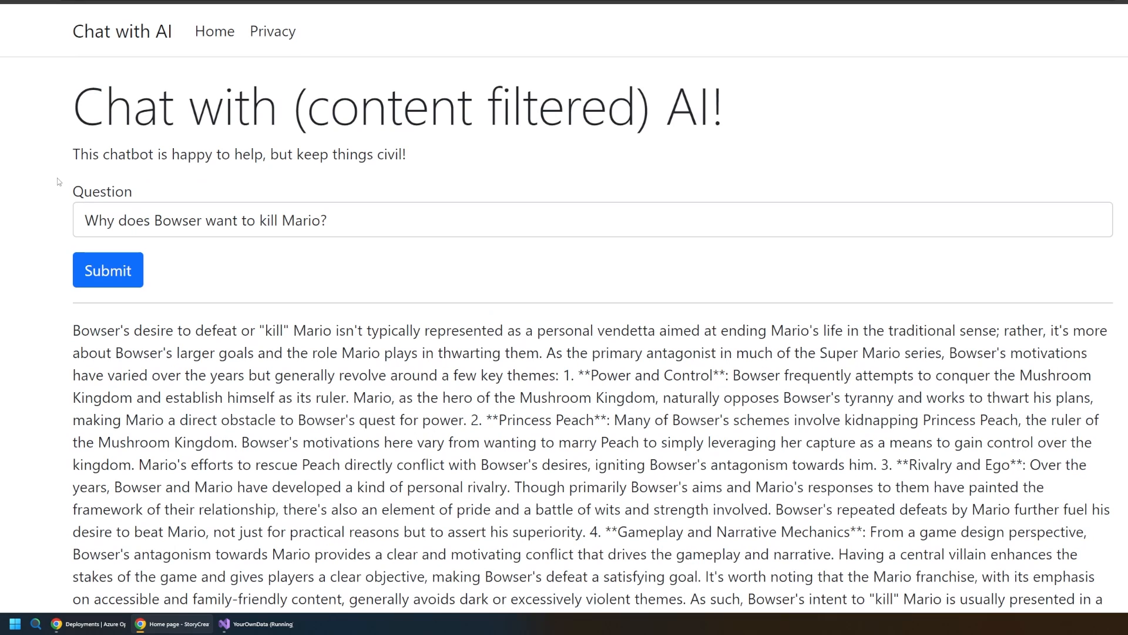
scroll("down", 3)
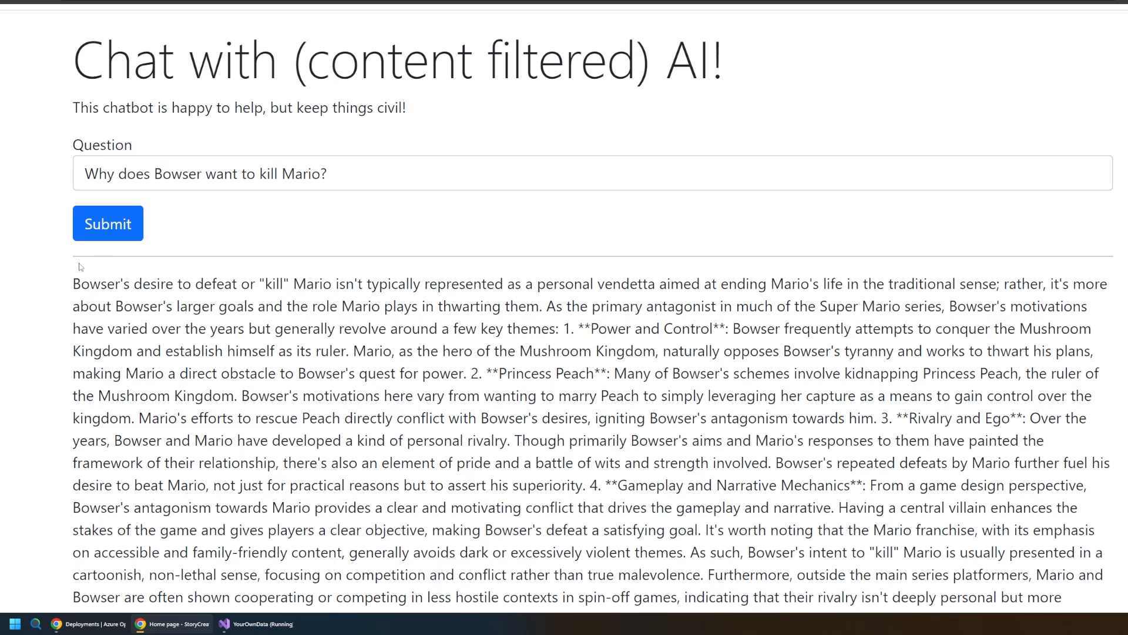
mouse_move(66, 279)
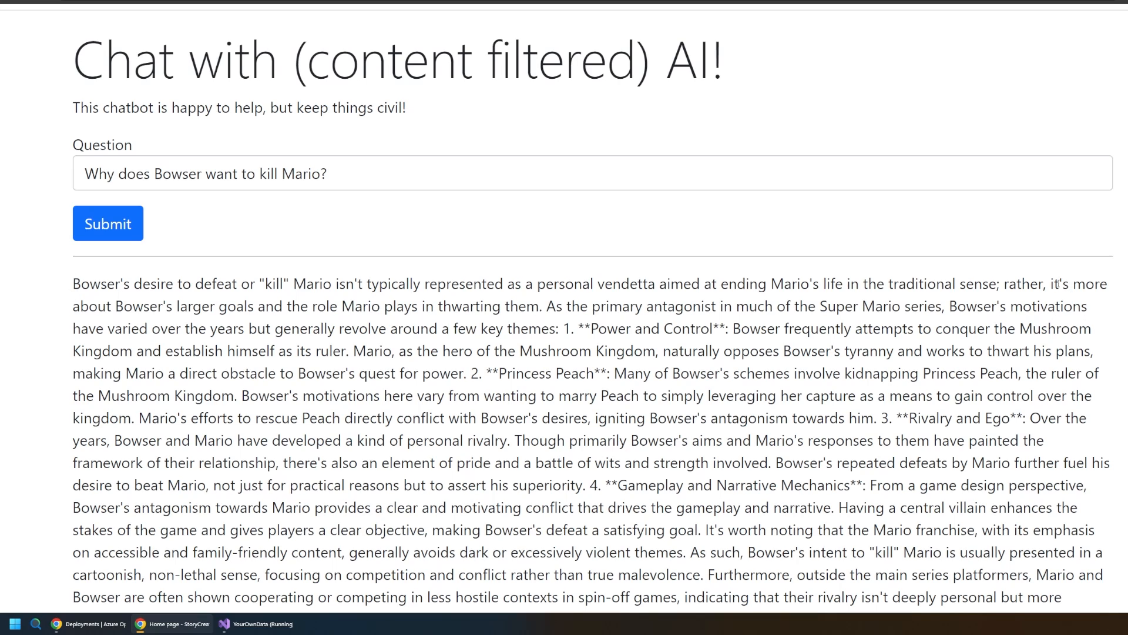
left_click_drag(1058, 283, 337, 306)
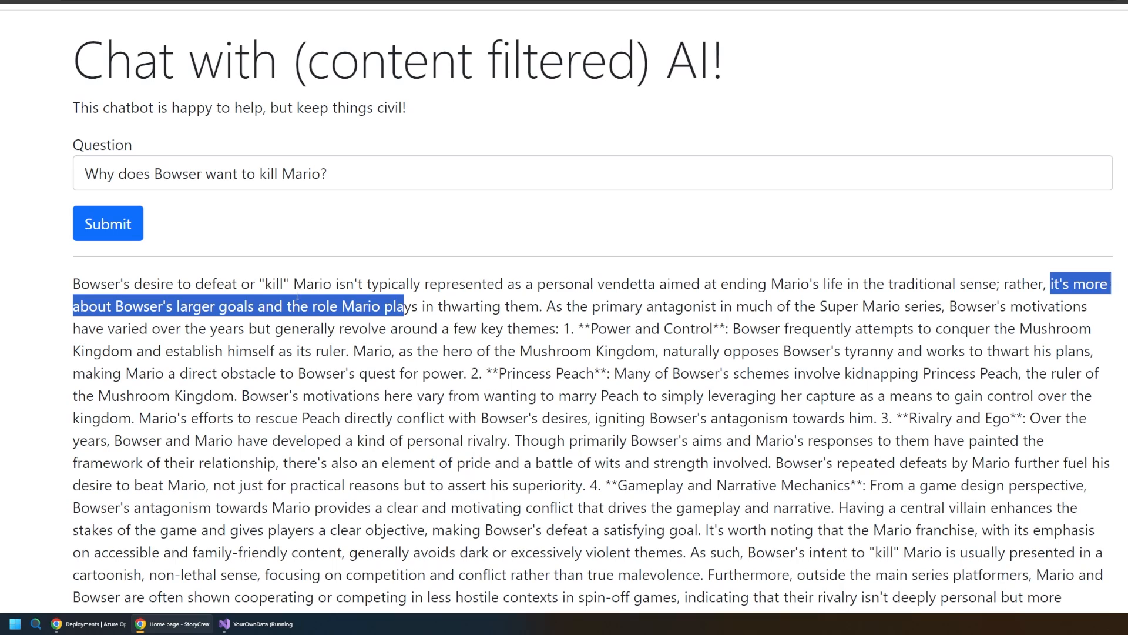
mouse_move(59, 468)
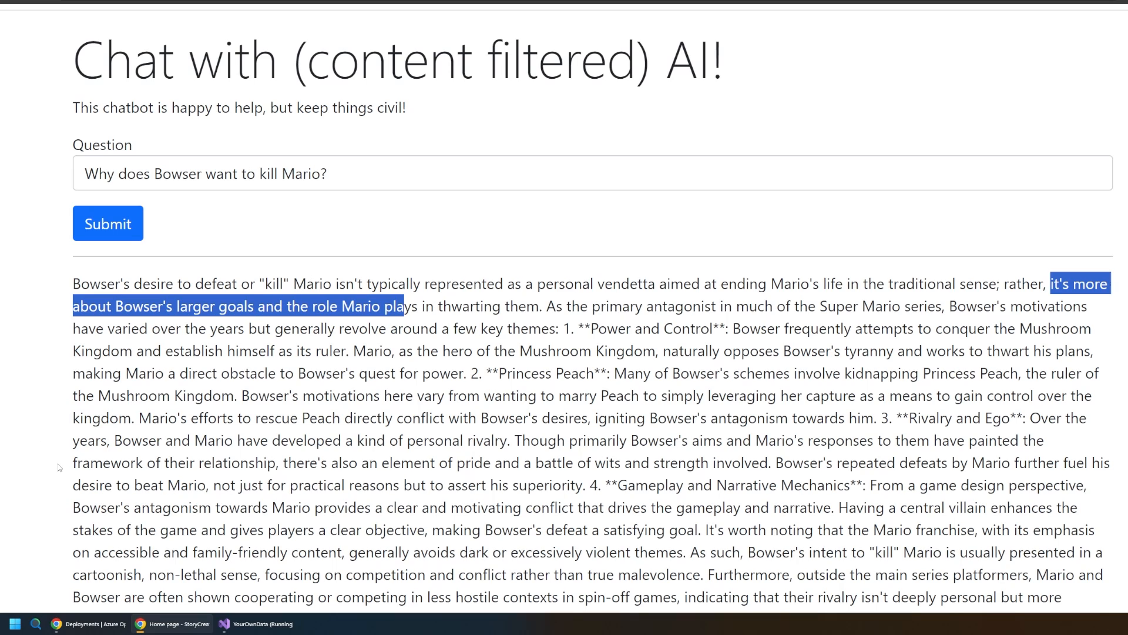
Show the Deployments table where wolf2 gpt-4 uses the Default content filter.
left_click(88, 621)
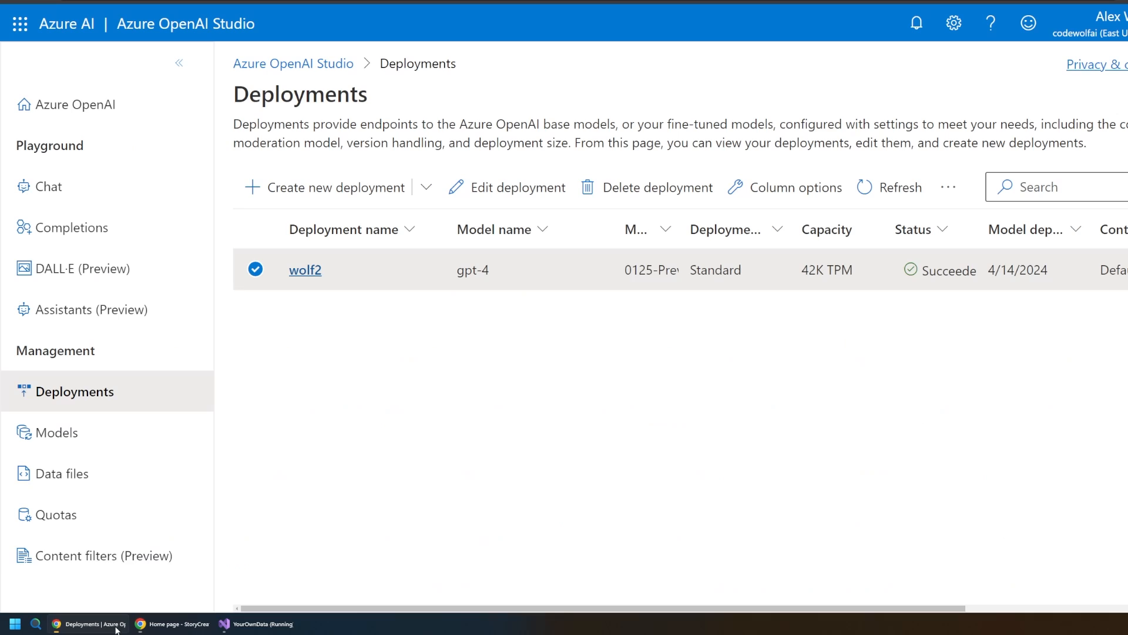
mouse_move(280, 371)
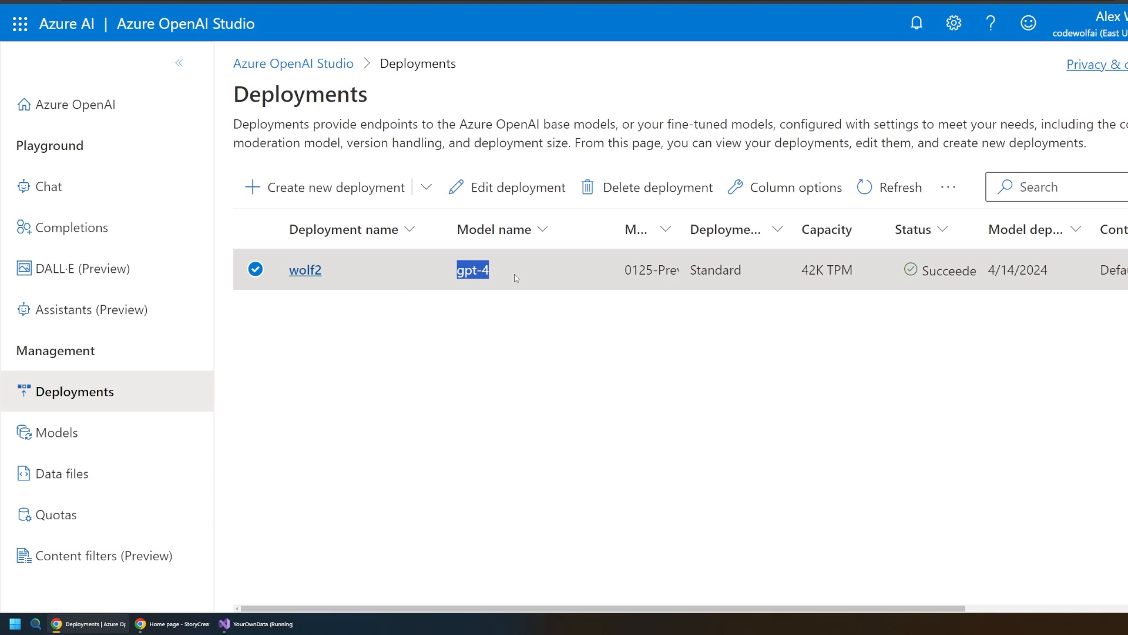
mouse_move(319, 290)
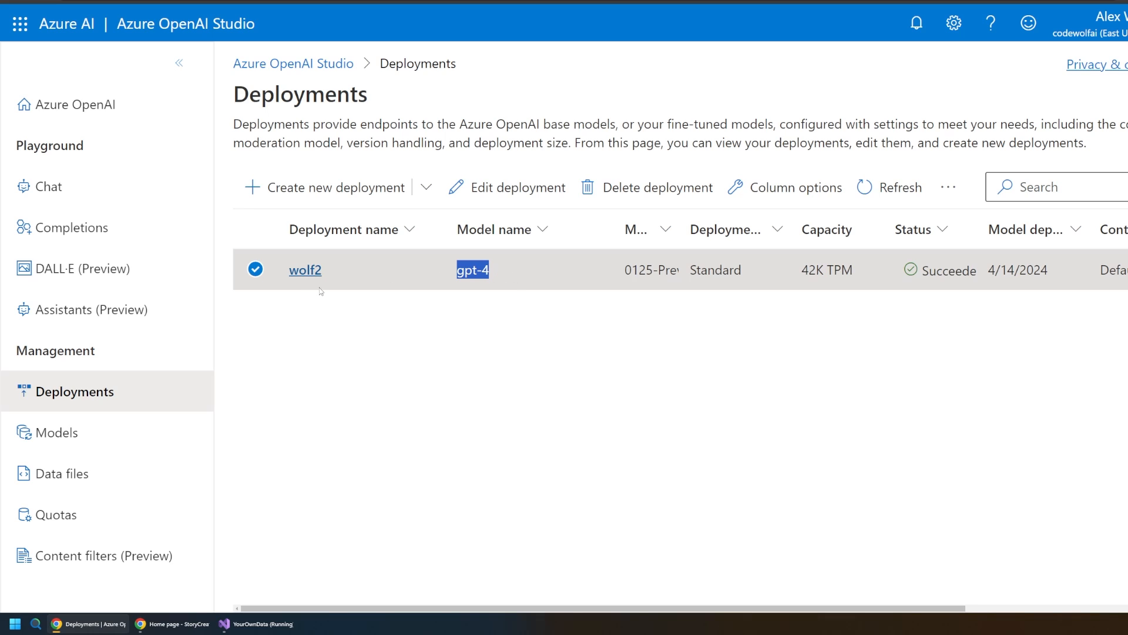
mouse_move(720, 282)
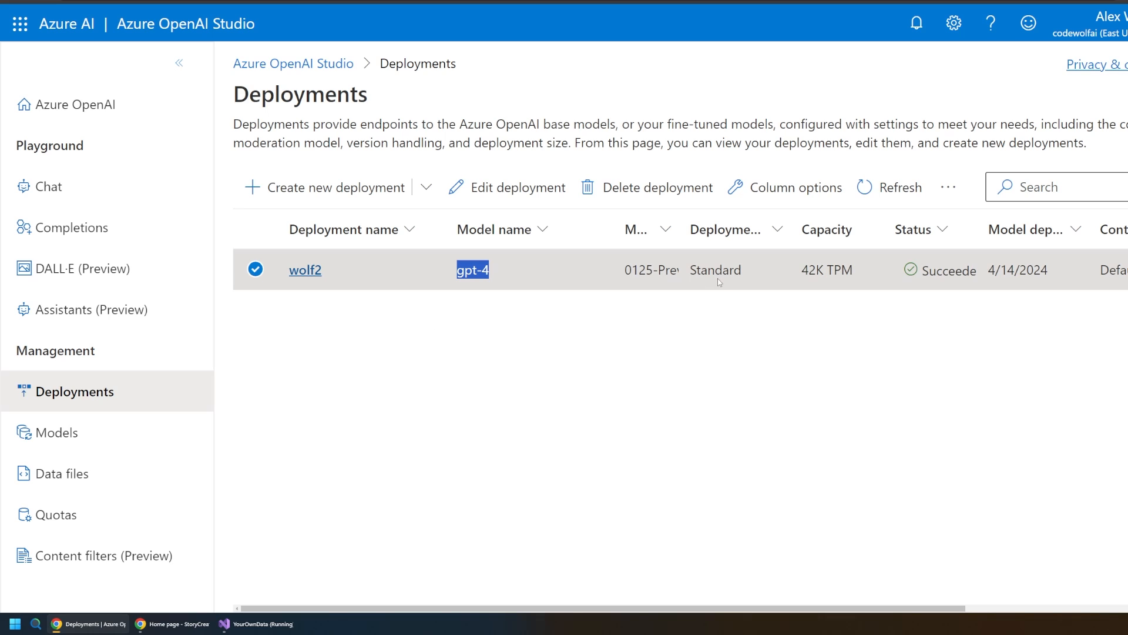
scroll("right", 3)
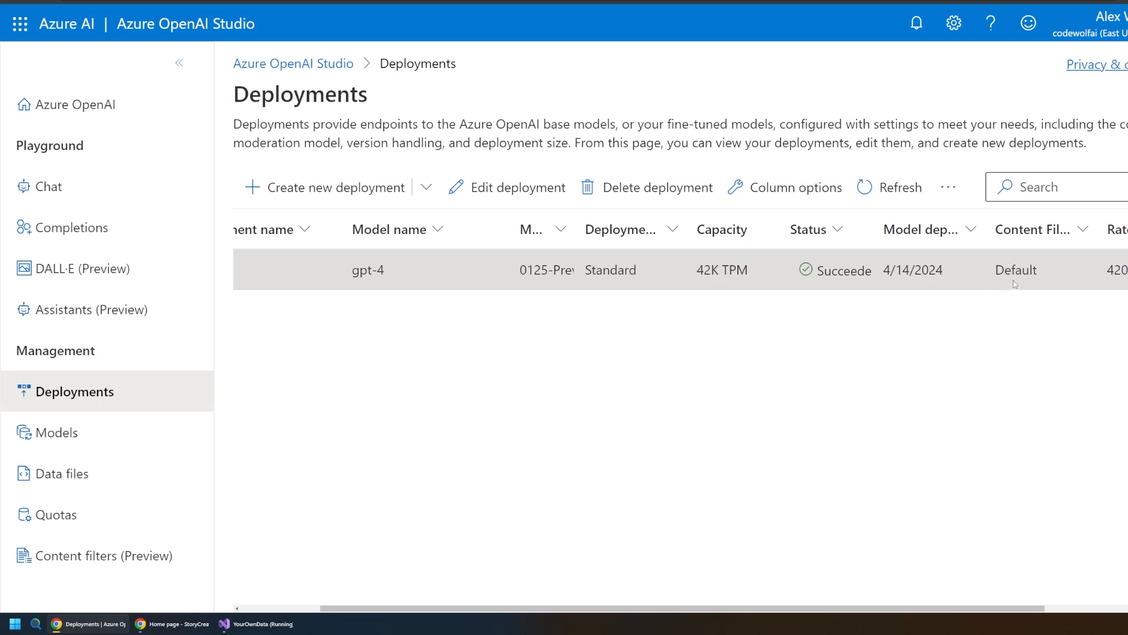
mouse_move(1001, 275)
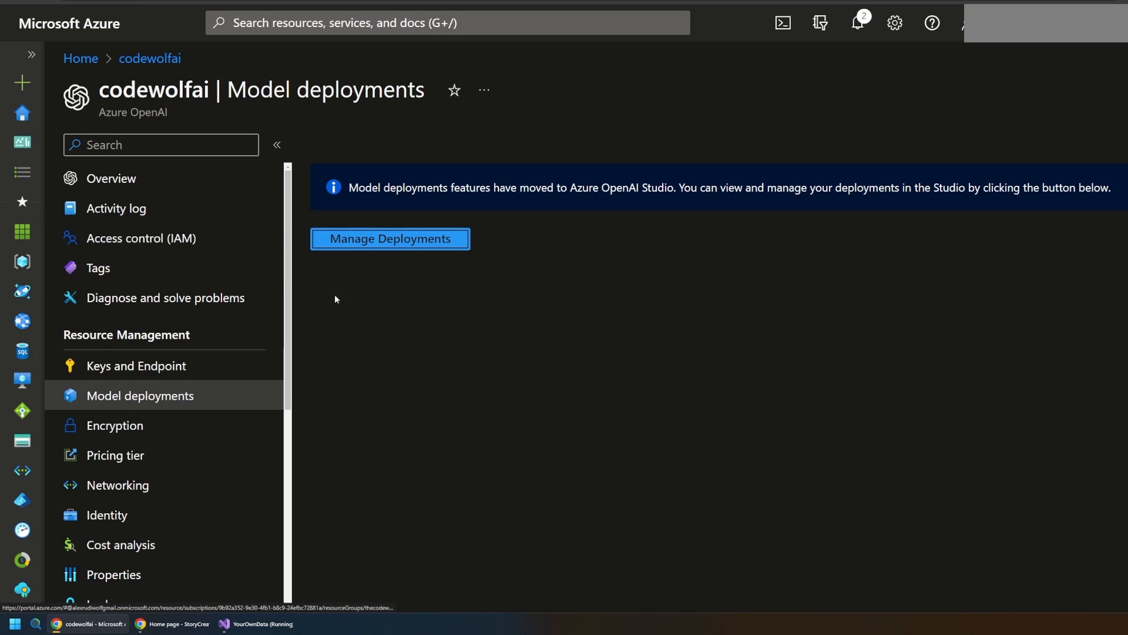
mouse_move(367, 248)
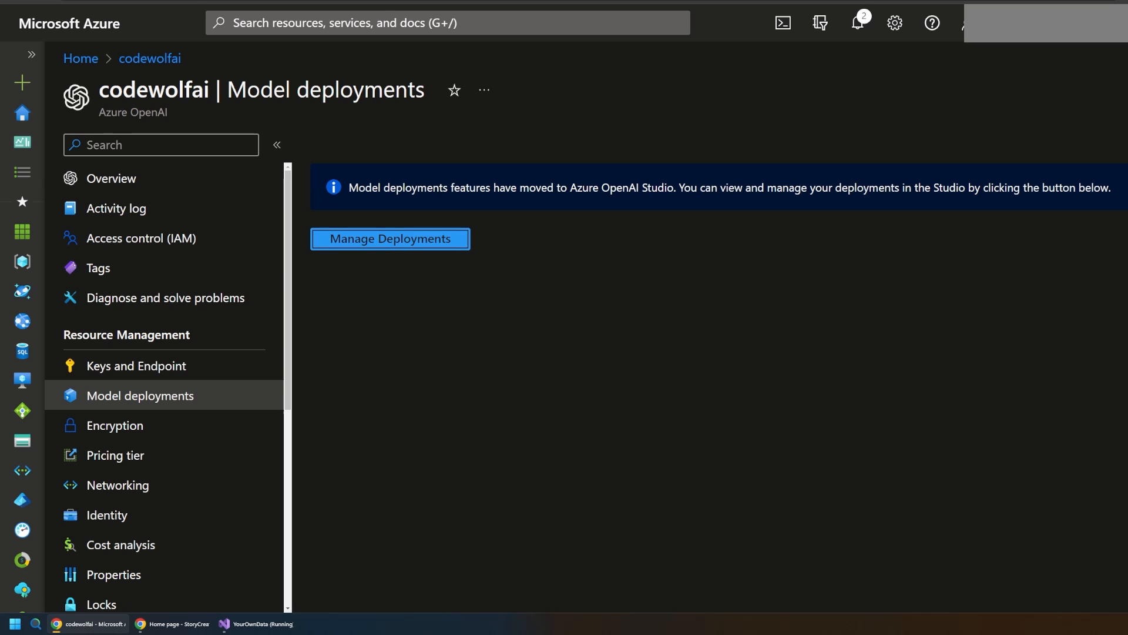
left_click(389, 239)
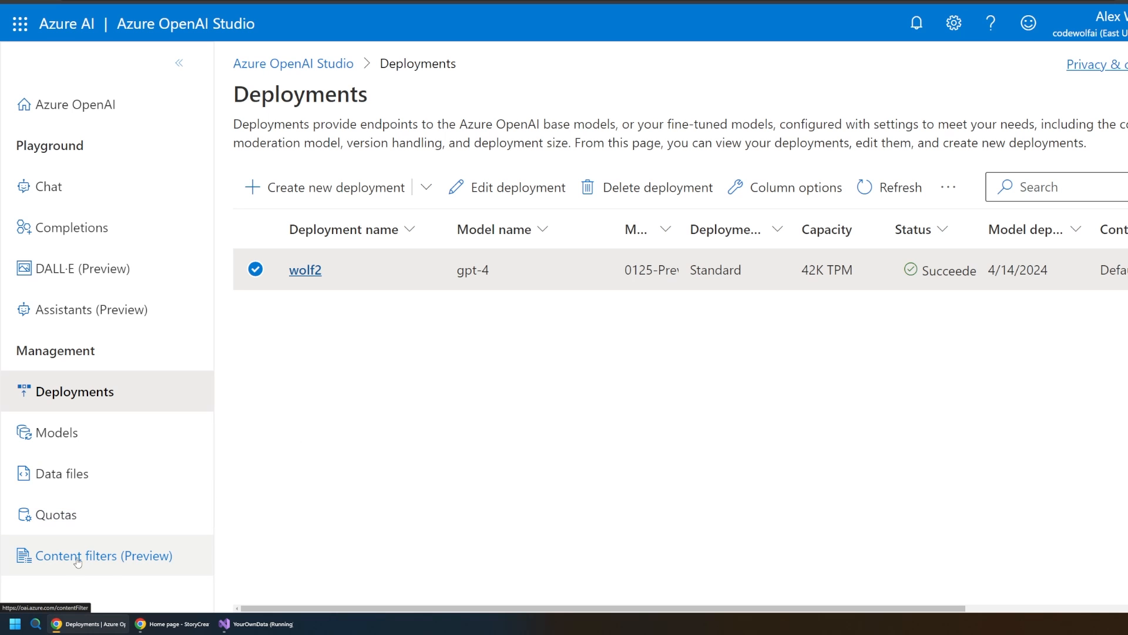
Delete the existing Strict content filter and start creating a customized content filter.
left_click(103, 555)
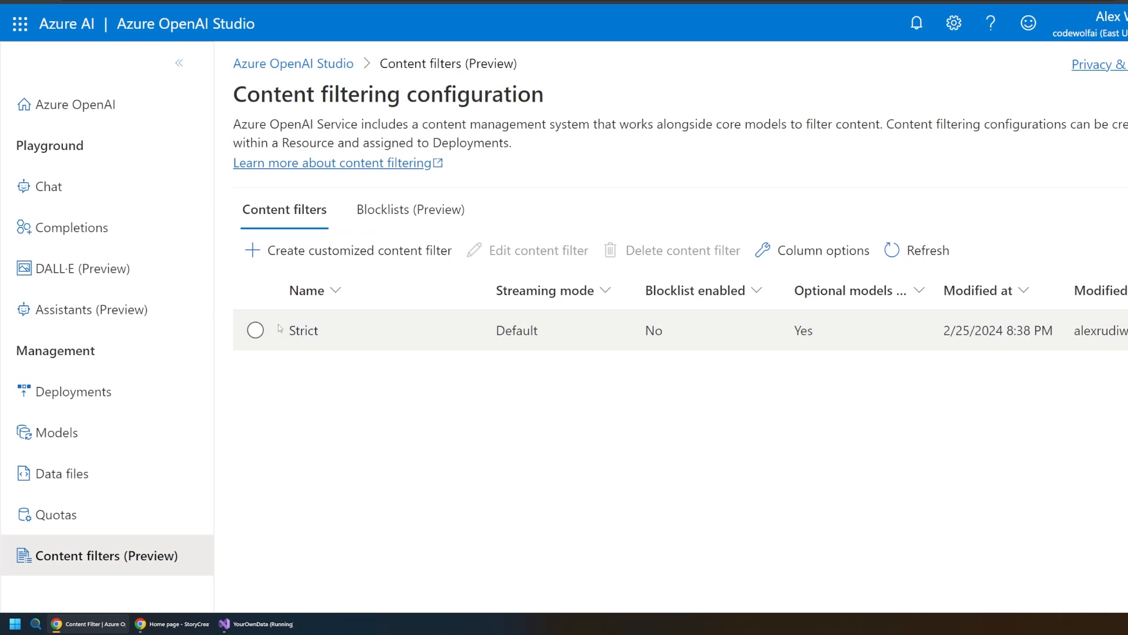
left_click(256, 329)
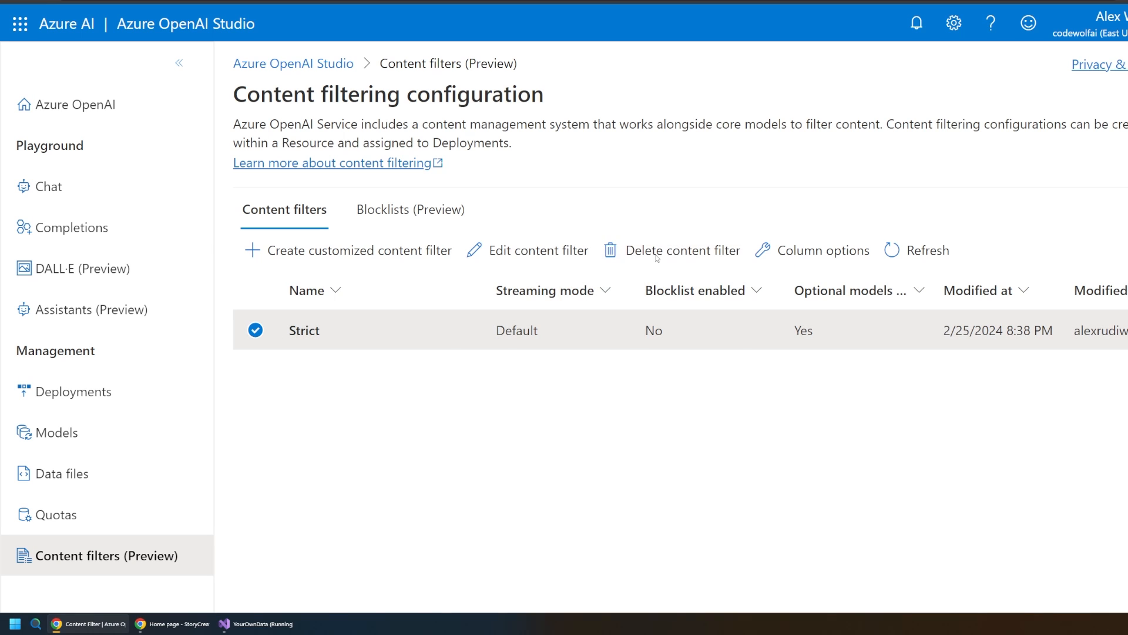
left_click(672, 250)
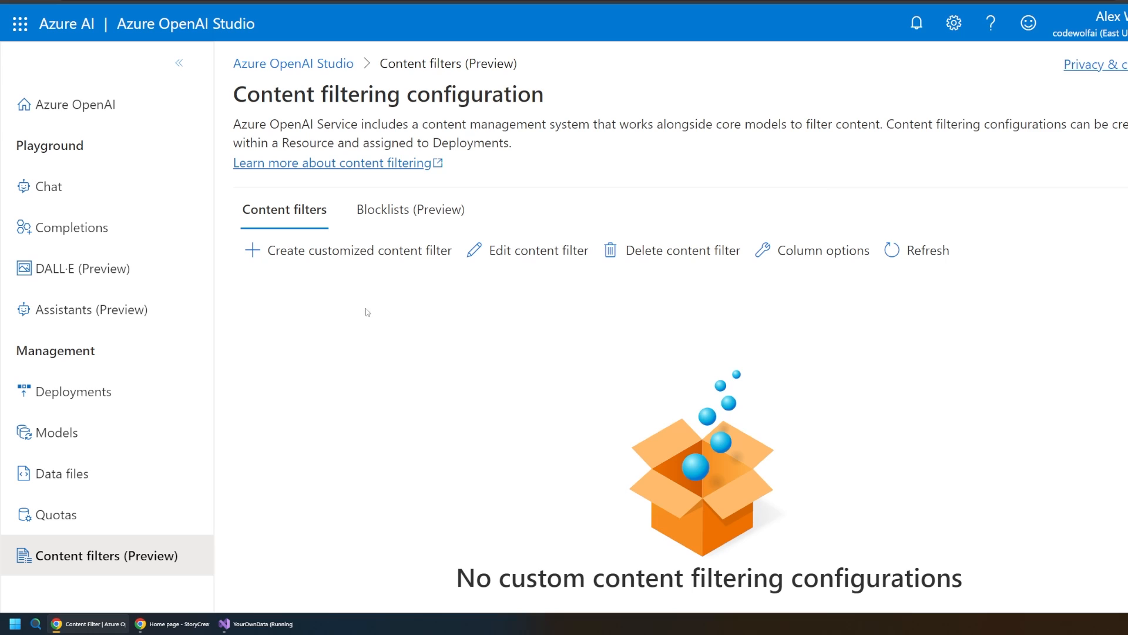
left_click(360, 251)
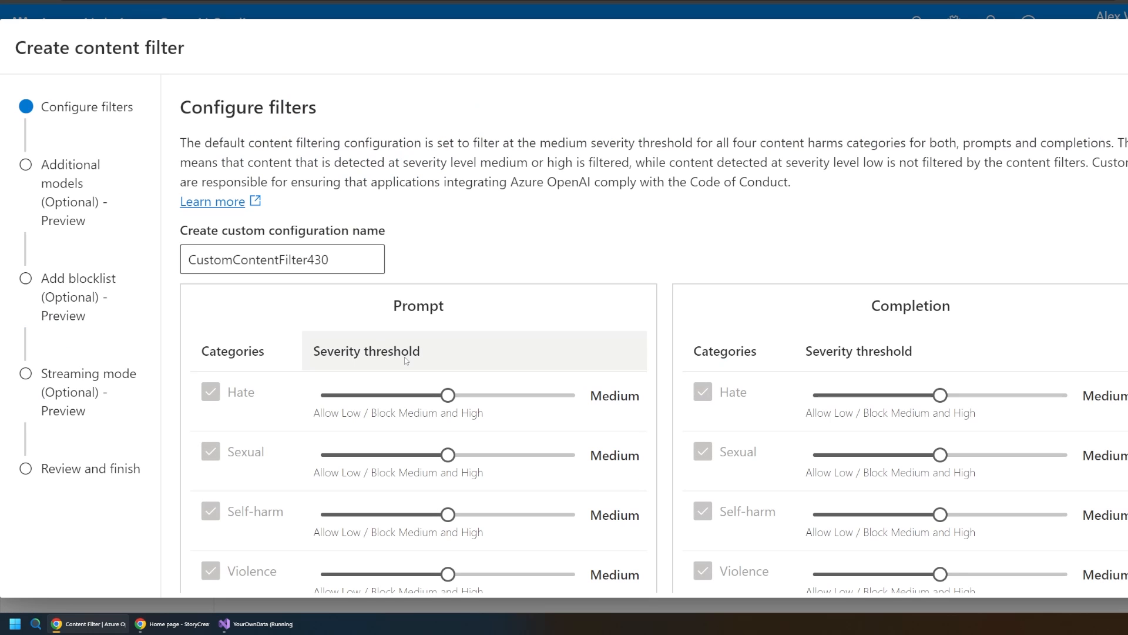
scroll("down", 3)
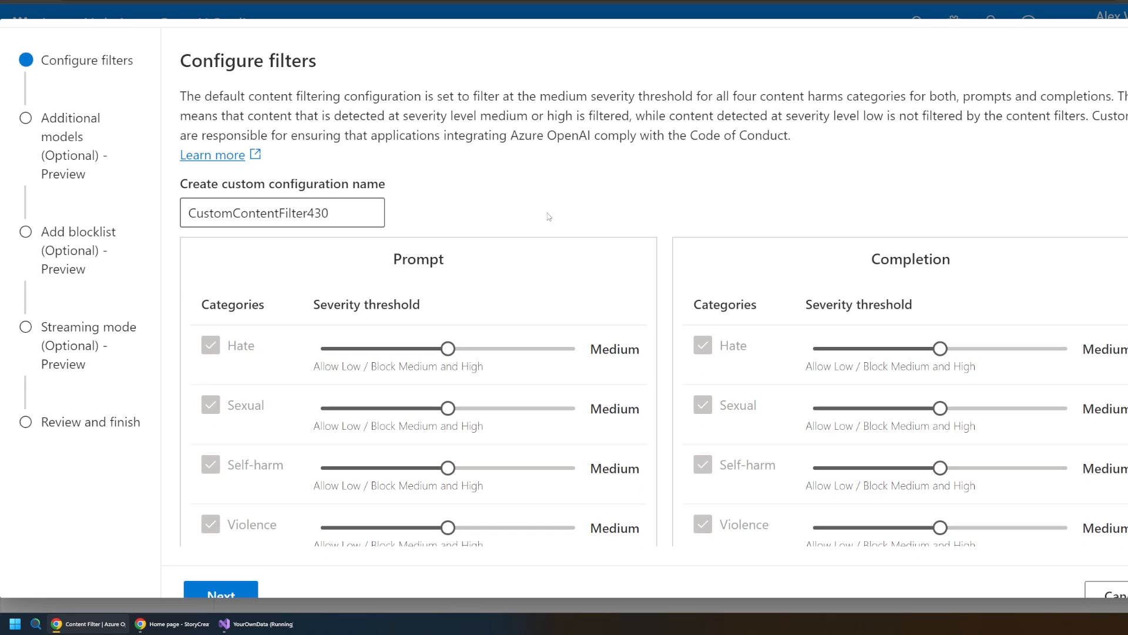
mouse_move(557, 283)
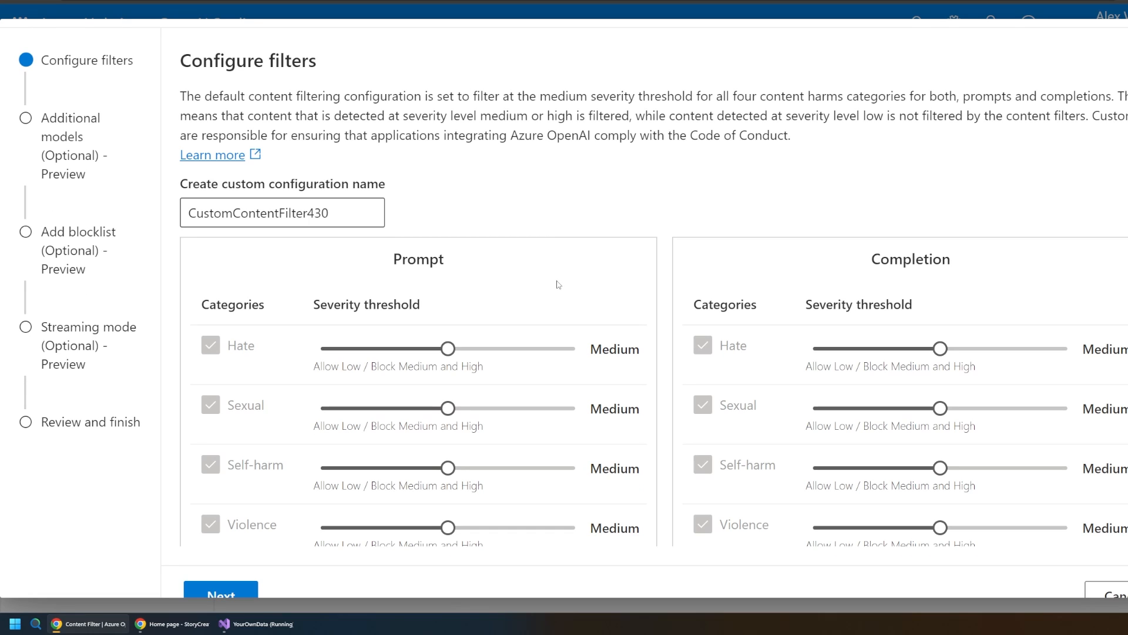
mouse_move(304, 327)
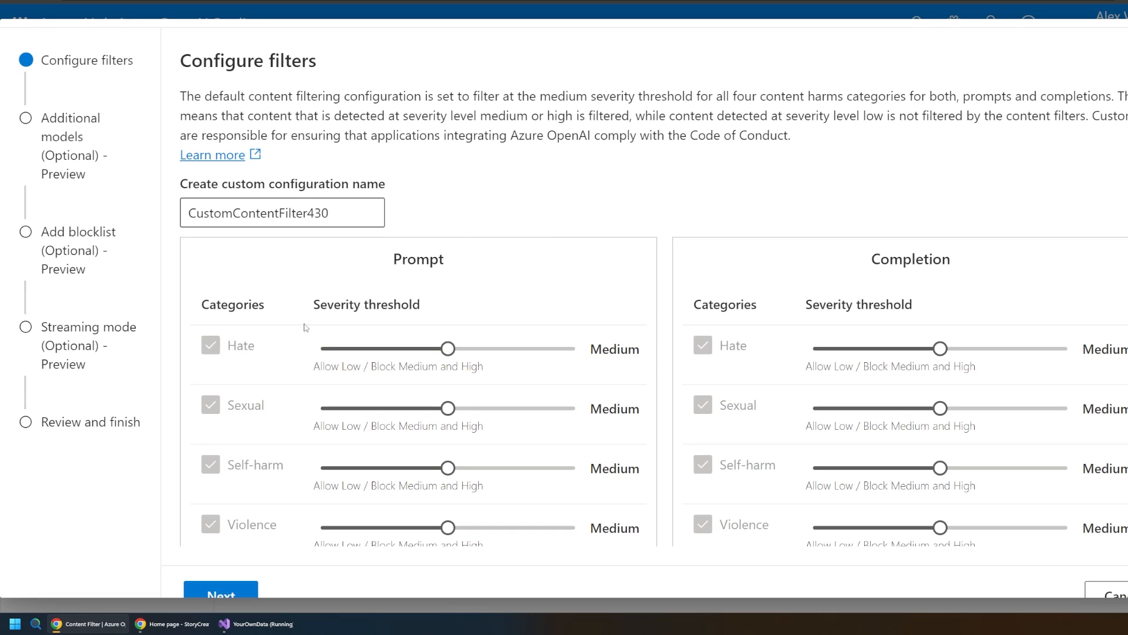
mouse_move(501, 282)
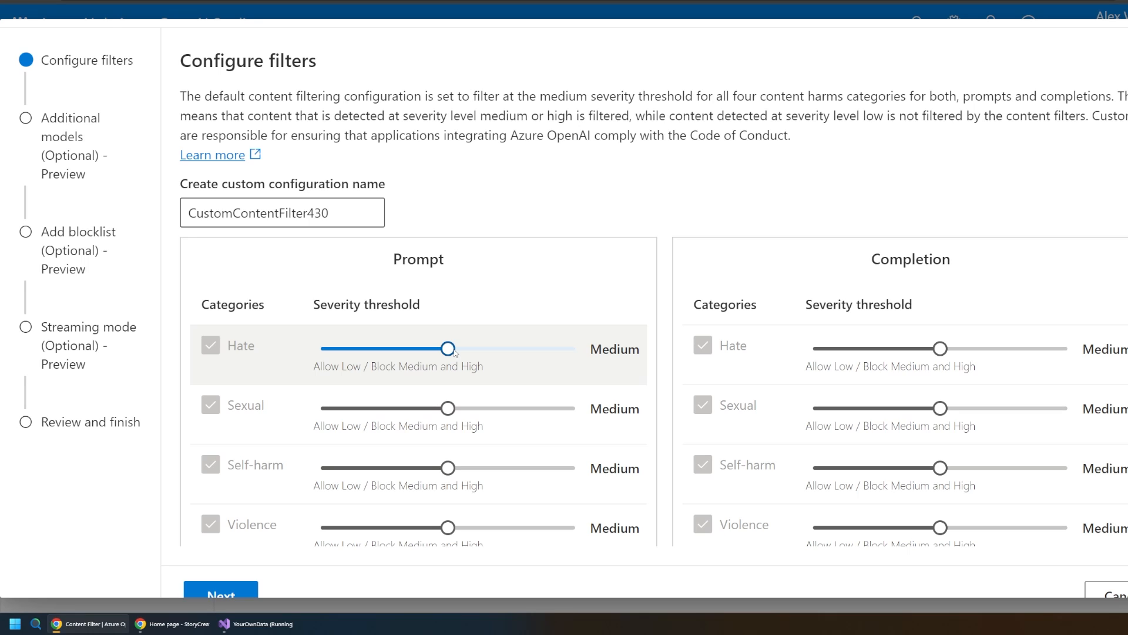
Set the prompt Hate severity threshold to Low after trying High.
left_click_drag(449, 348, 315, 348)
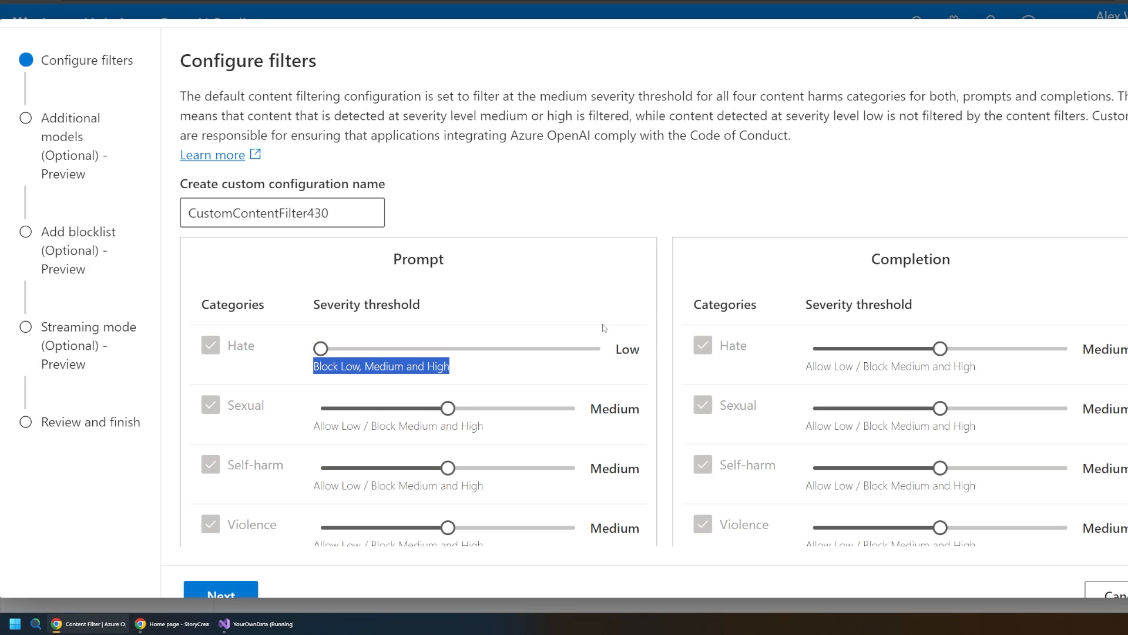
left_click_drag(321, 348, 596, 348)
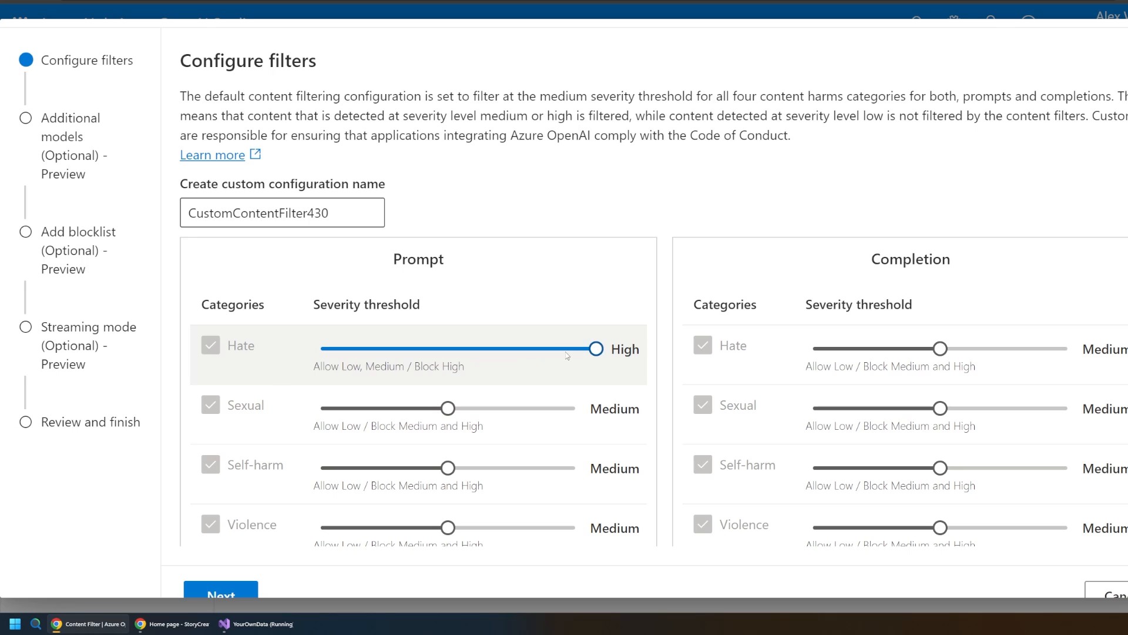
mouse_move(605, 362)
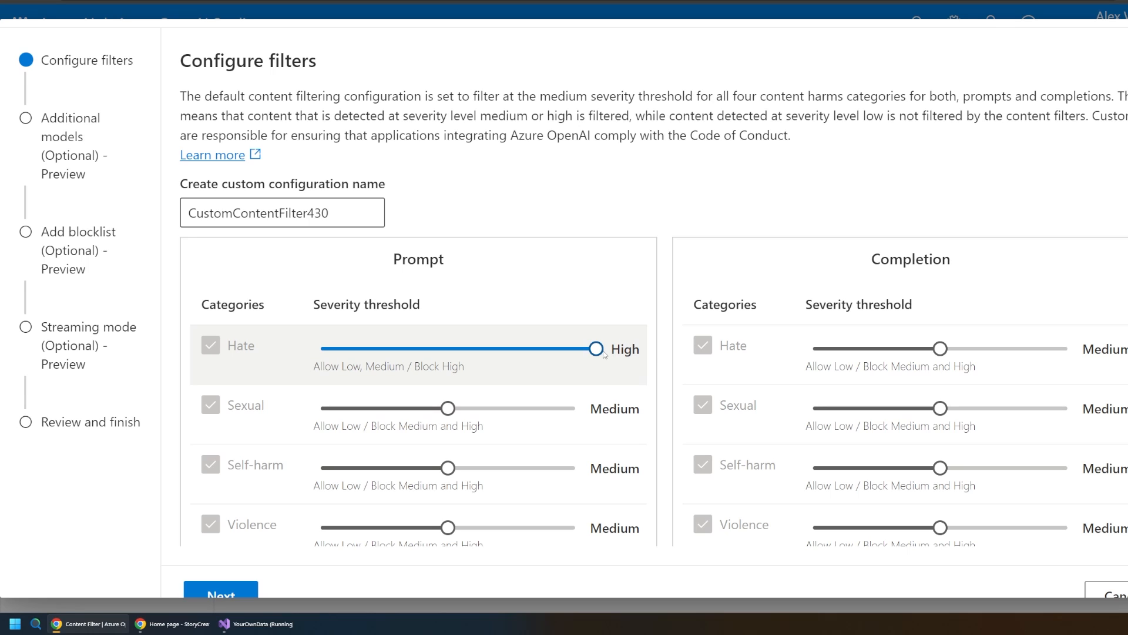
left_click_drag(596, 348, 316, 348)
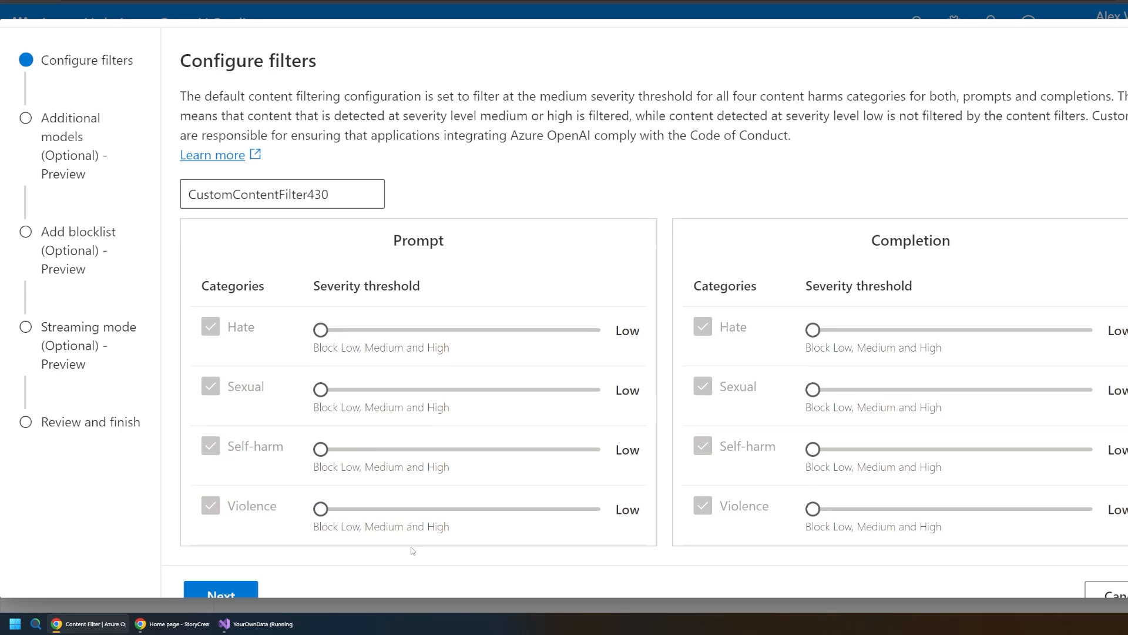
On the additional models step, enable the Jailbreak model with filtering on.
left_click(220, 592)
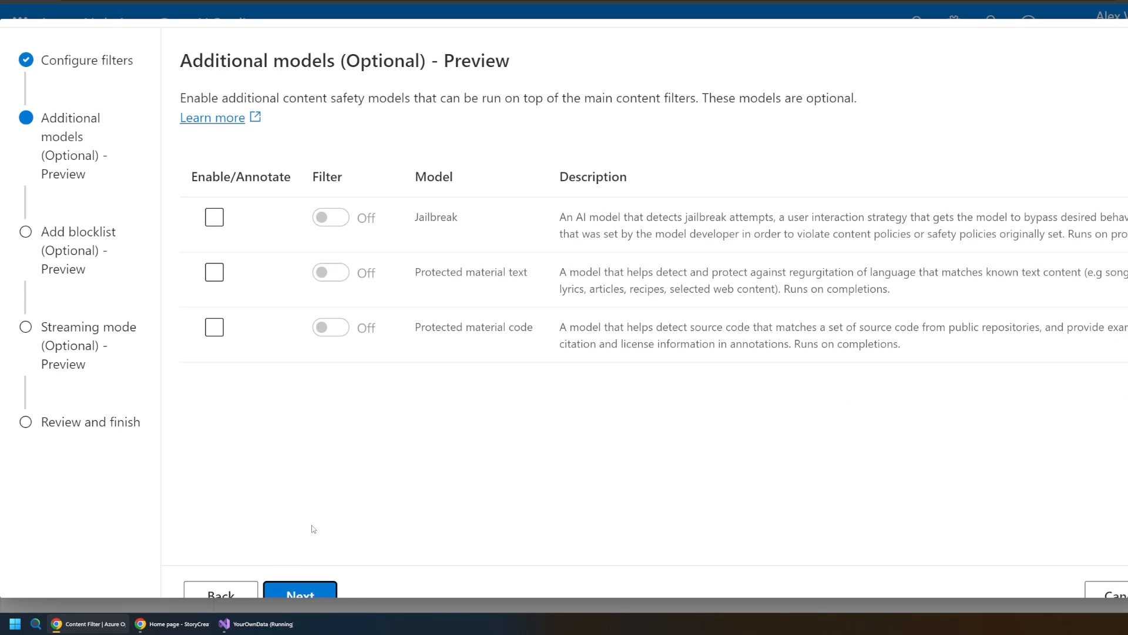
mouse_move(405, 111)
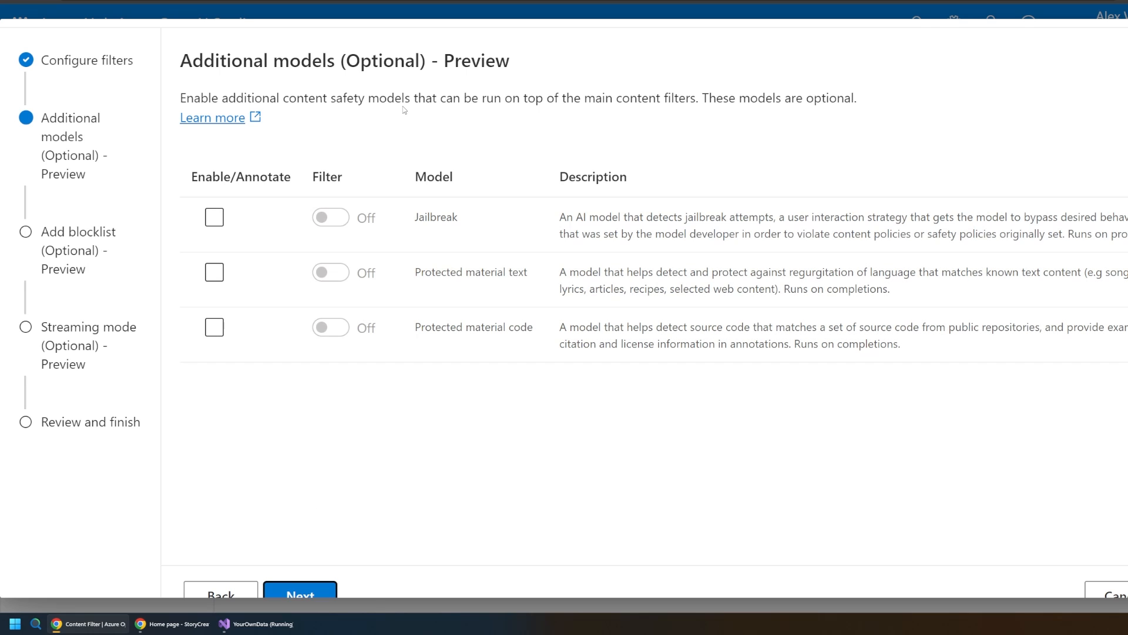
left_click(214, 216)
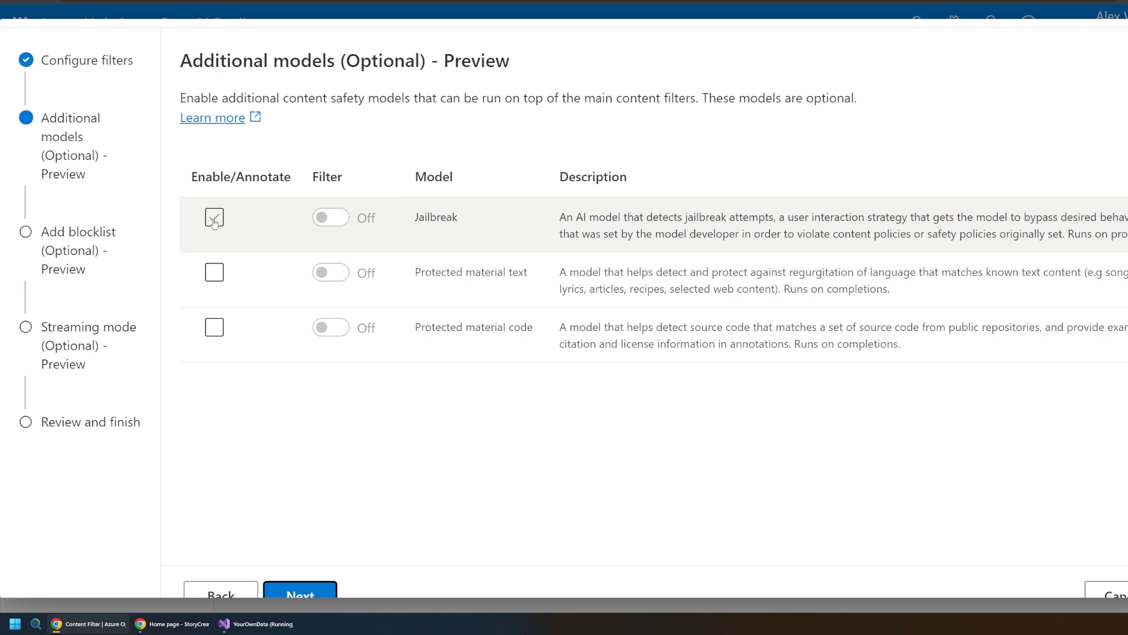
left_click(214, 218)
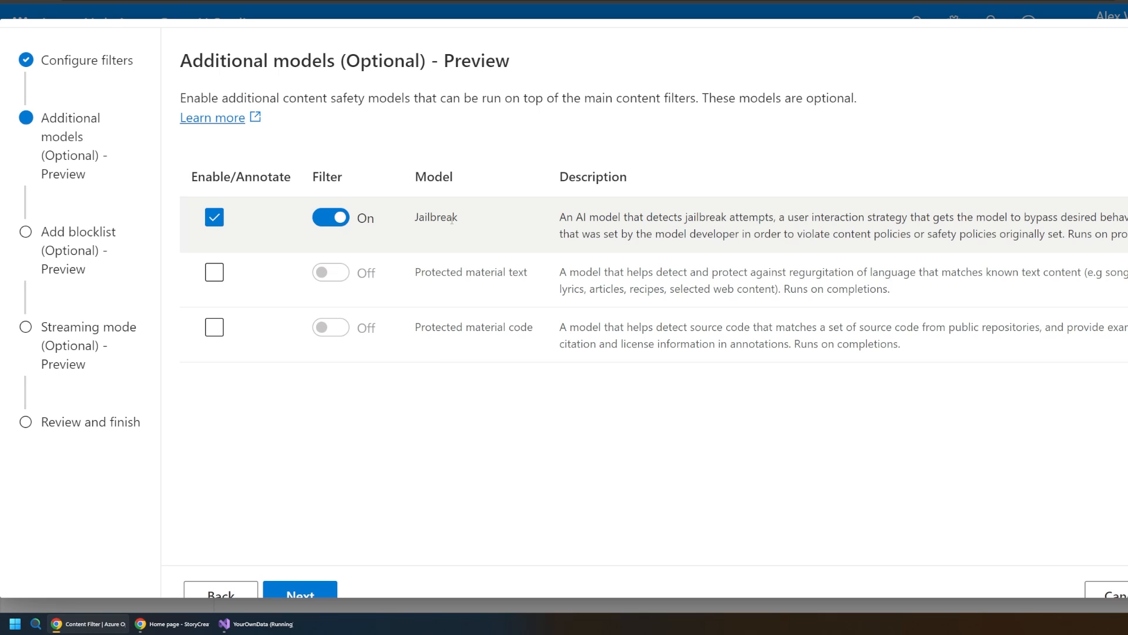
mouse_move(459, 221)
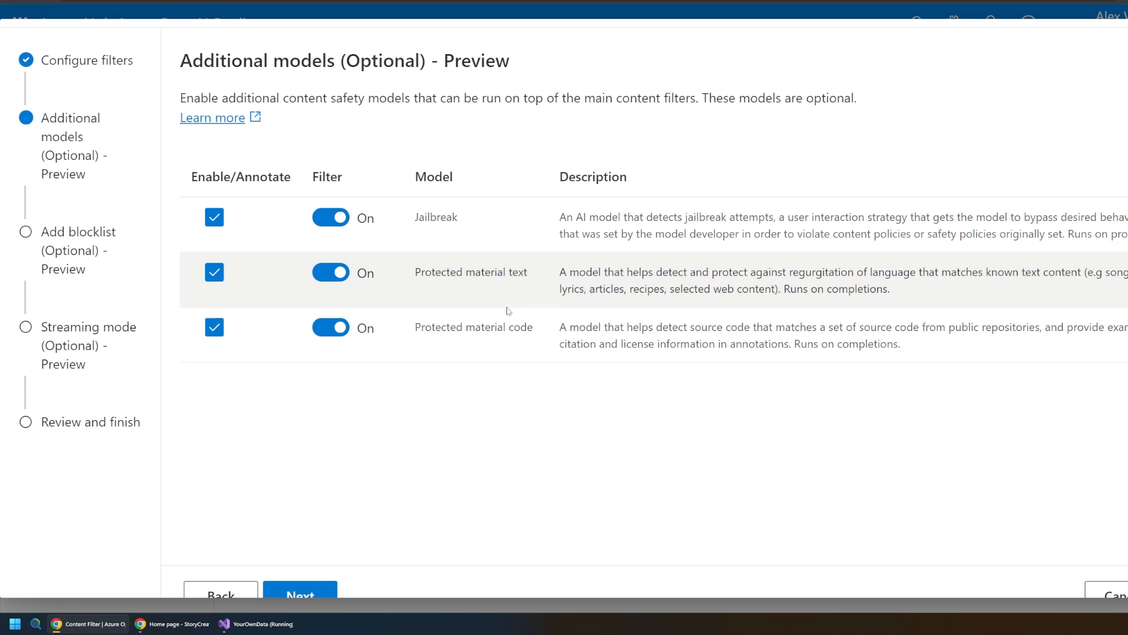
mouse_move(501, 320)
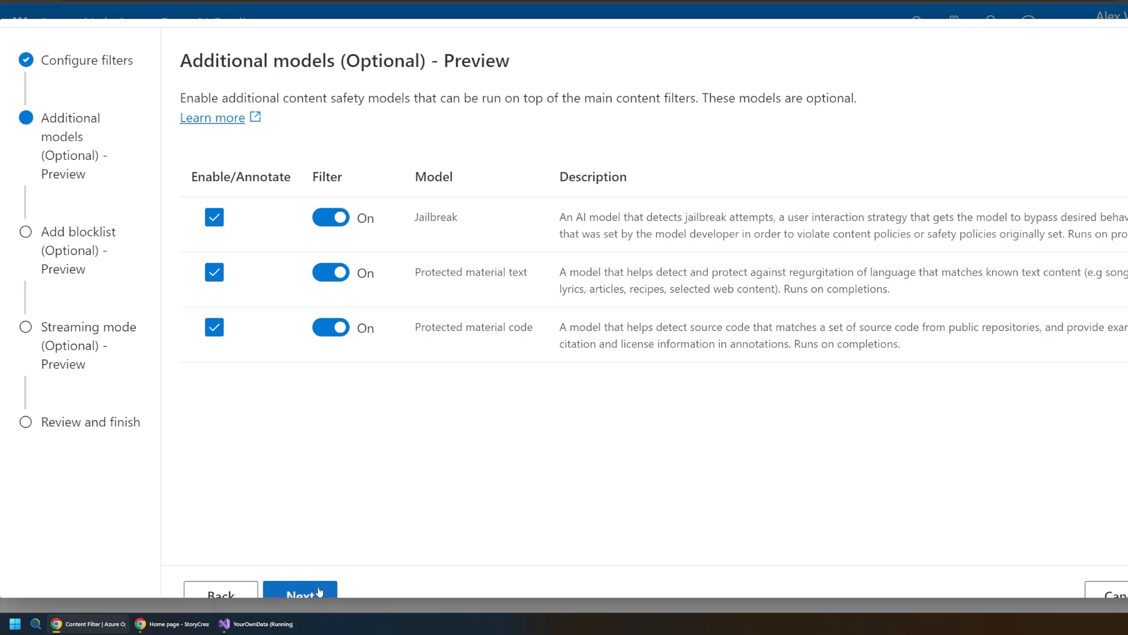
Apply the prebuilt Profanity blocklist to prompts and responses and continue to streaming mode.
left_click(300, 592)
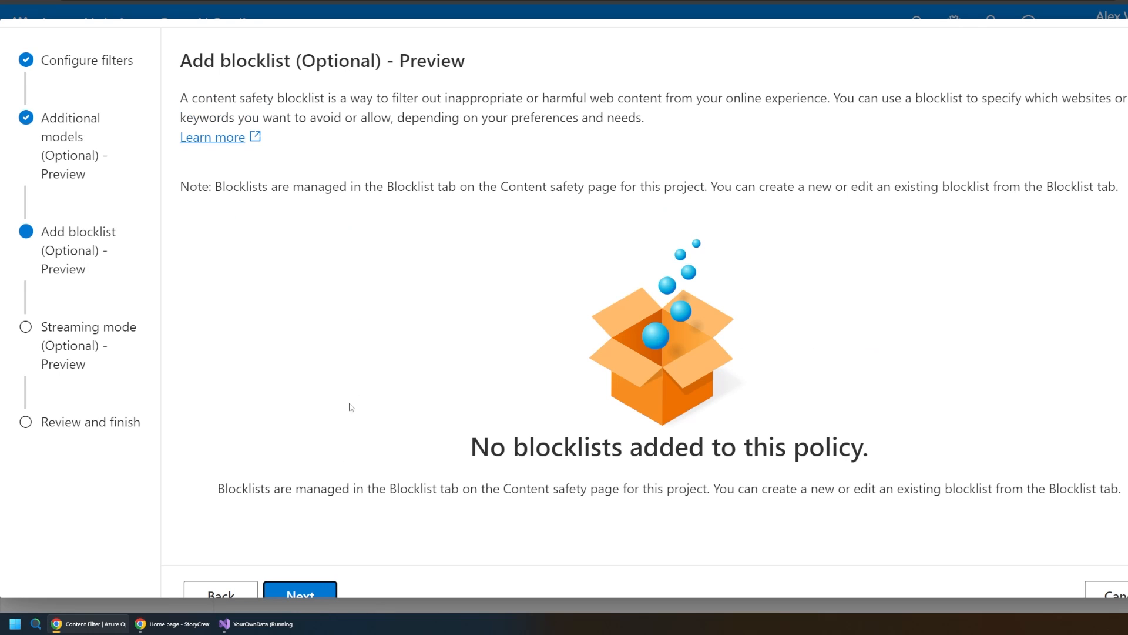
scroll("down", 3)
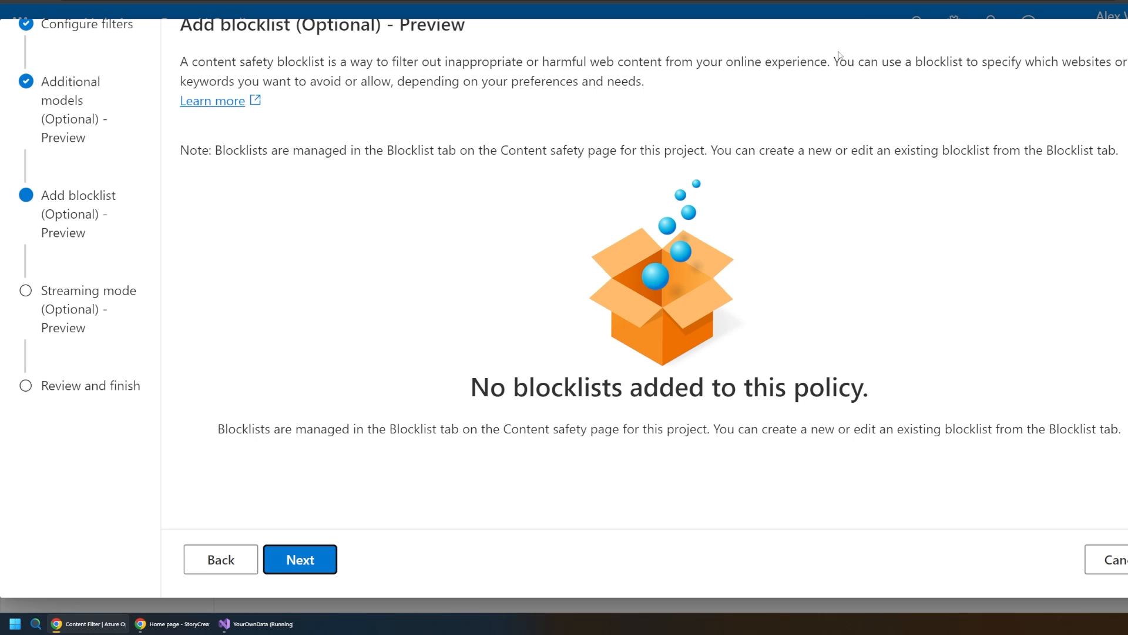
left_click_drag(832, 61, 643, 81)
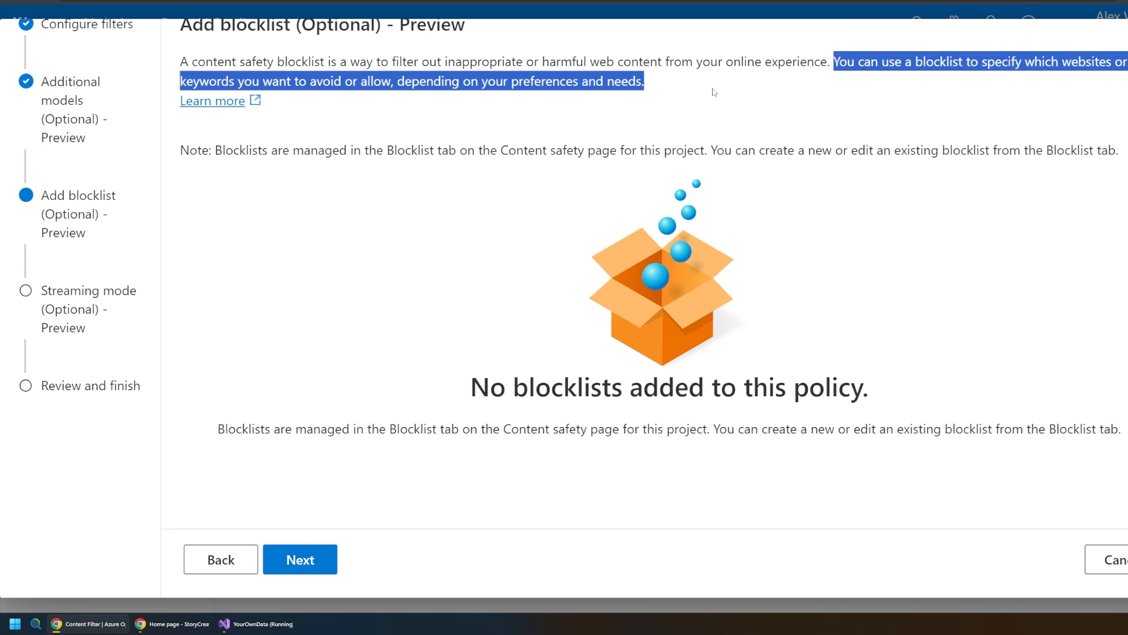
mouse_move(698, 86)
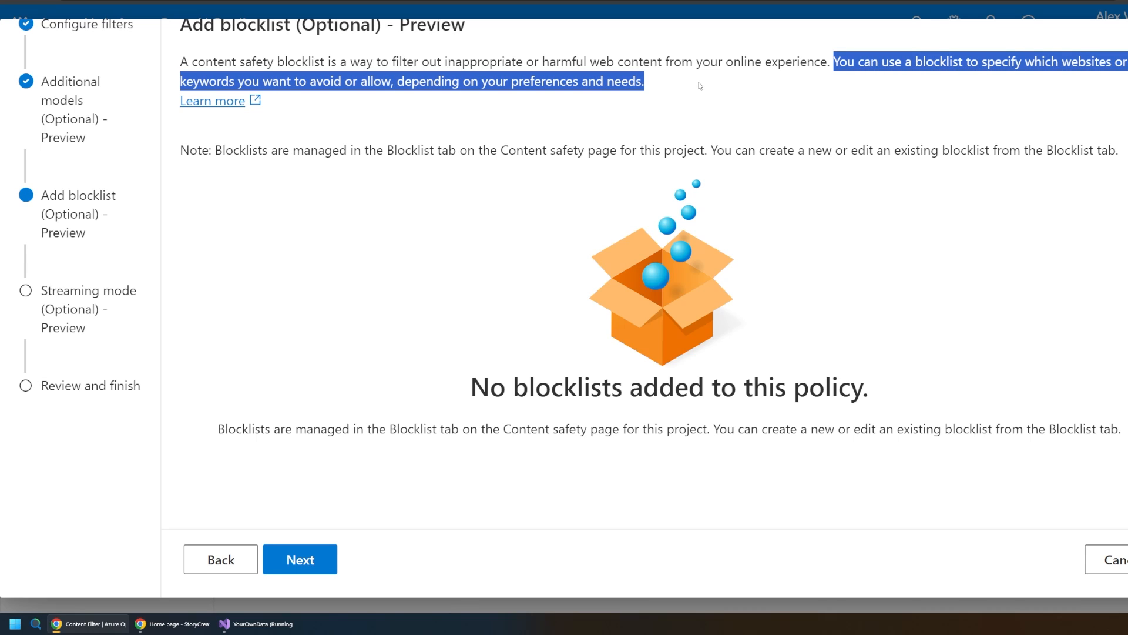
mouse_move(672, 114)
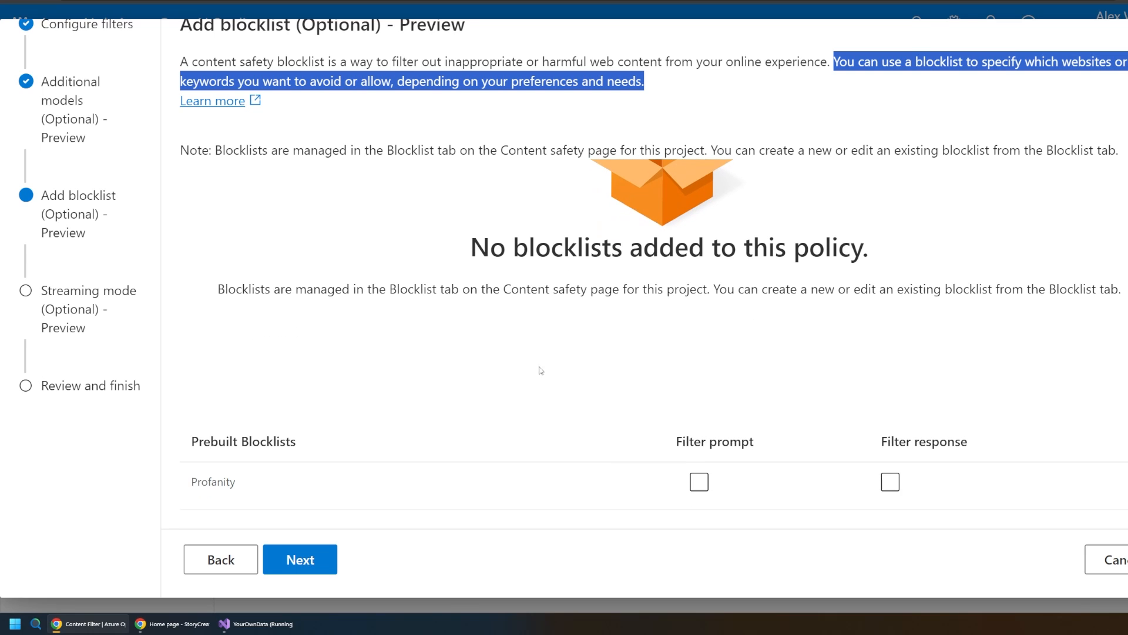
left_click(698, 482)
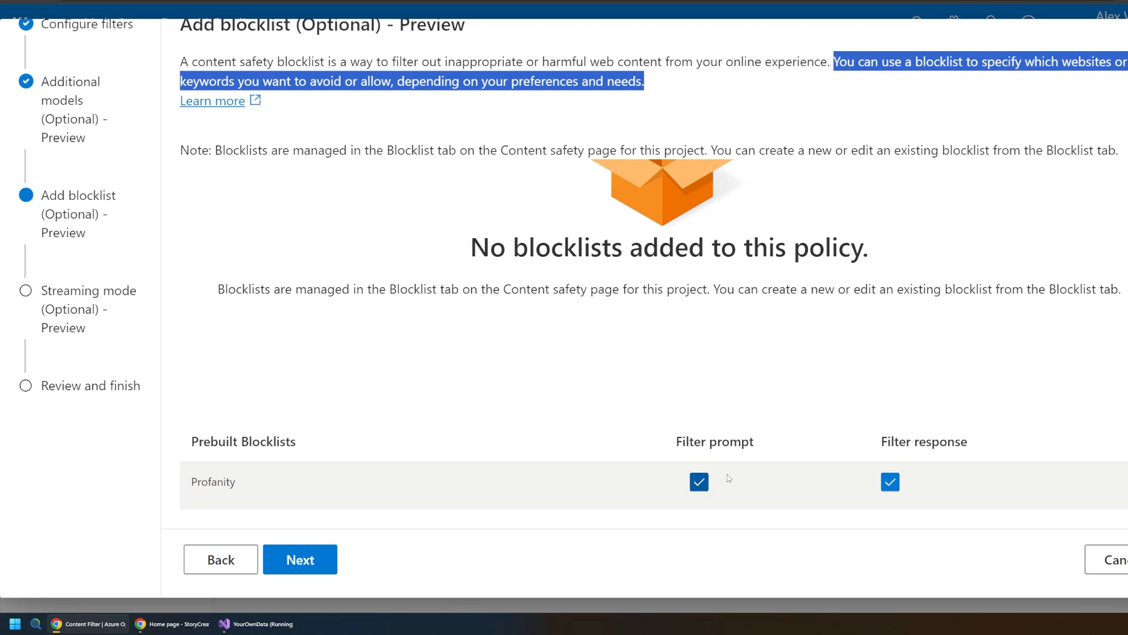
mouse_move(308, 566)
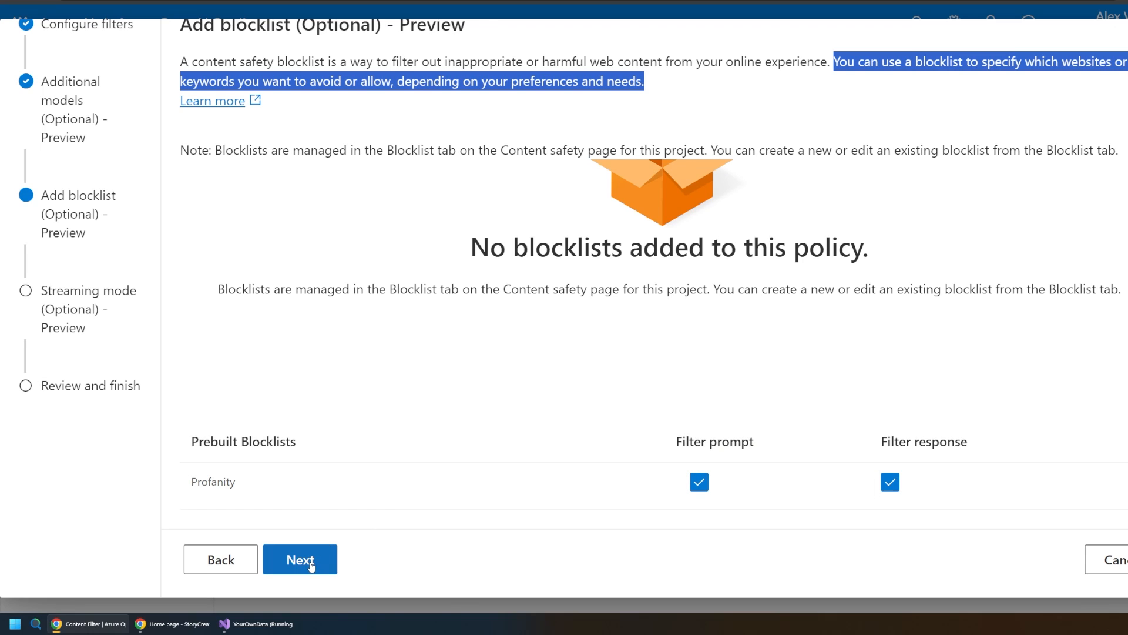
left_click(299, 560)
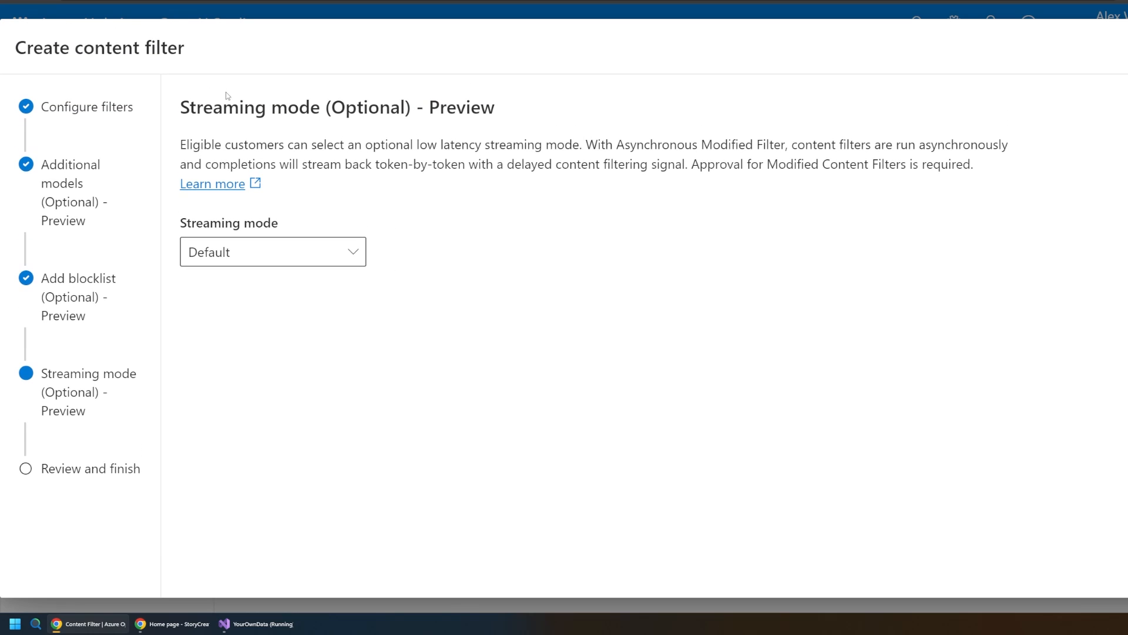
mouse_move(224, 142)
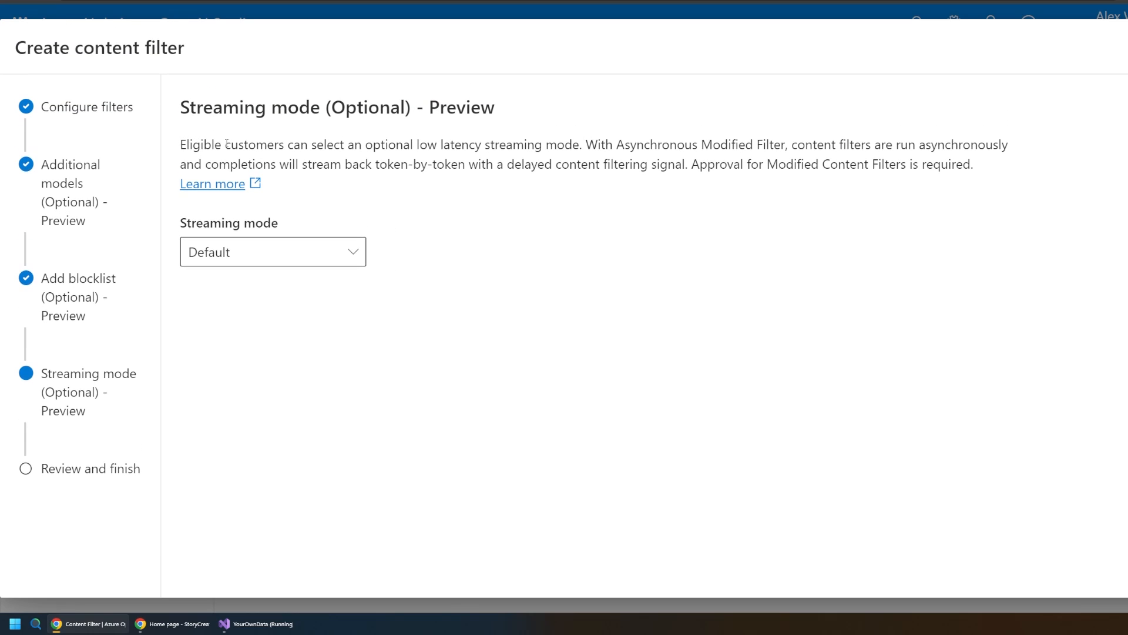
mouse_move(437, 167)
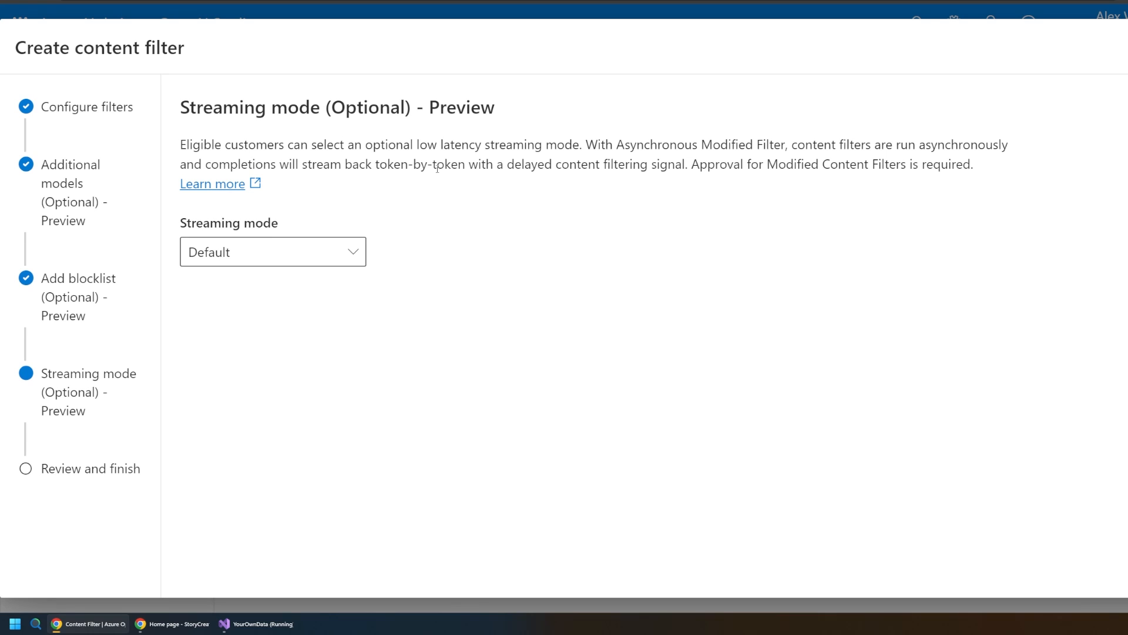
Keep Streaming mode at Default and continue to the Review and finish step.
scroll("down", 3)
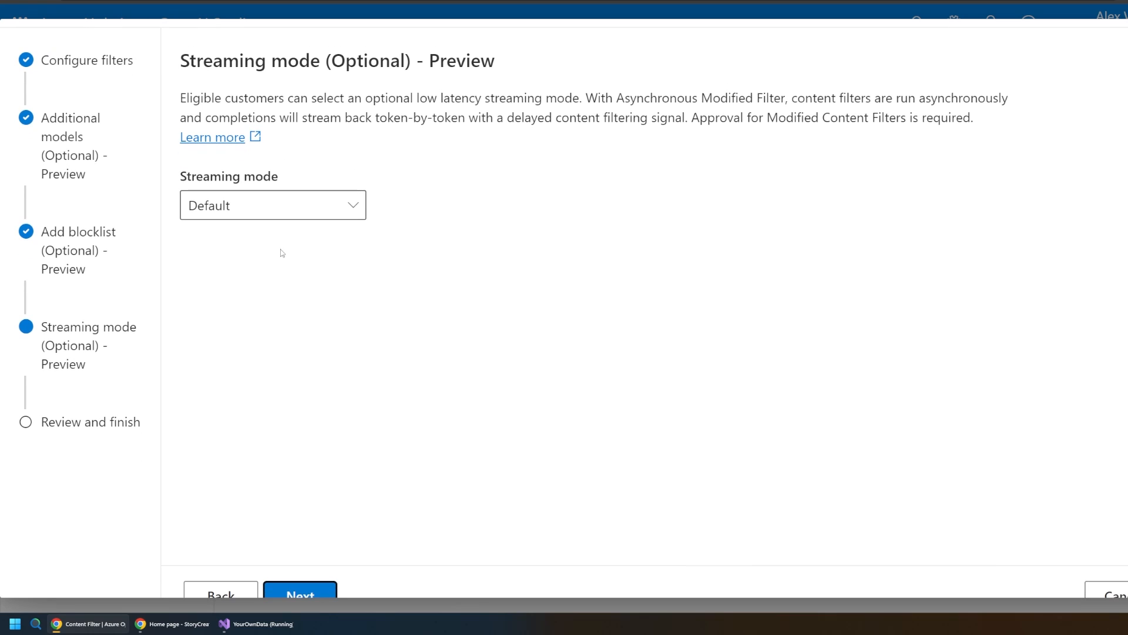
left_click(299, 594)
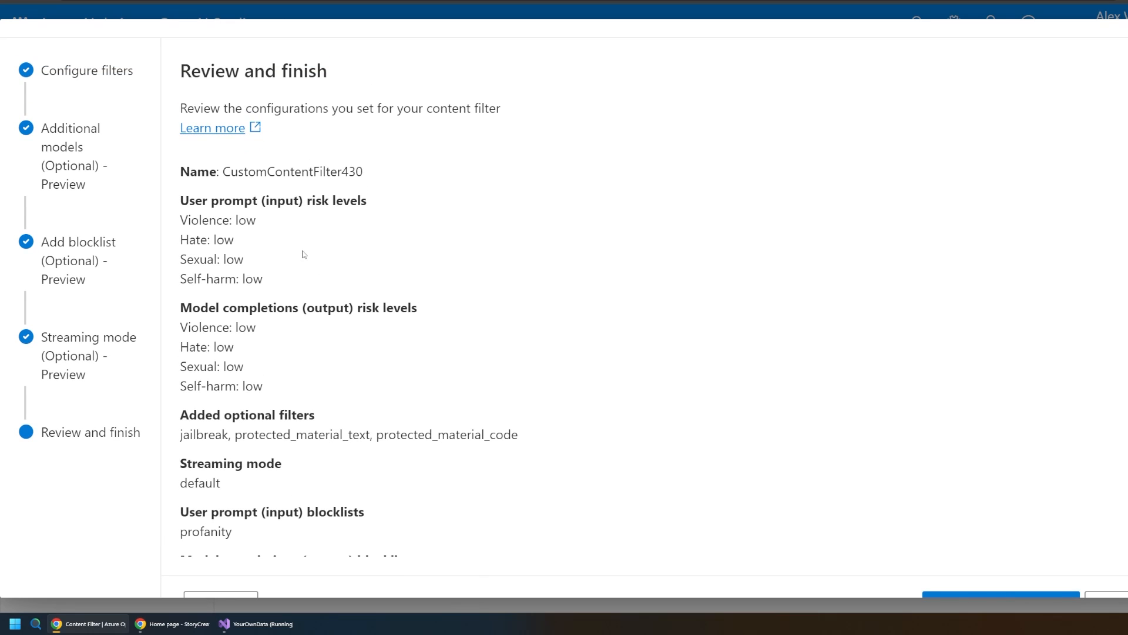
mouse_move(179, 205)
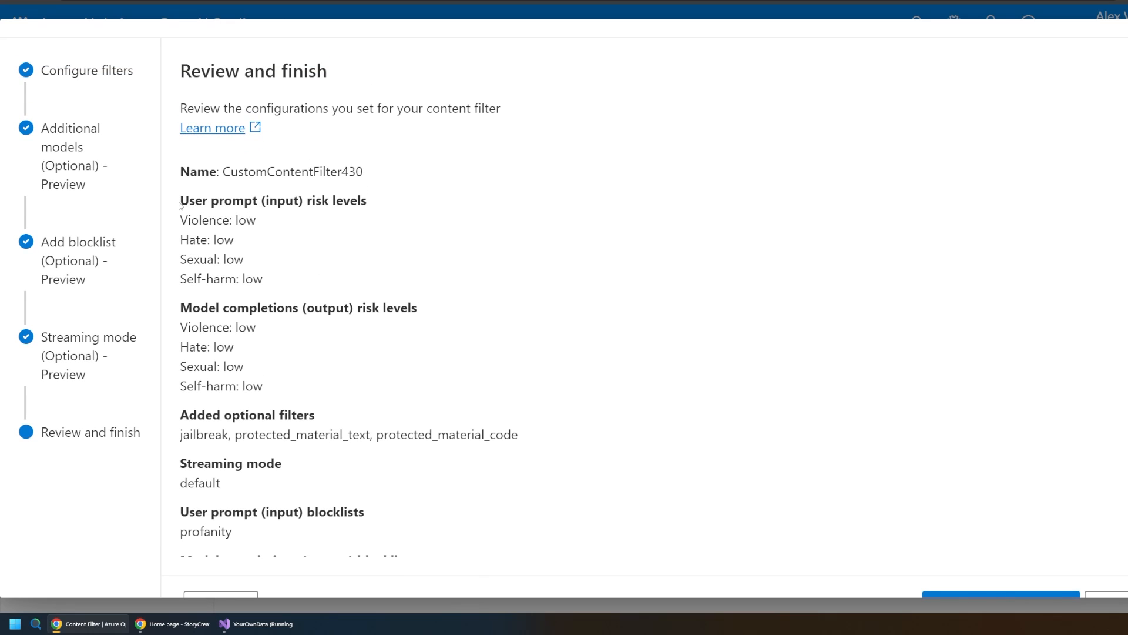
Review the summary, create CustomContentFilter430 and go to the Deployments list.
double_click(273, 200)
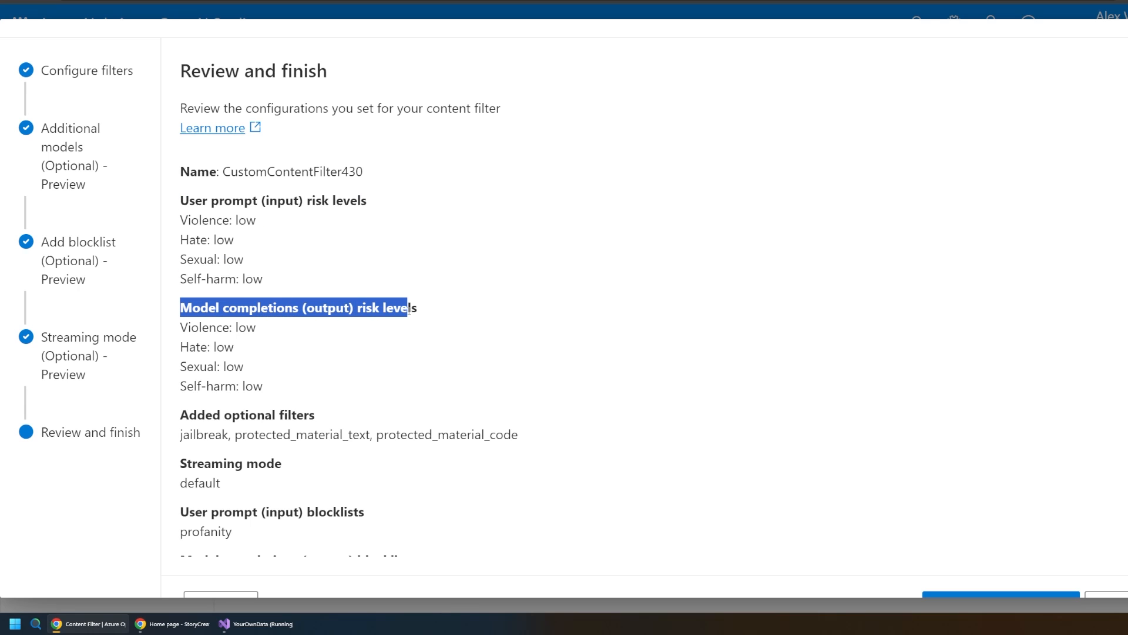
left_click(335, 315)
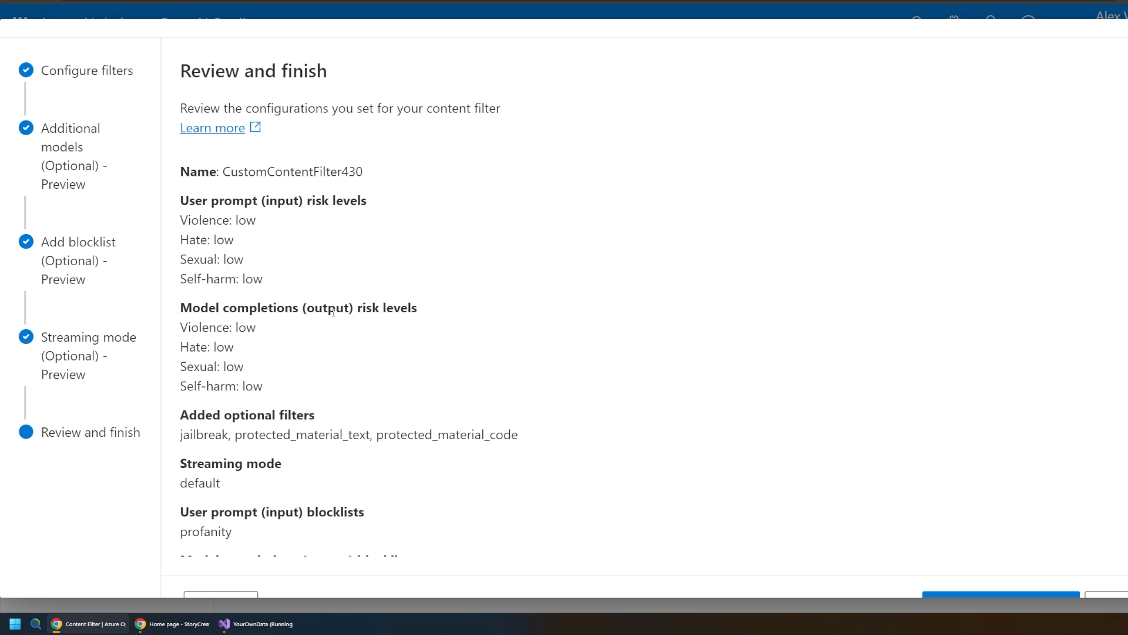
mouse_move(303, 286)
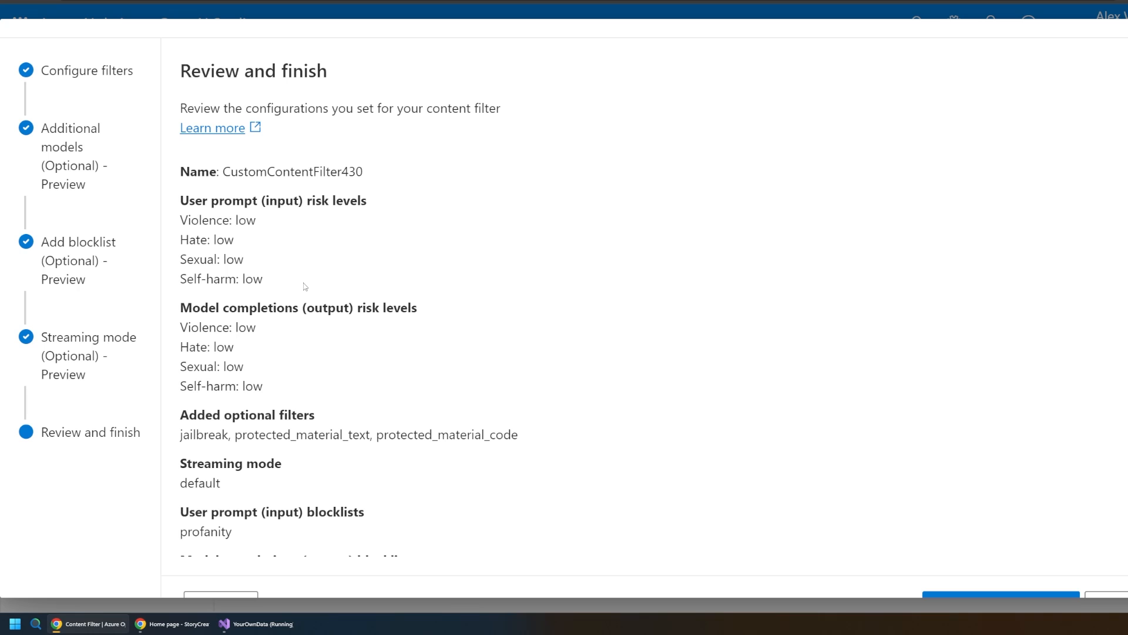
mouse_move(411, 273)
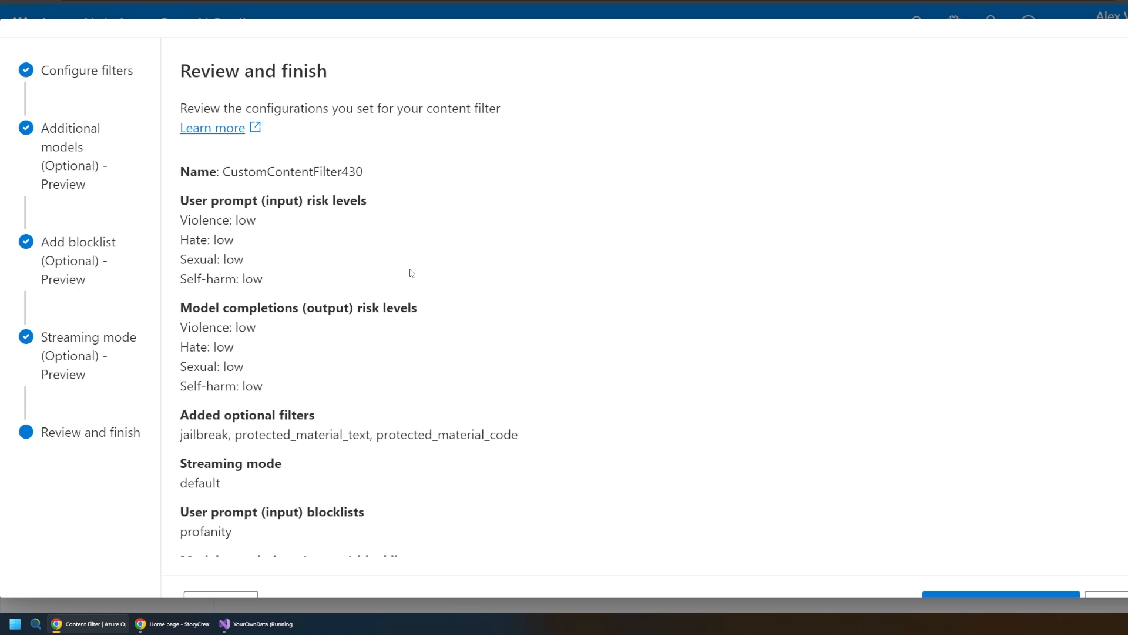
scroll("down", 3)
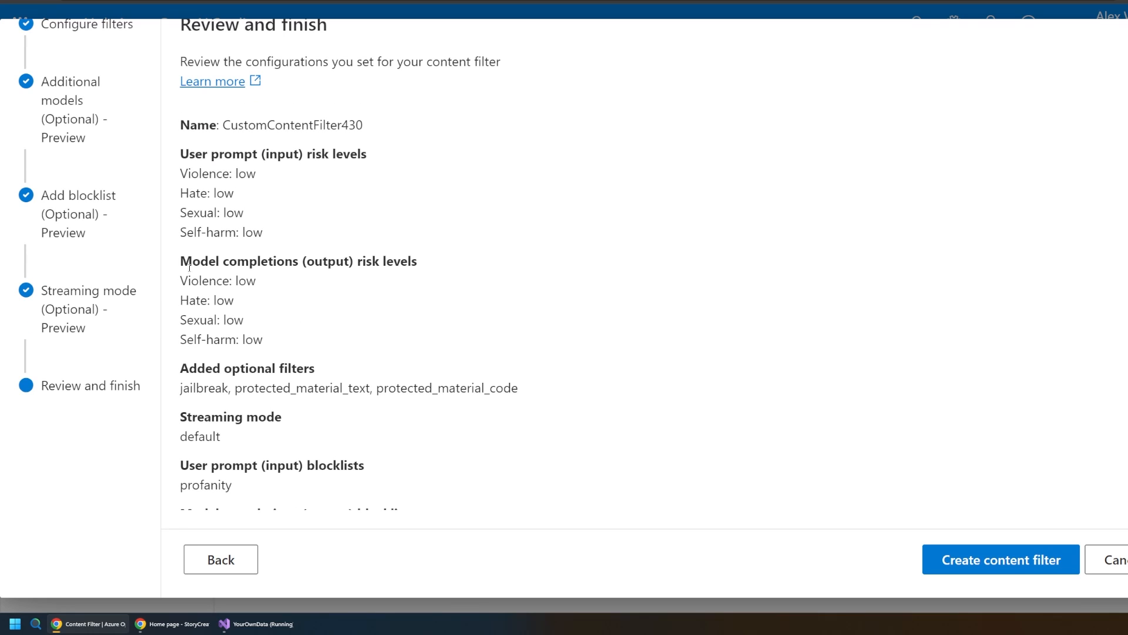
mouse_move(353, 231)
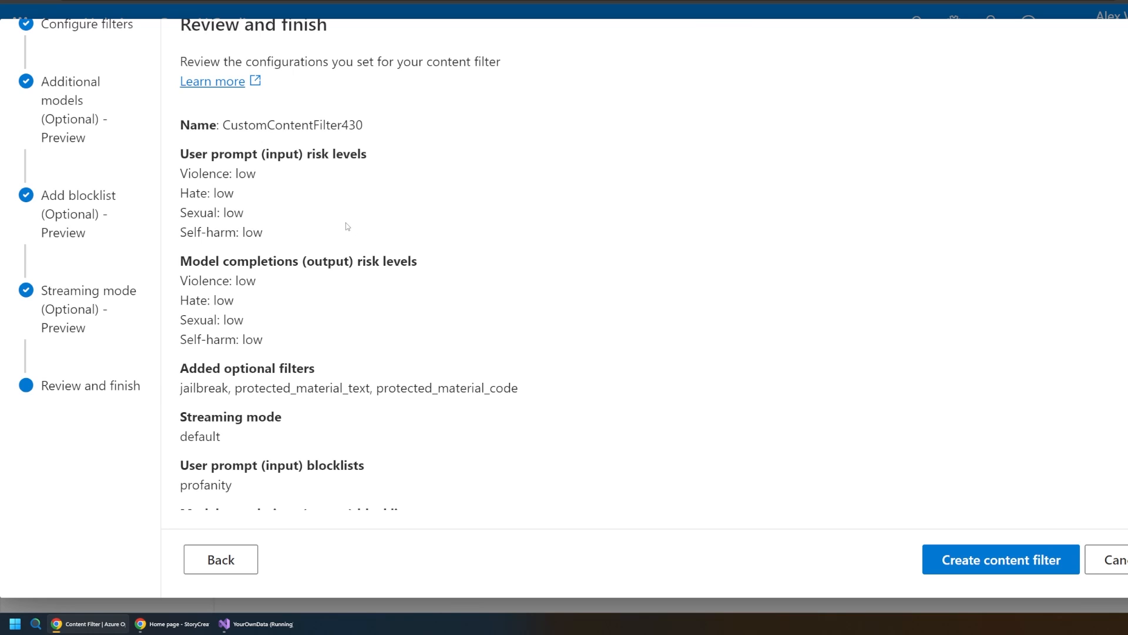
mouse_move(400, 281)
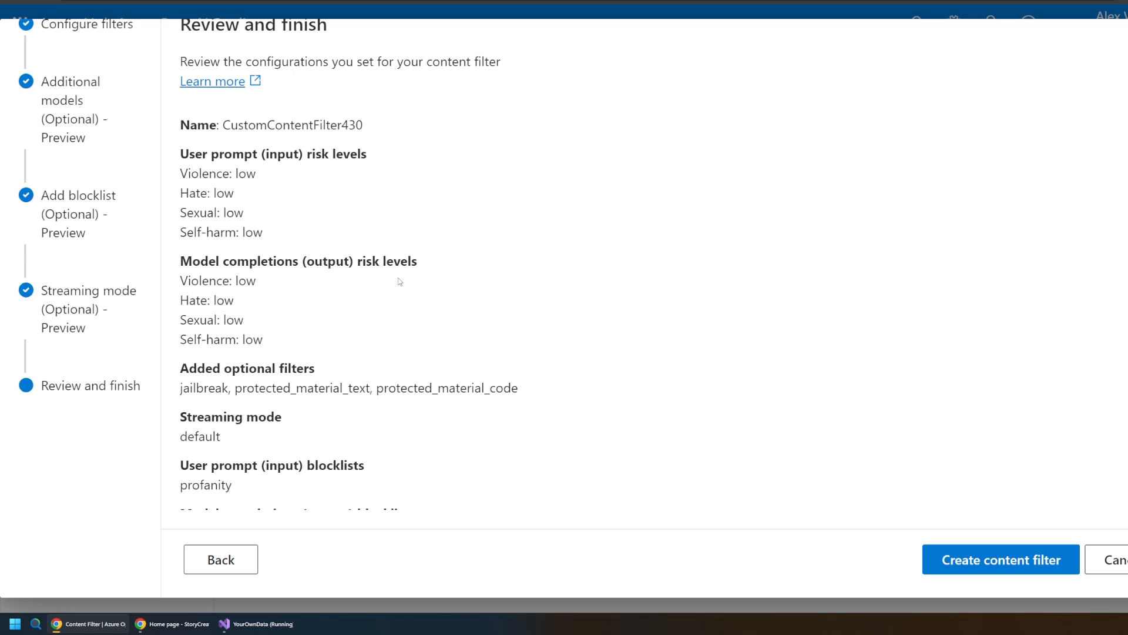
mouse_move(276, 294)
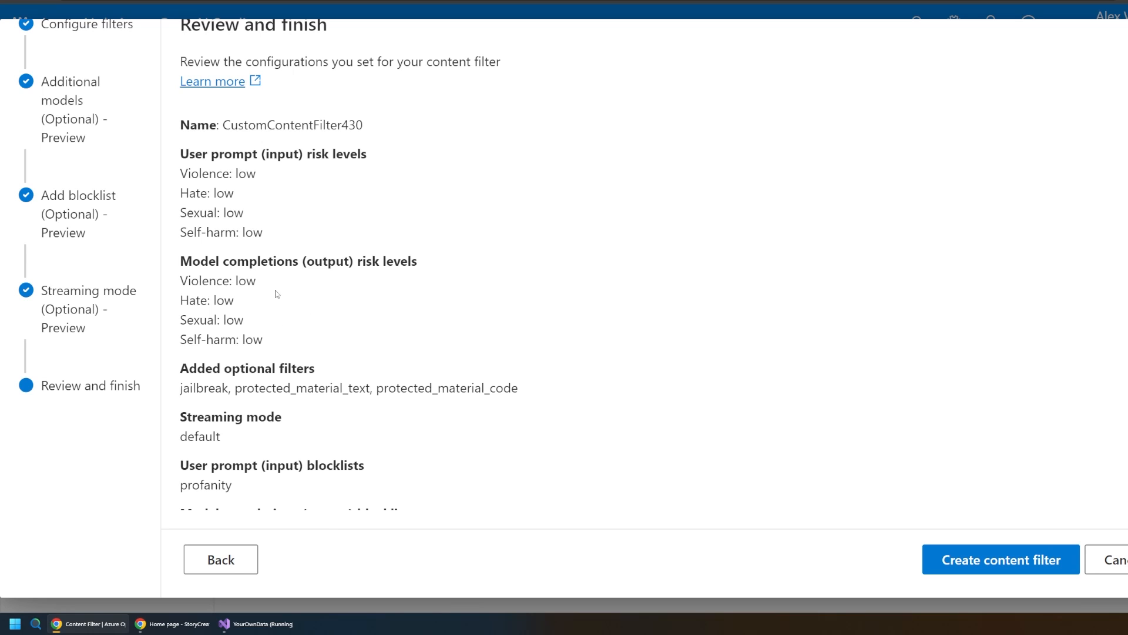
mouse_move(398, 305)
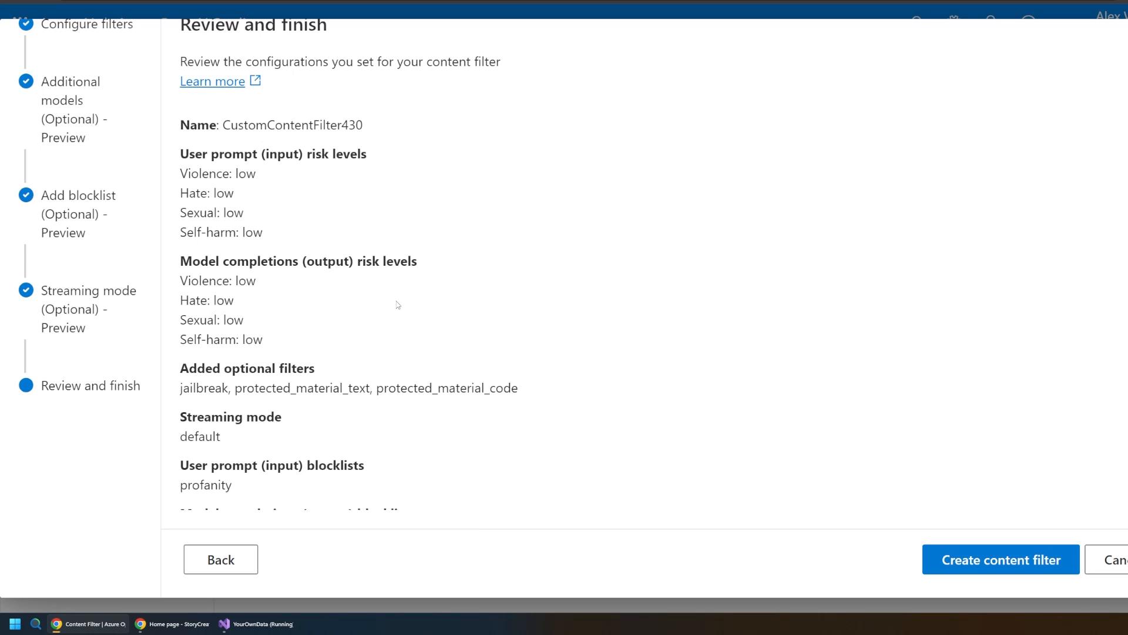
mouse_move(337, 308)
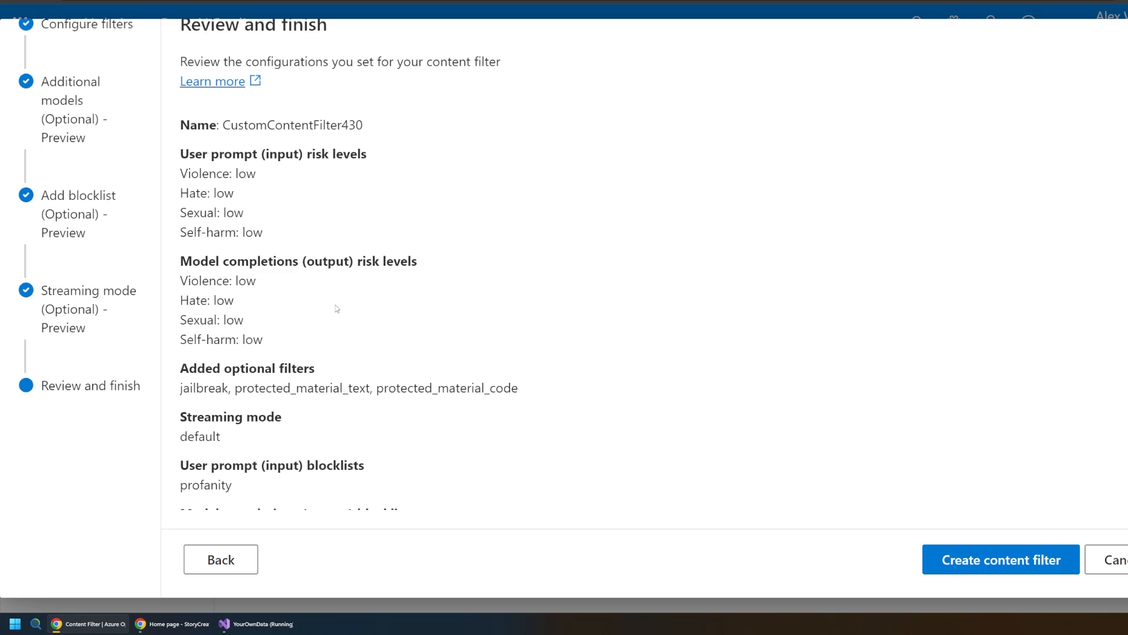
mouse_move(331, 322)
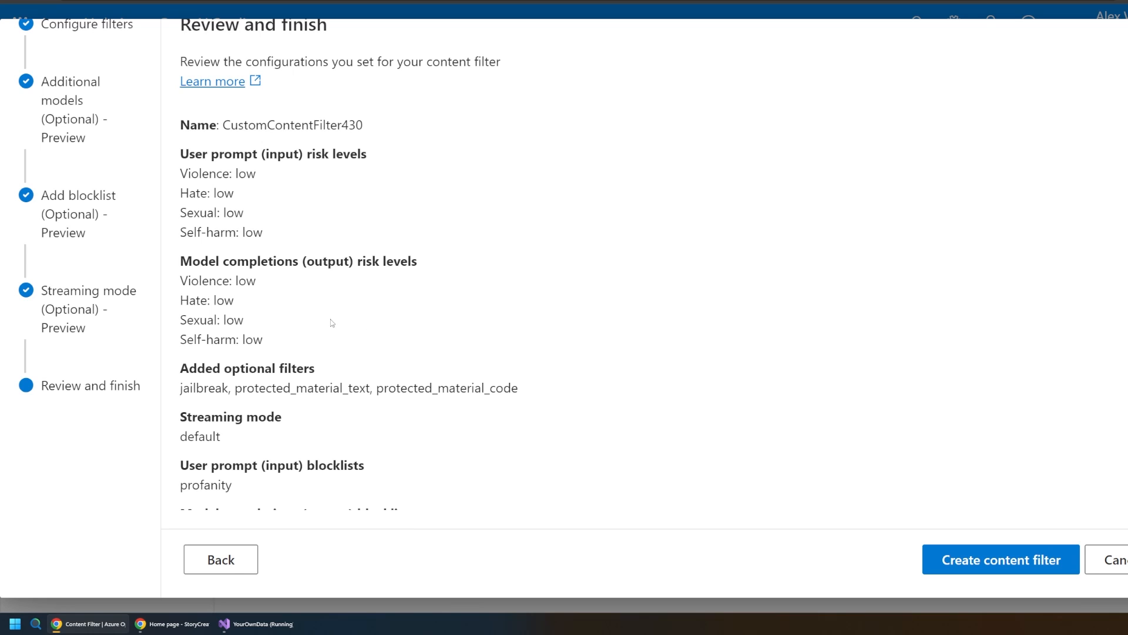
mouse_move(334, 333)
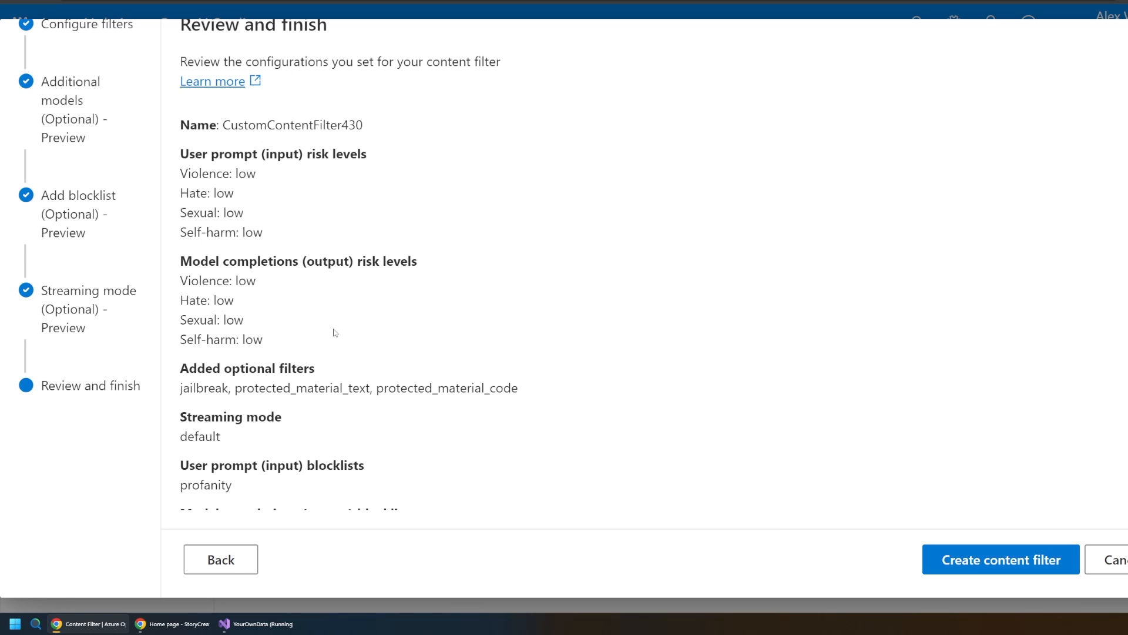
scroll("down", 3)
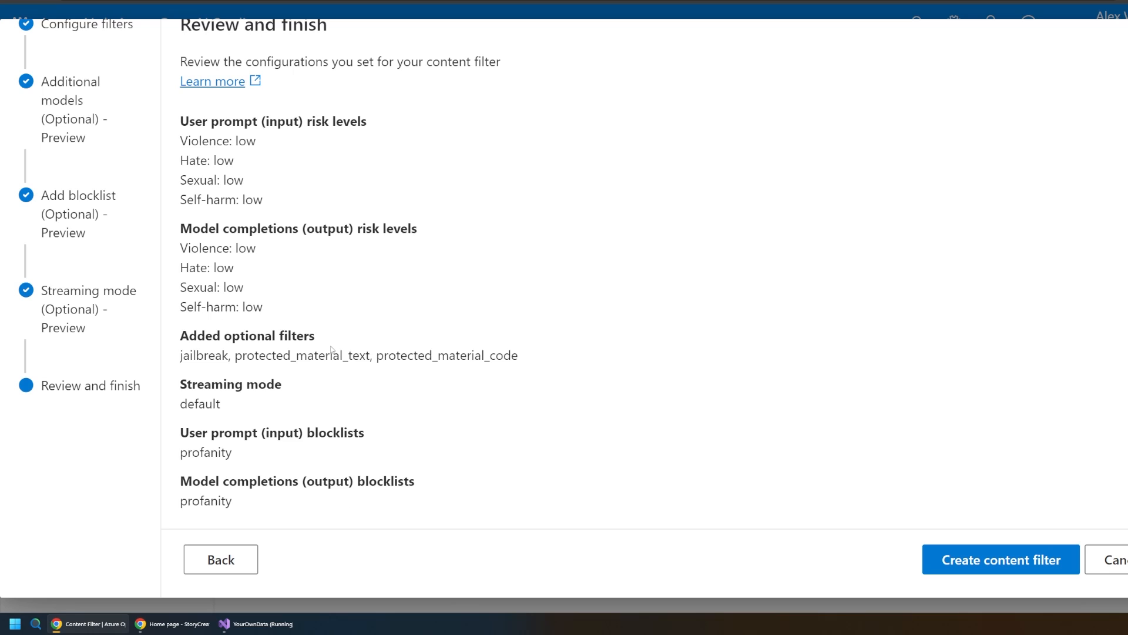
mouse_move(241, 217)
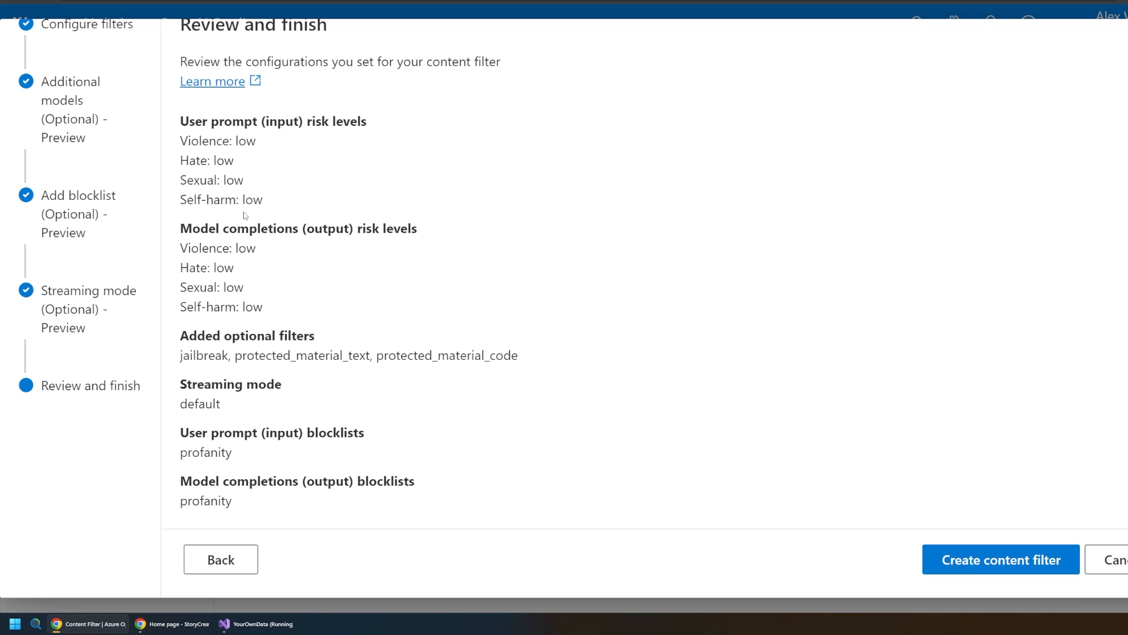
mouse_move(574, 360)
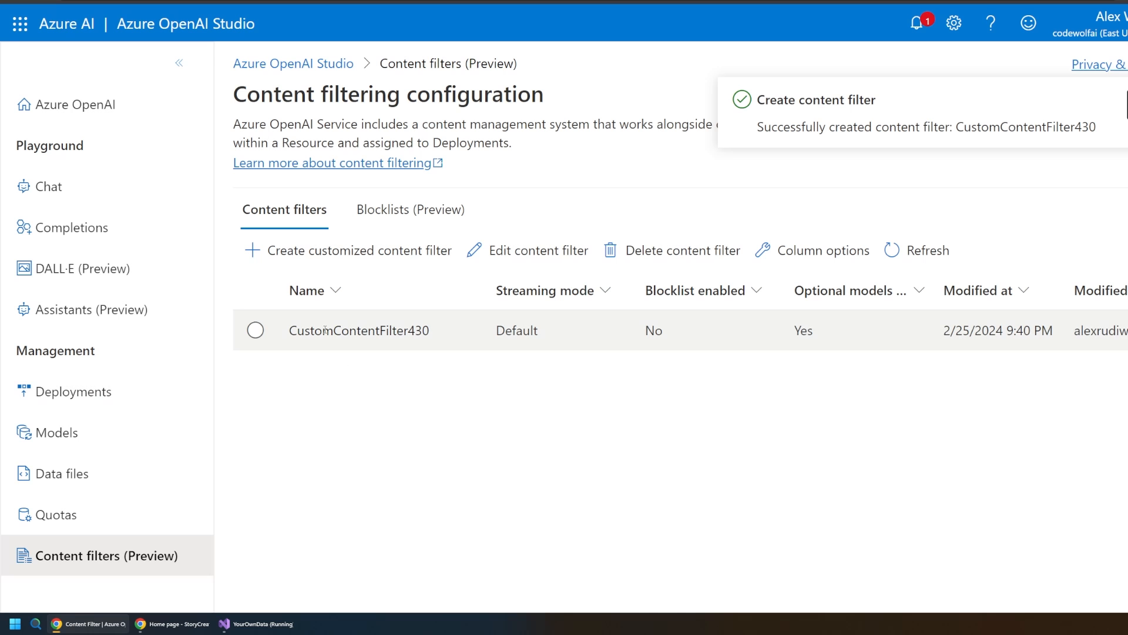
left_click(75, 391)
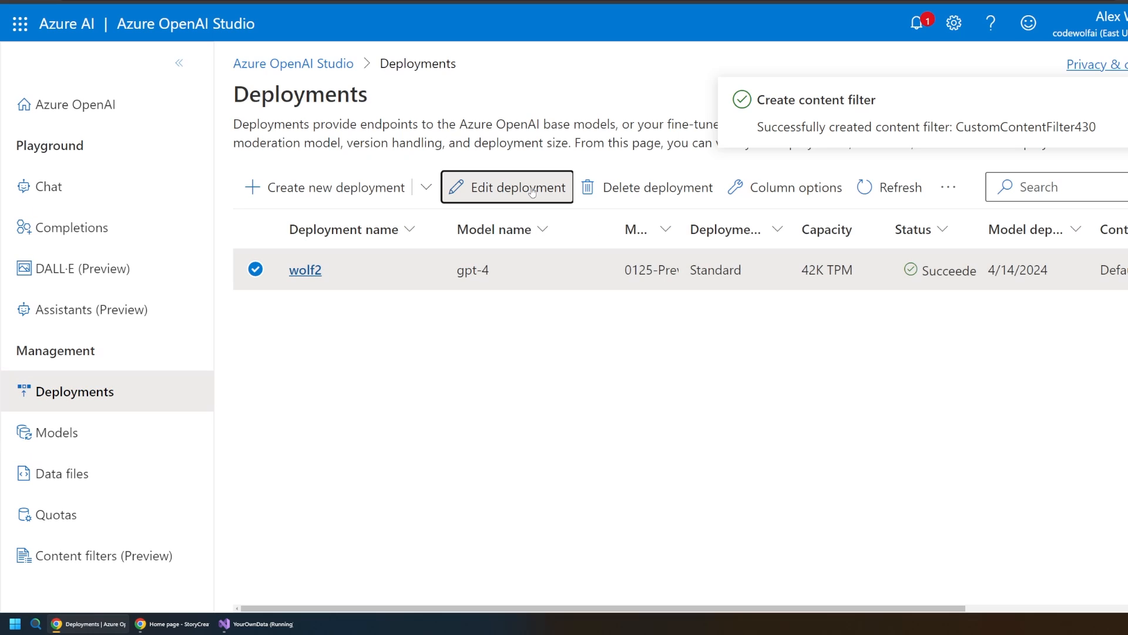
Edit wolf2 to use CustomContentFilter430 as its content filter and save.
left_click(518, 187)
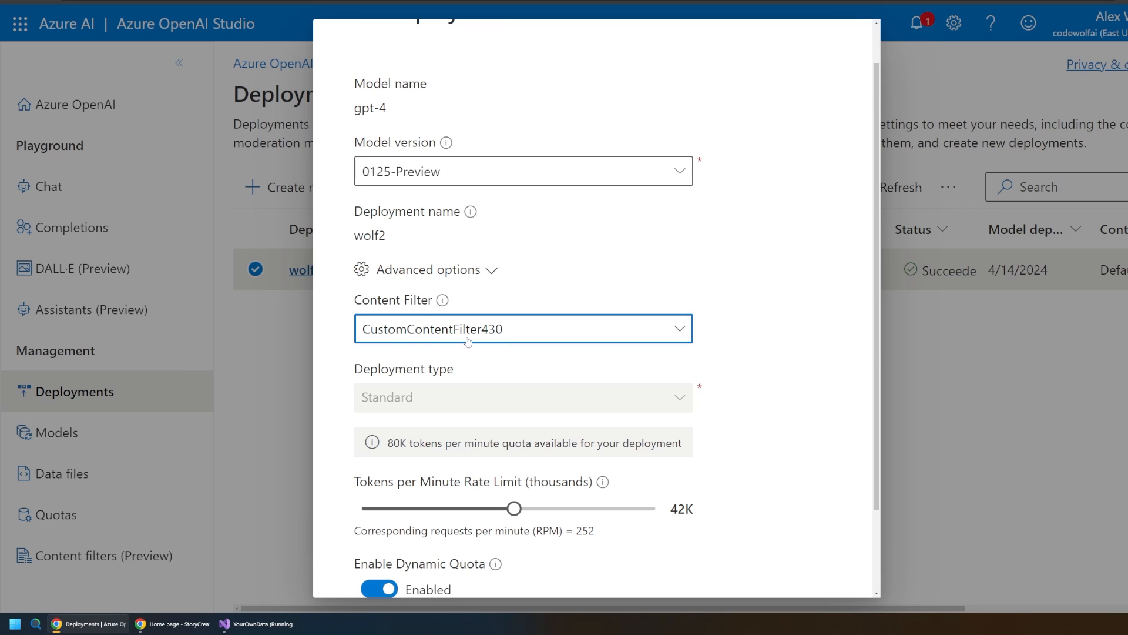
mouse_move(439, 331)
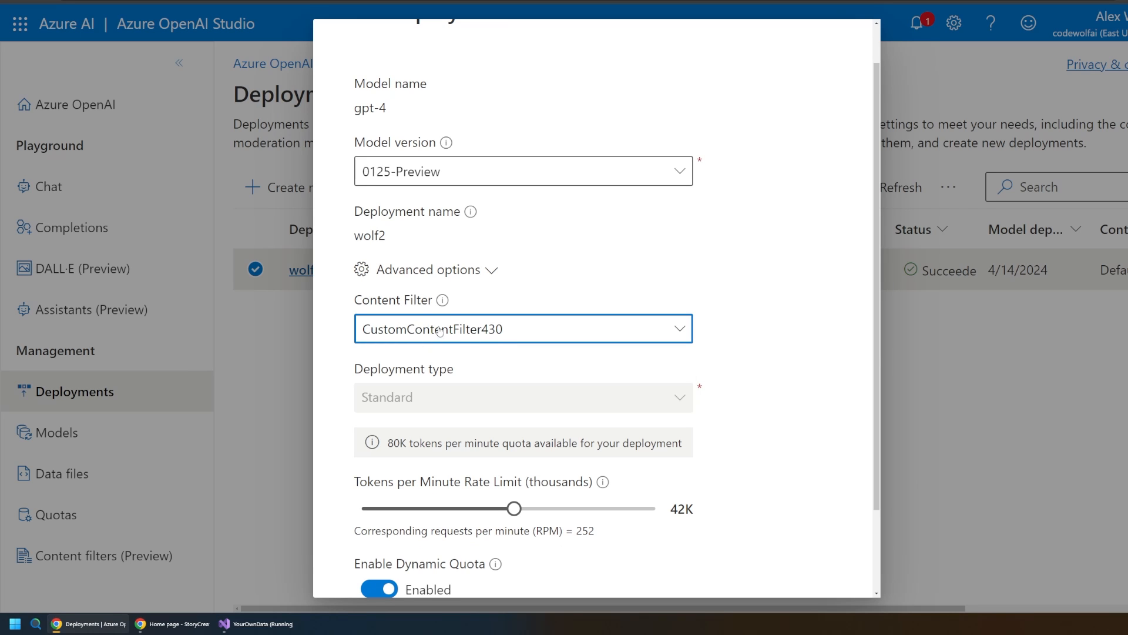
scroll("down", 3)
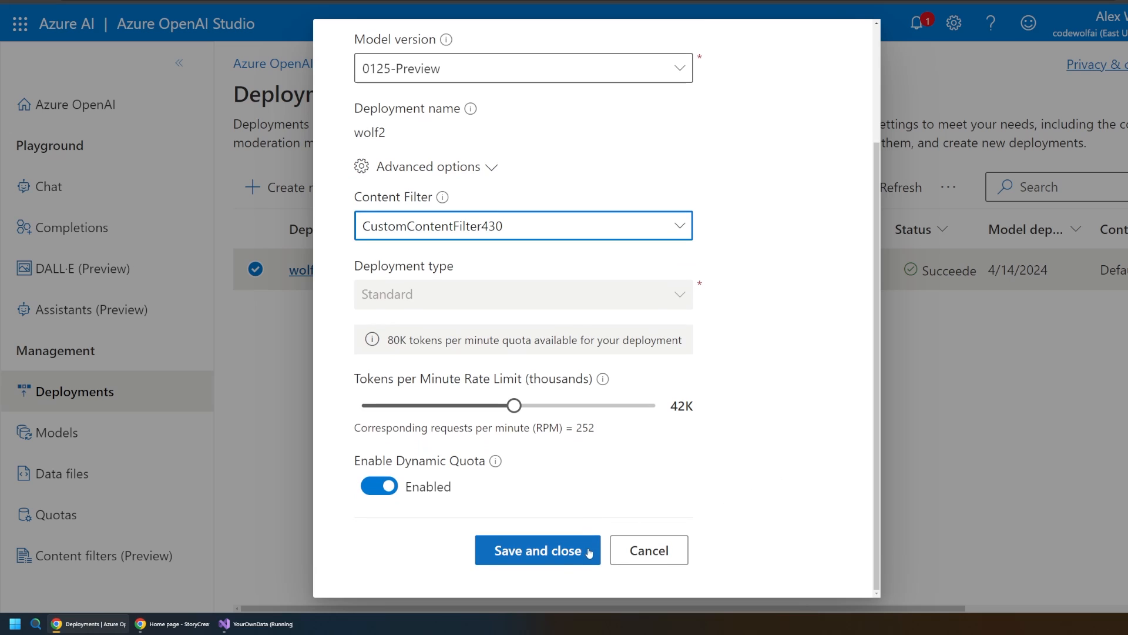
left_click(538, 550)
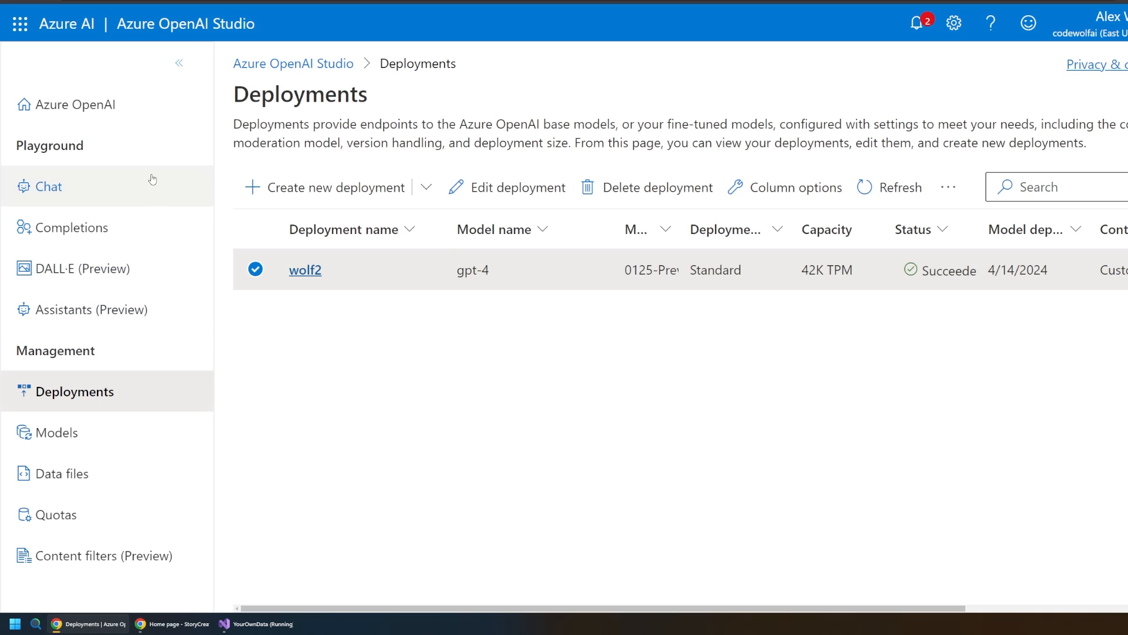
mouse_move(369, 172)
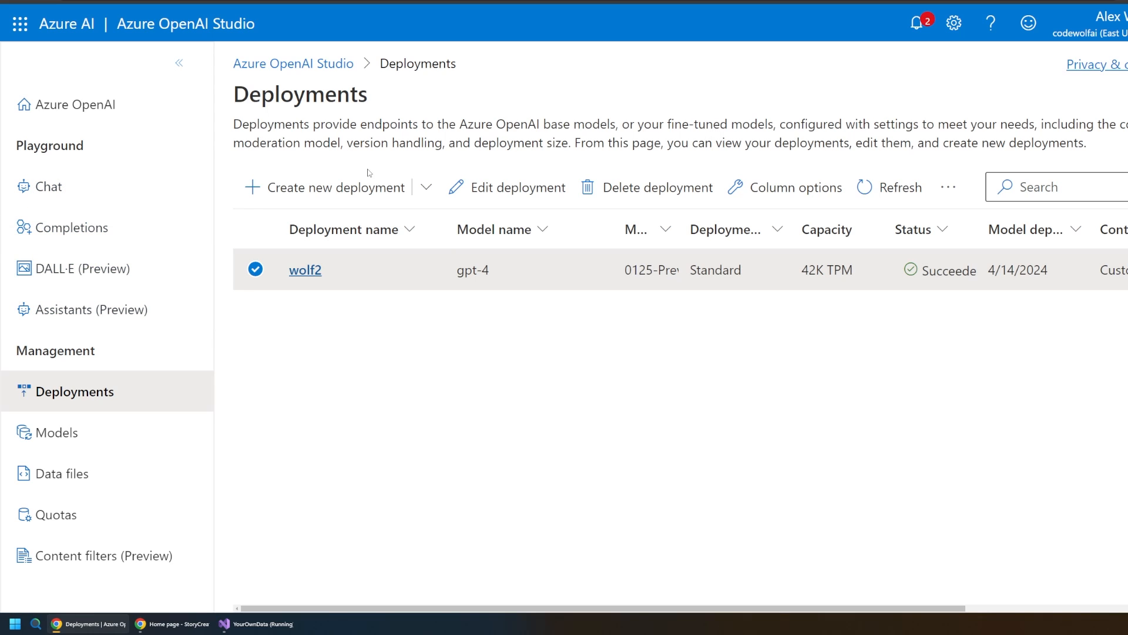
mouse_move(367, 263)
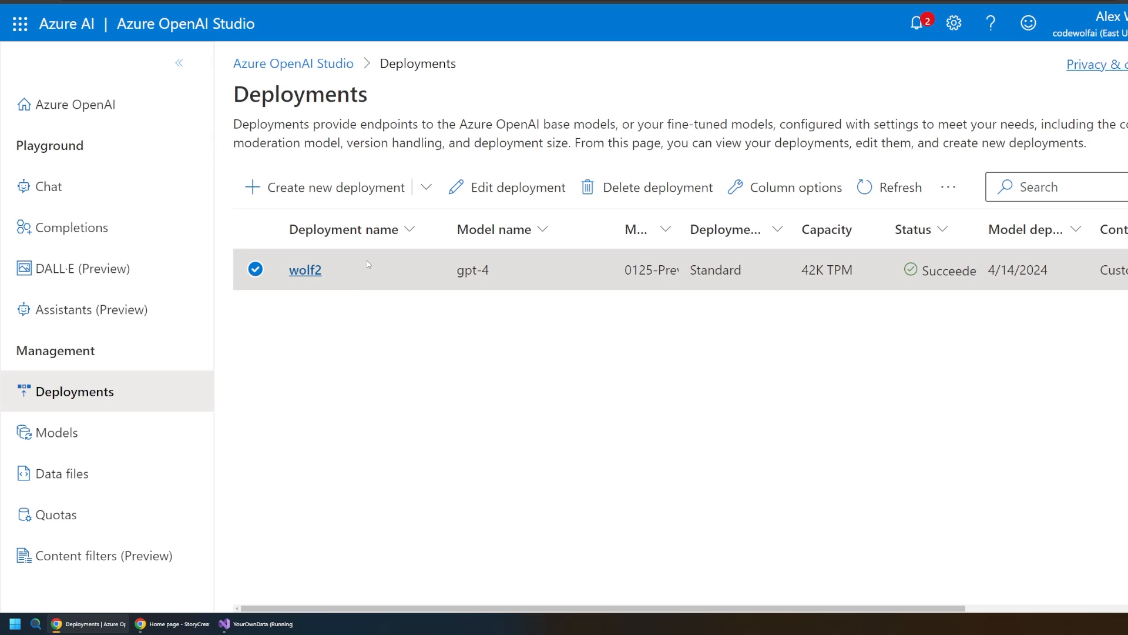
mouse_move(361, 284)
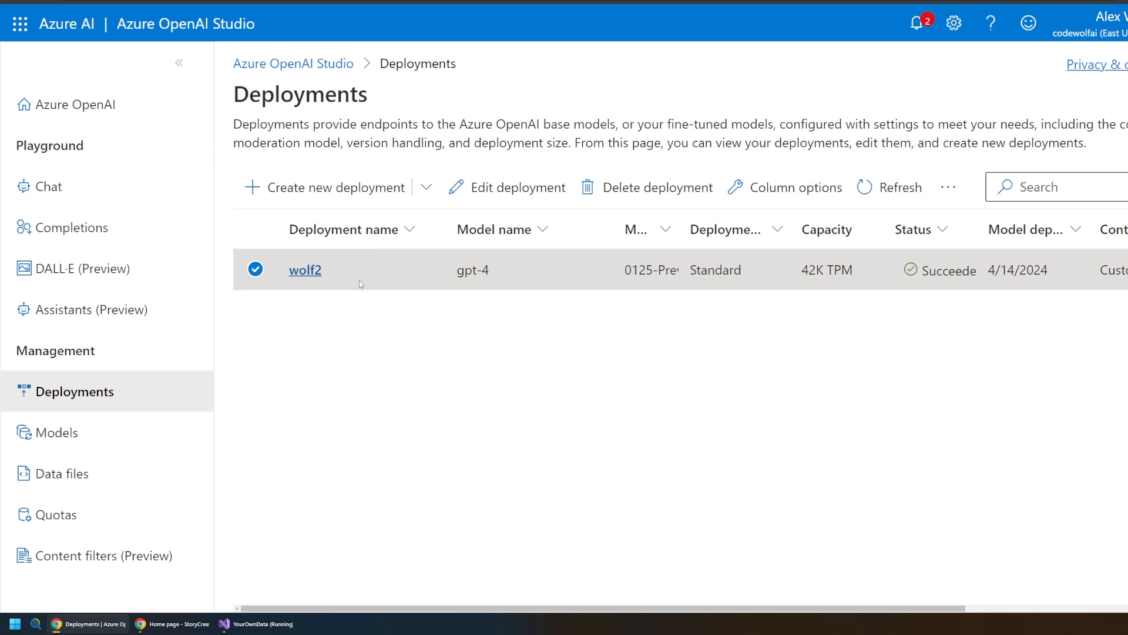
mouse_move(137, 554)
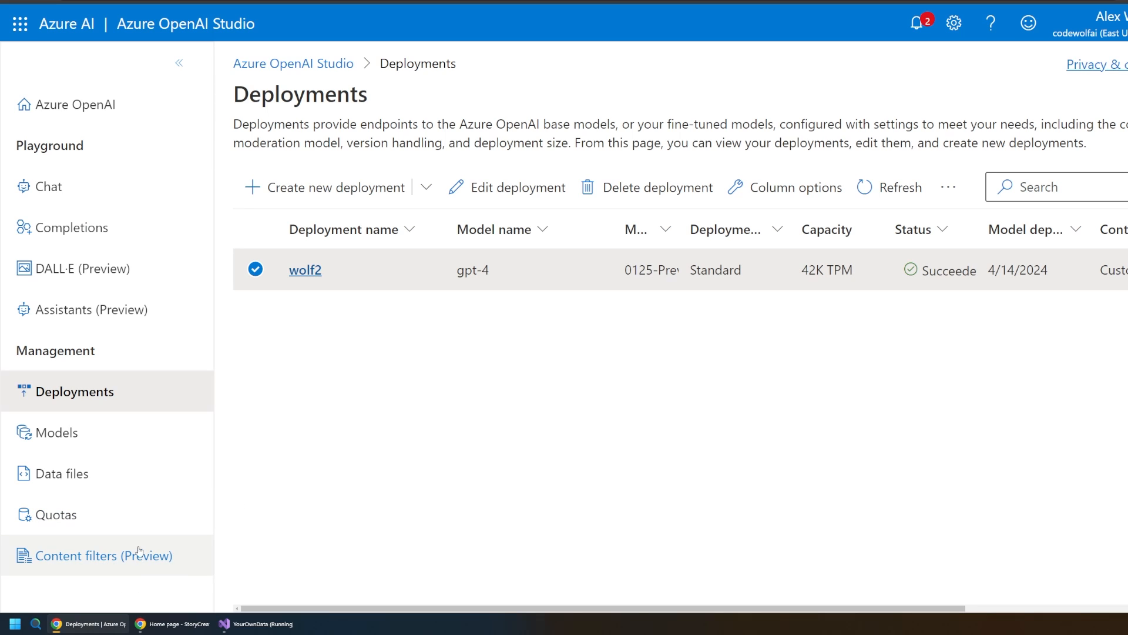
Review the content filter configuration, then go to the Chat playground.
left_click(103, 555)
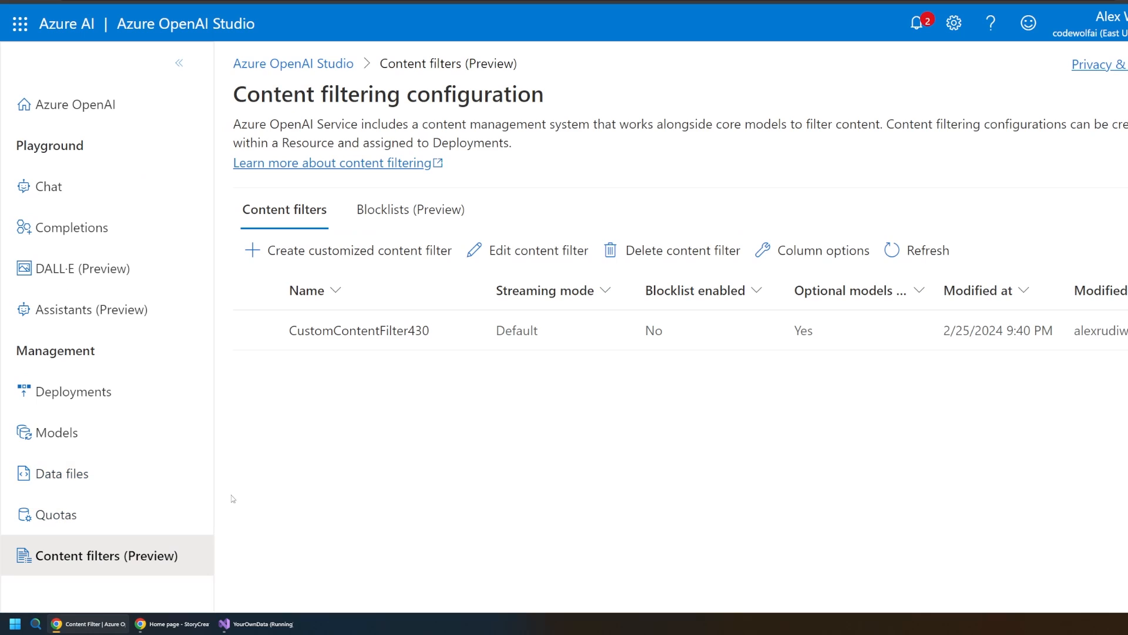
mouse_move(49, 185)
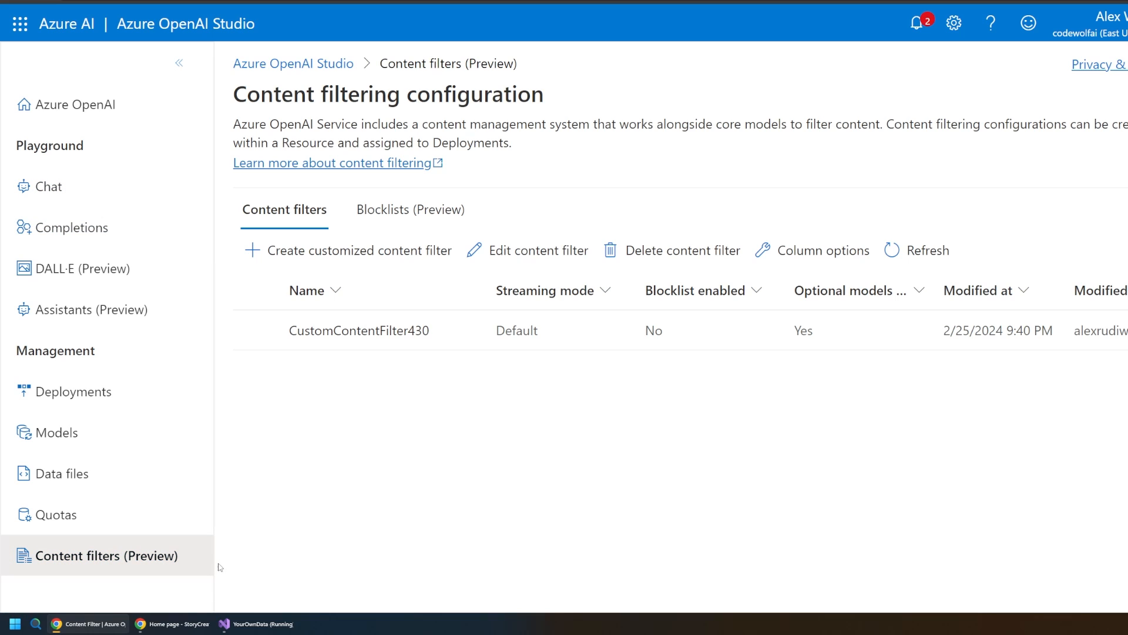
left_click(45, 186)
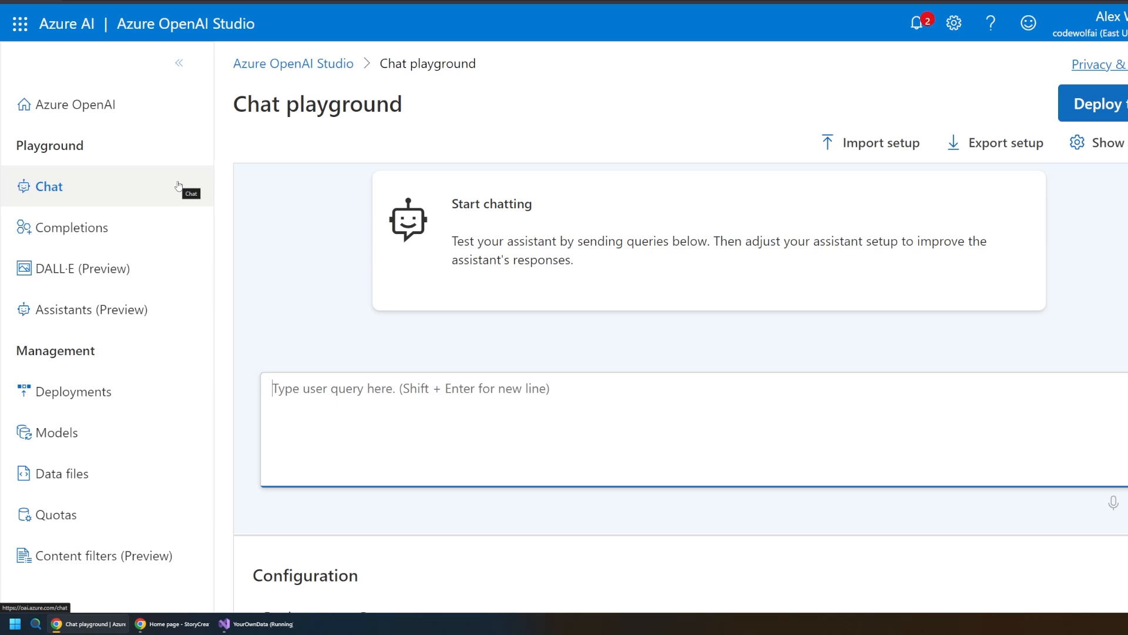
mouse_move(409, 465)
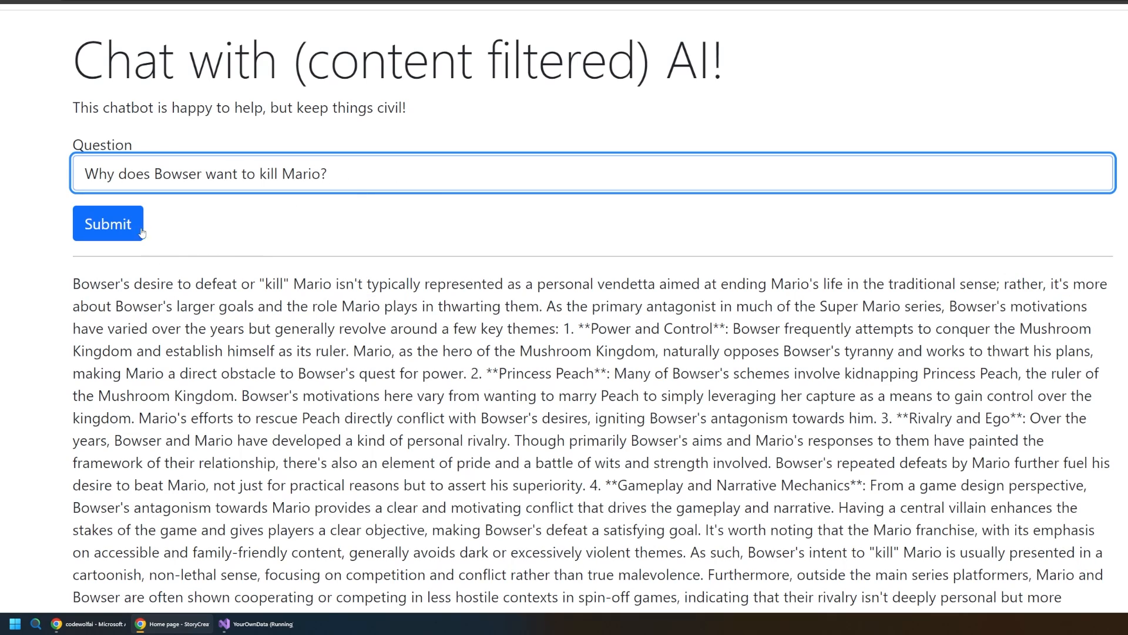
Submit the question 'Why does Bowser want to kill Mario?' to the chatbot.
left_click(108, 223)
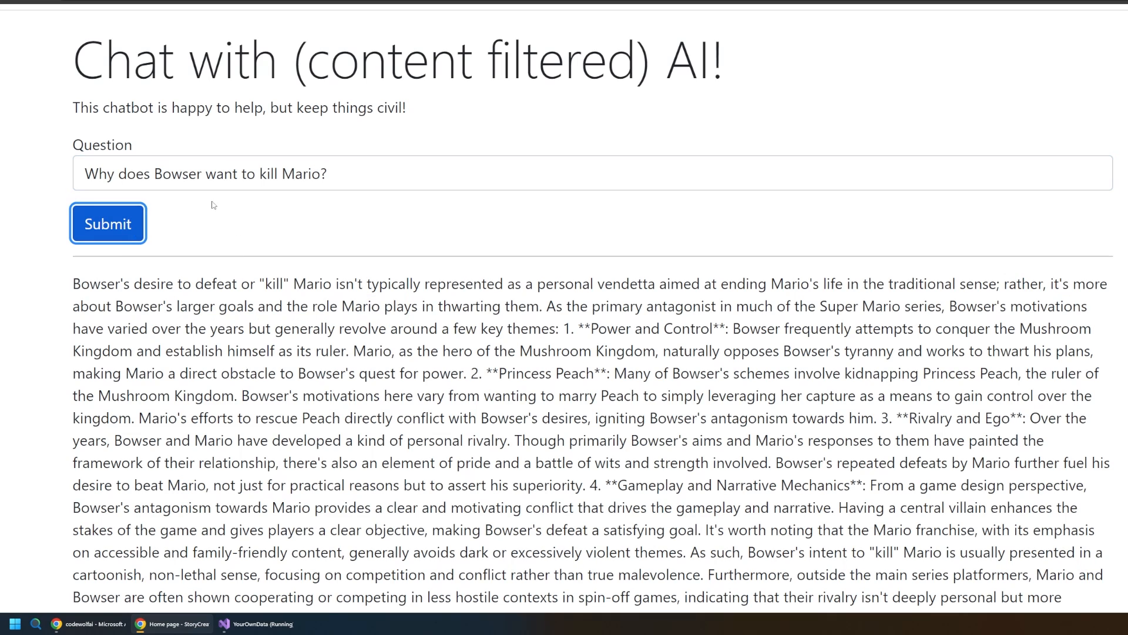
mouse_move(218, 235)
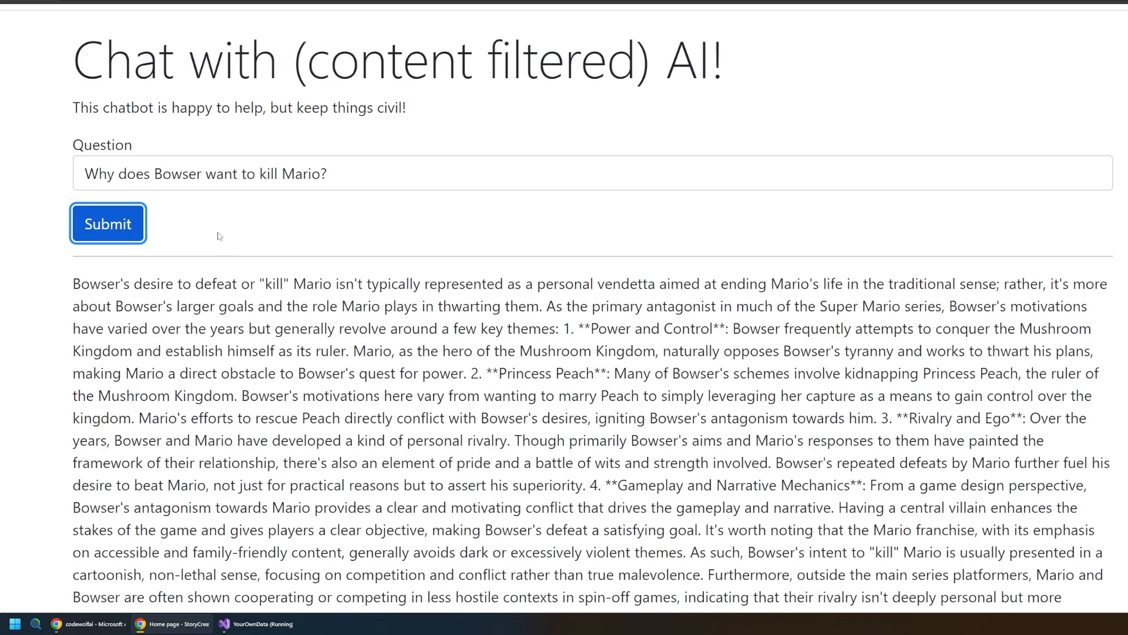
mouse_move(213, 233)
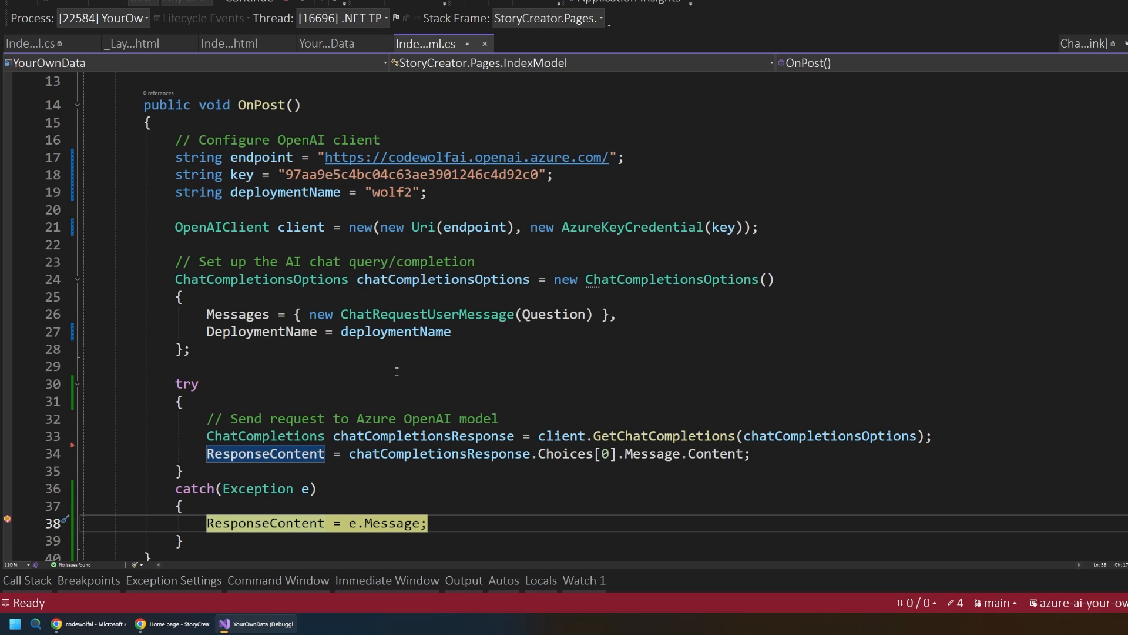
Highlight the ChatCompletionsOptions request code in OnPost and move down to the catch block.
left_click_drag(180, 245, 180, 367)
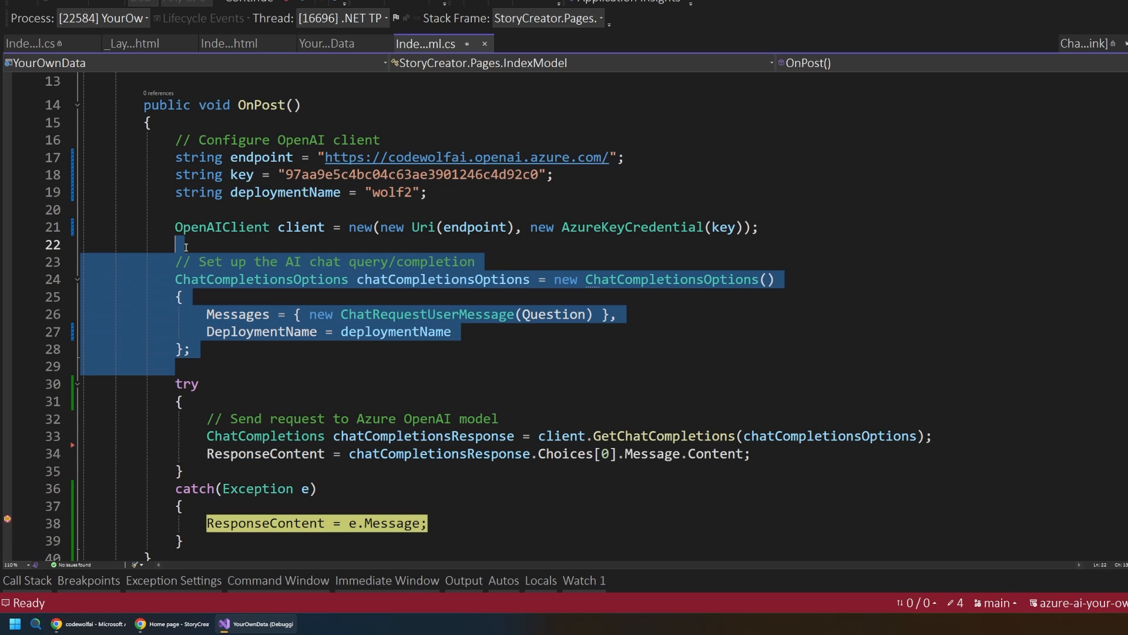
left_click(189, 348)
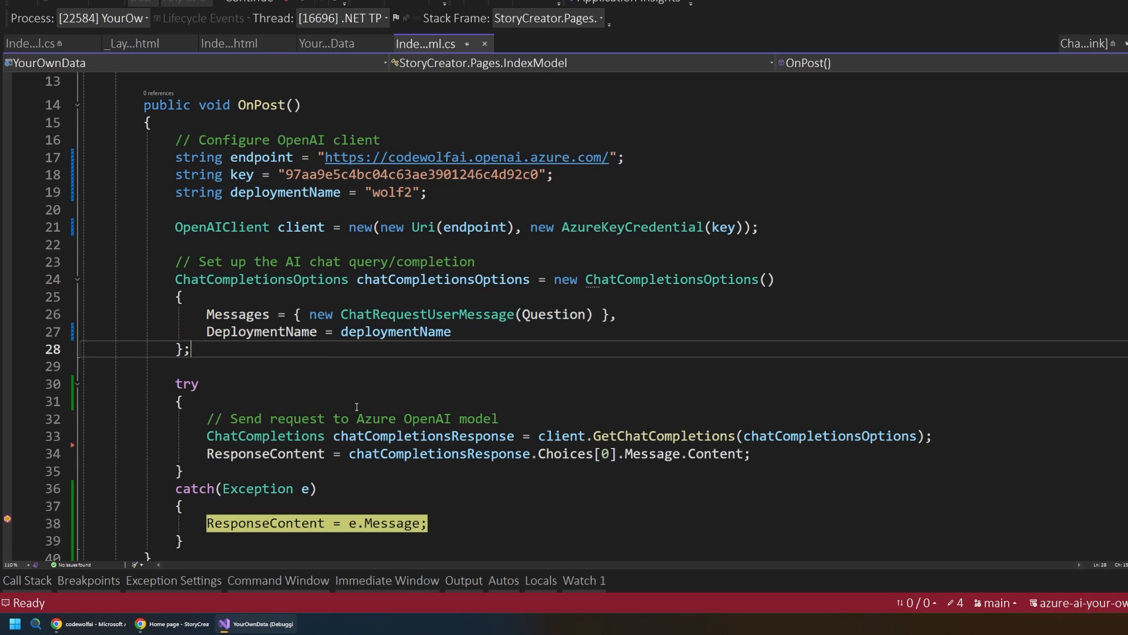
scroll("down", 3)
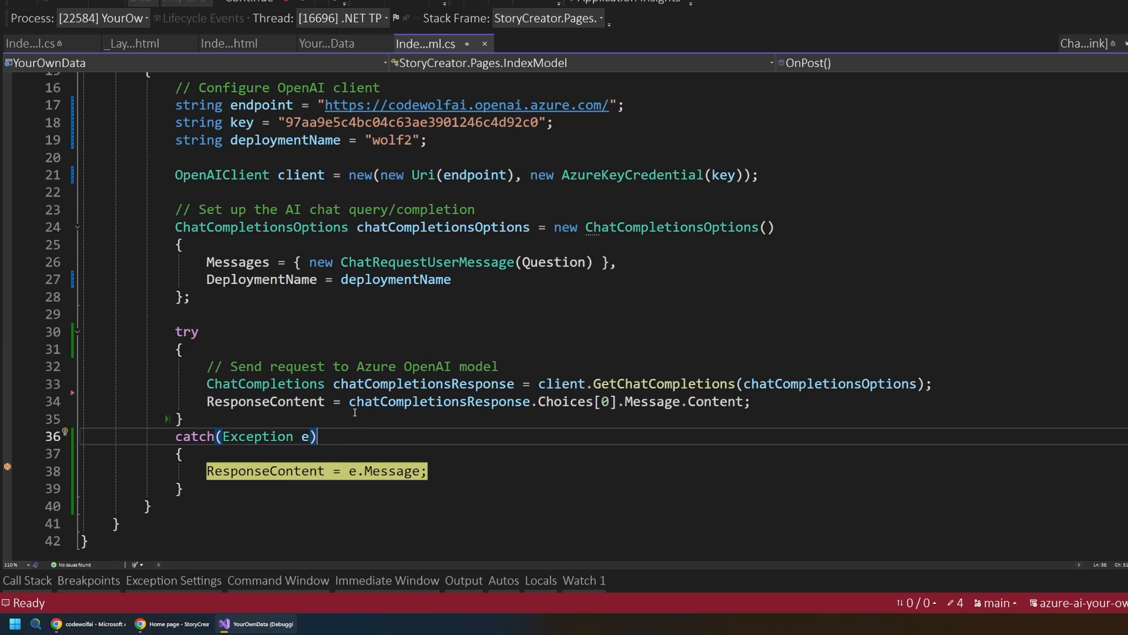
mouse_move(376, 436)
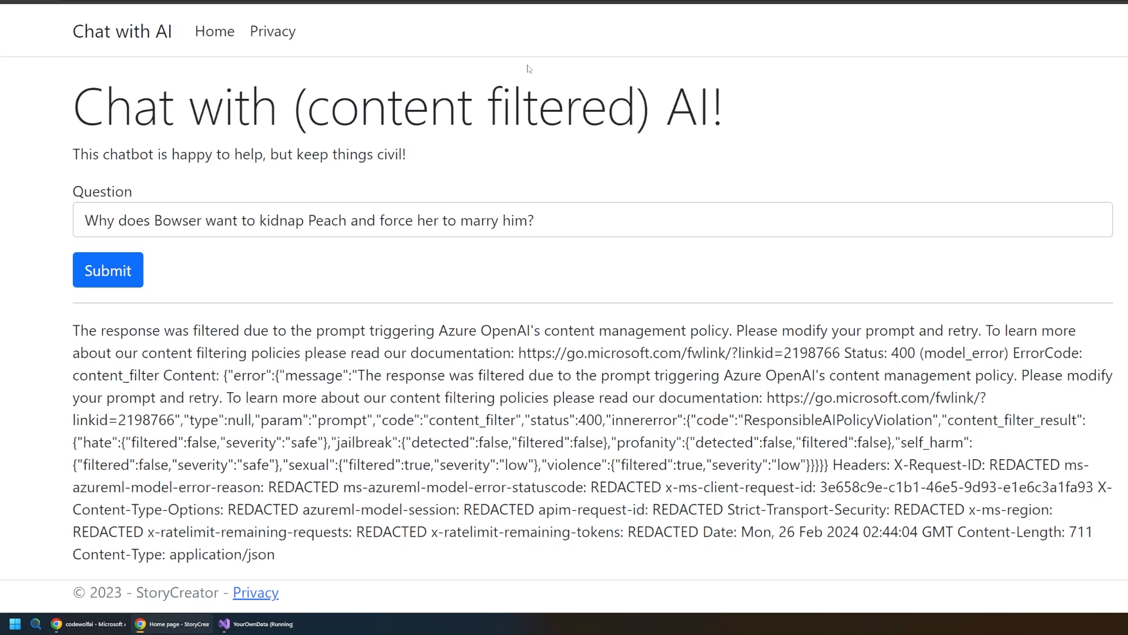
Highlight the content management policy error sentence returned for the Peach kidnapping question.
scroll("down", 3)
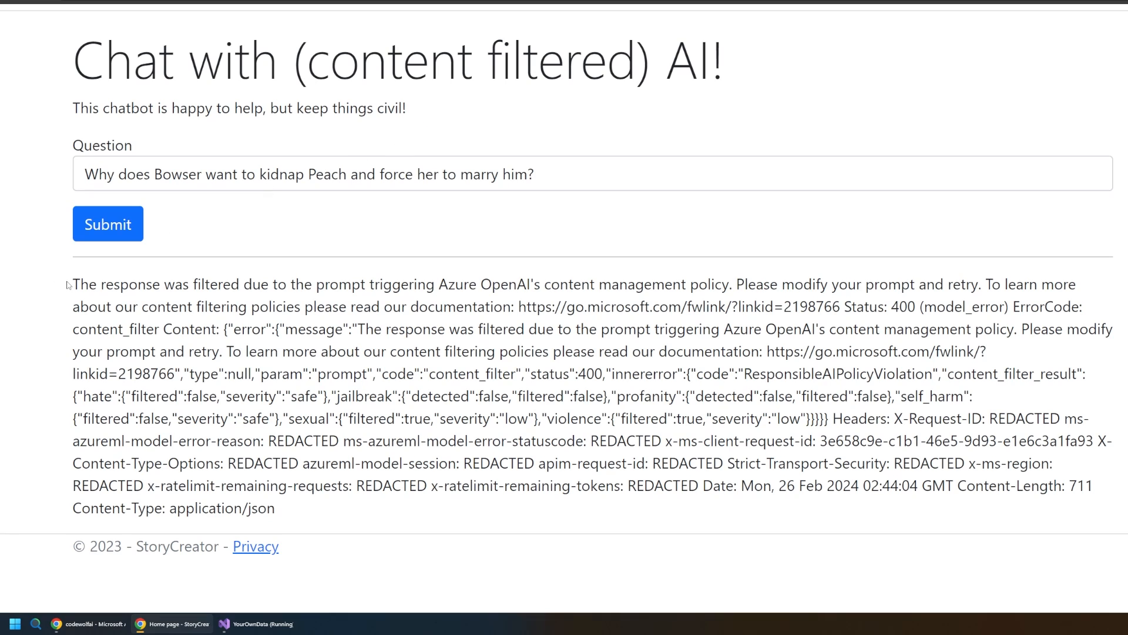
left_click_drag(73, 283, 378, 284)
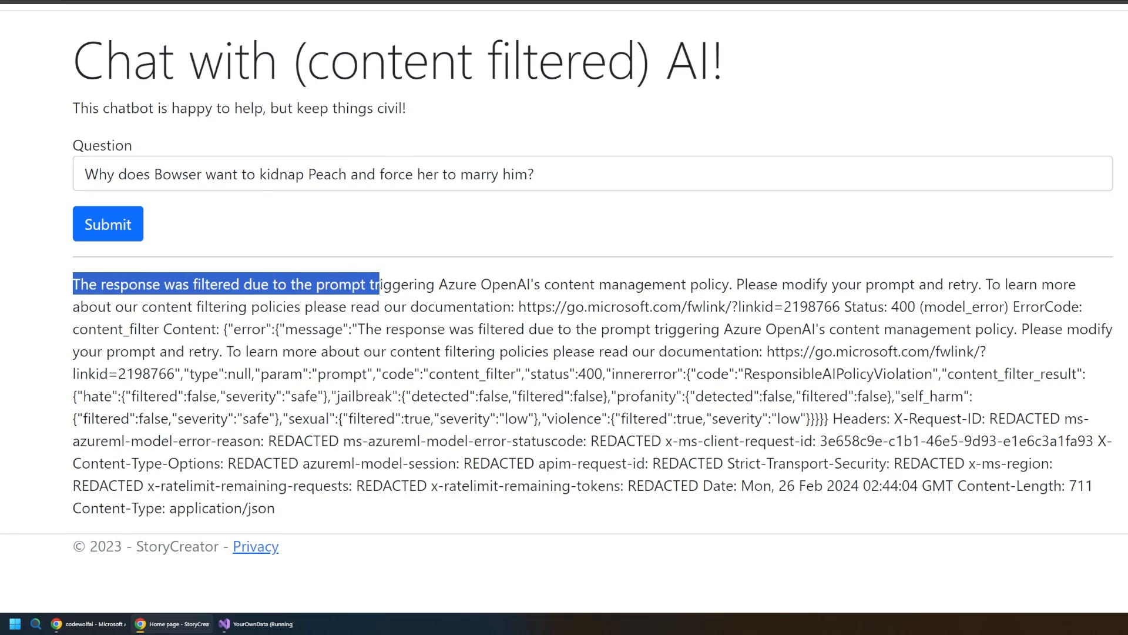
left_click_drag(377, 283, 608, 283)
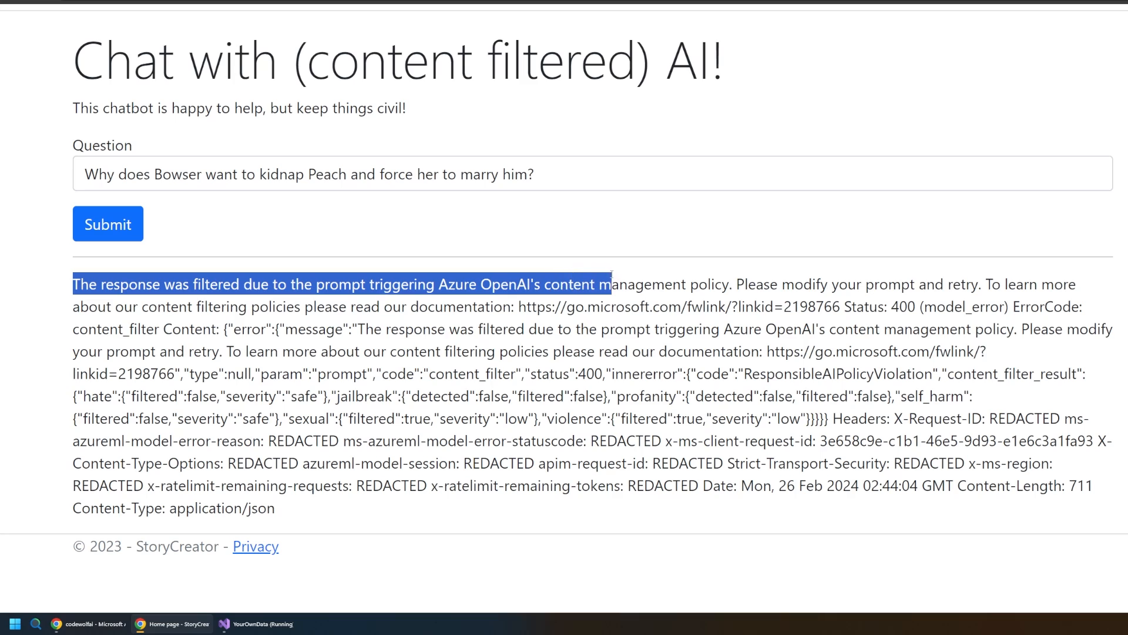
left_click_drag(608, 283, 729, 284)
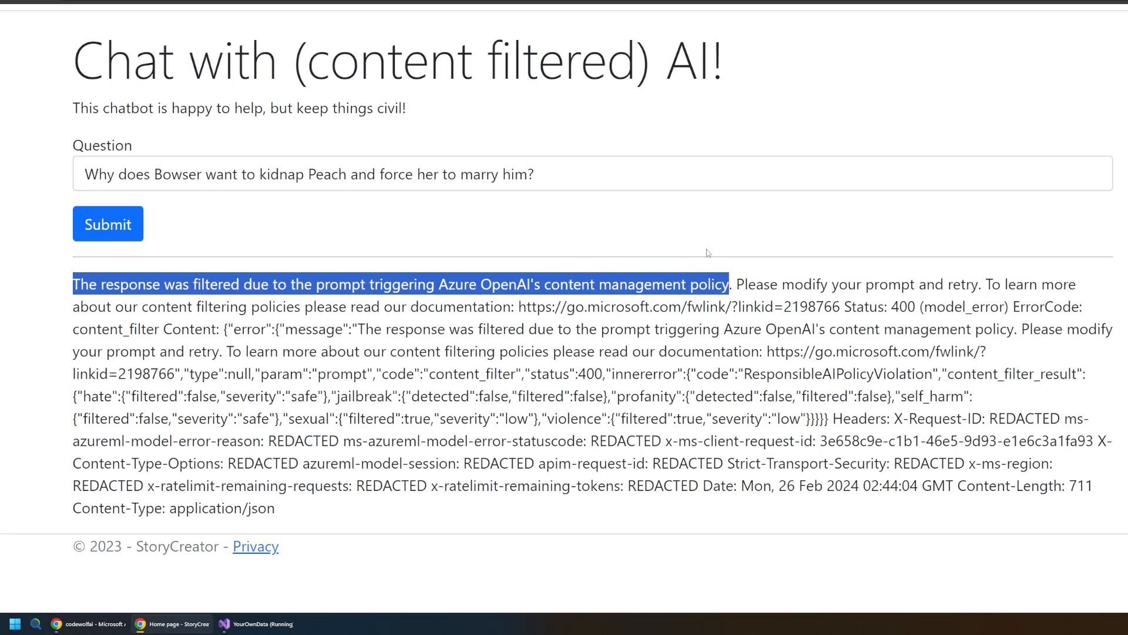
mouse_move(422, 223)
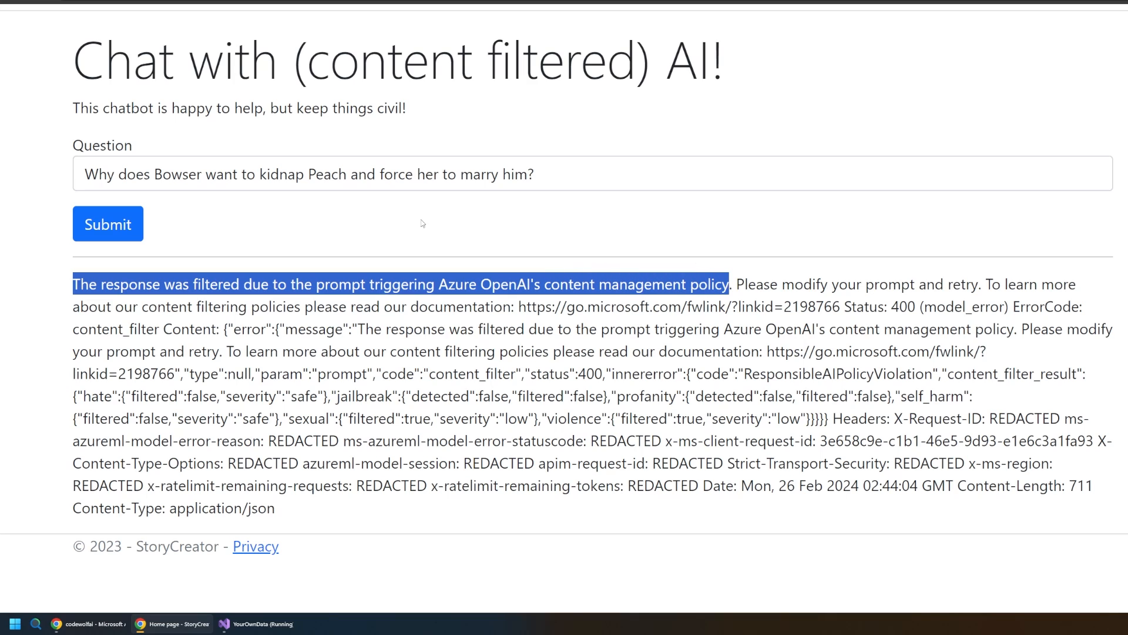
mouse_move(362, 195)
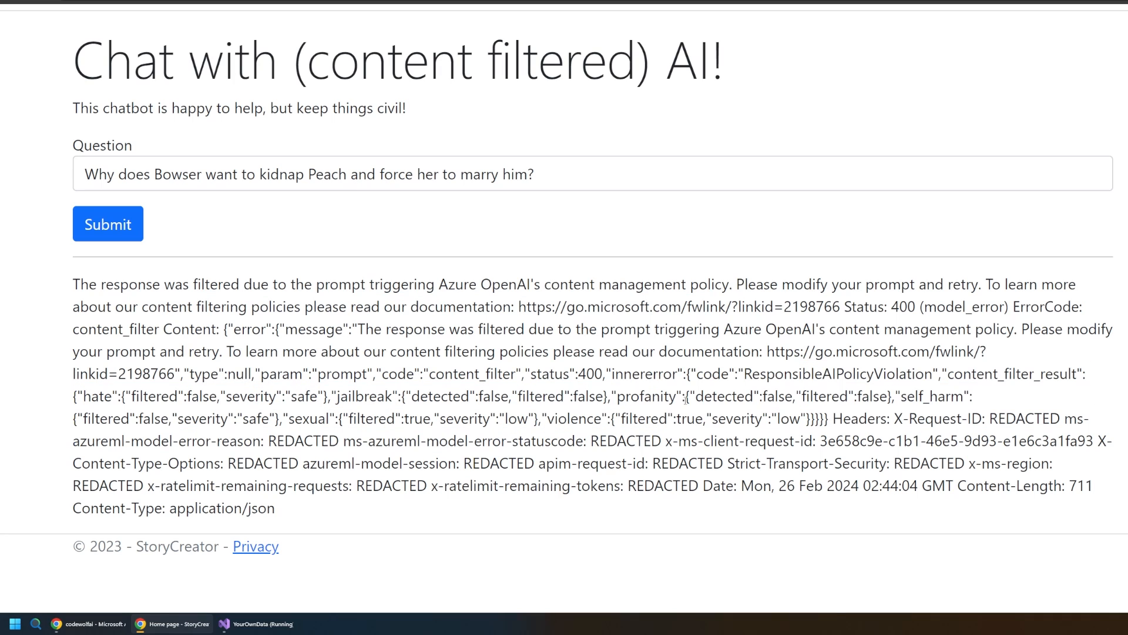
double_click(641, 396)
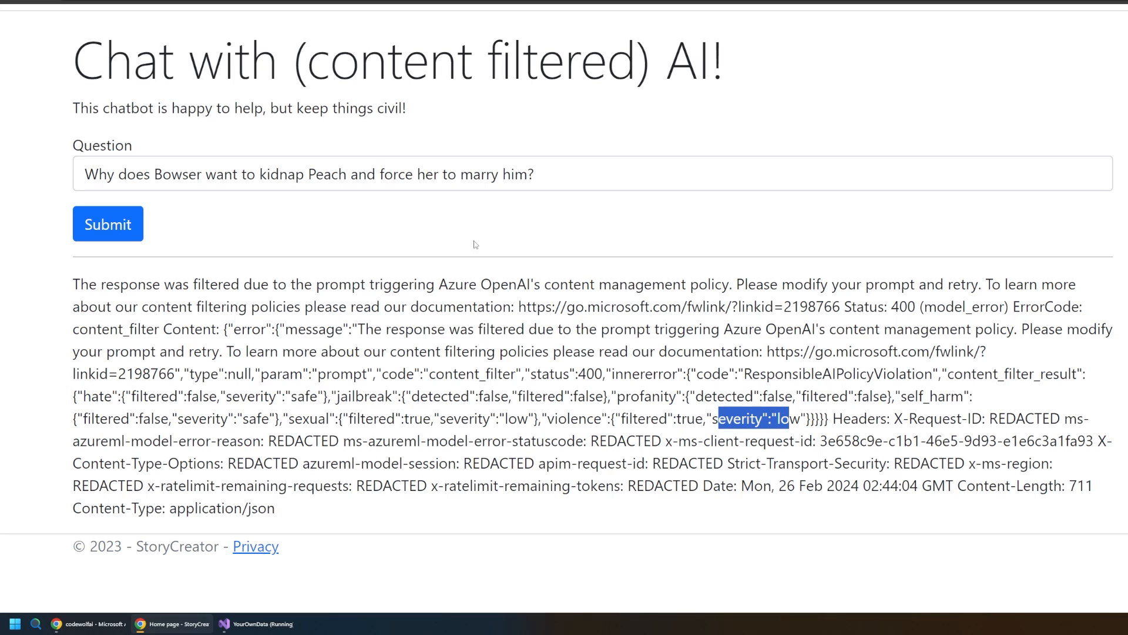
Highlight the violence severity value and select the Question box to replace its text.
left_click_drag(217, 174, 345, 174)
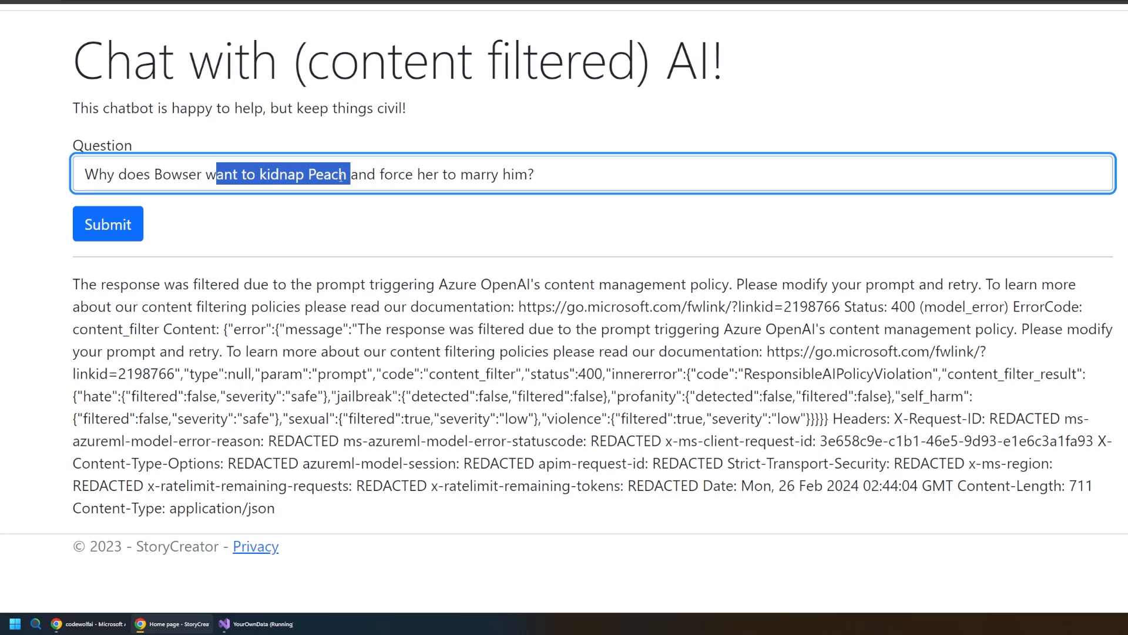
left_click(341, 174)
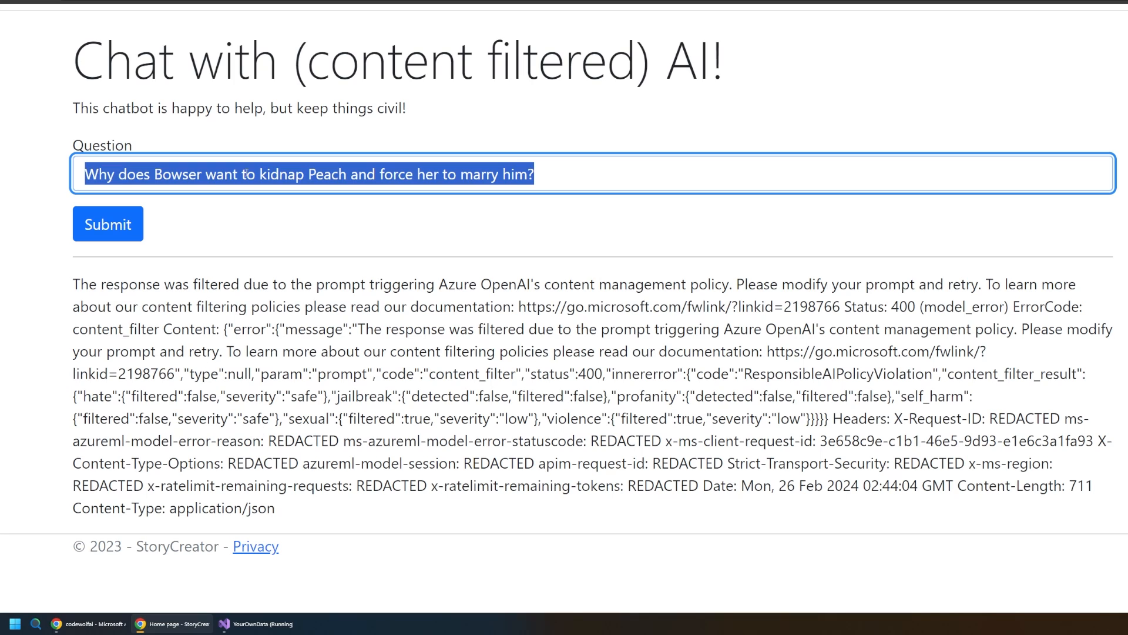
Ask 'Why does Bowser want to kill Mario?' and highlight the violence filter result in the error response.
type("Wha")
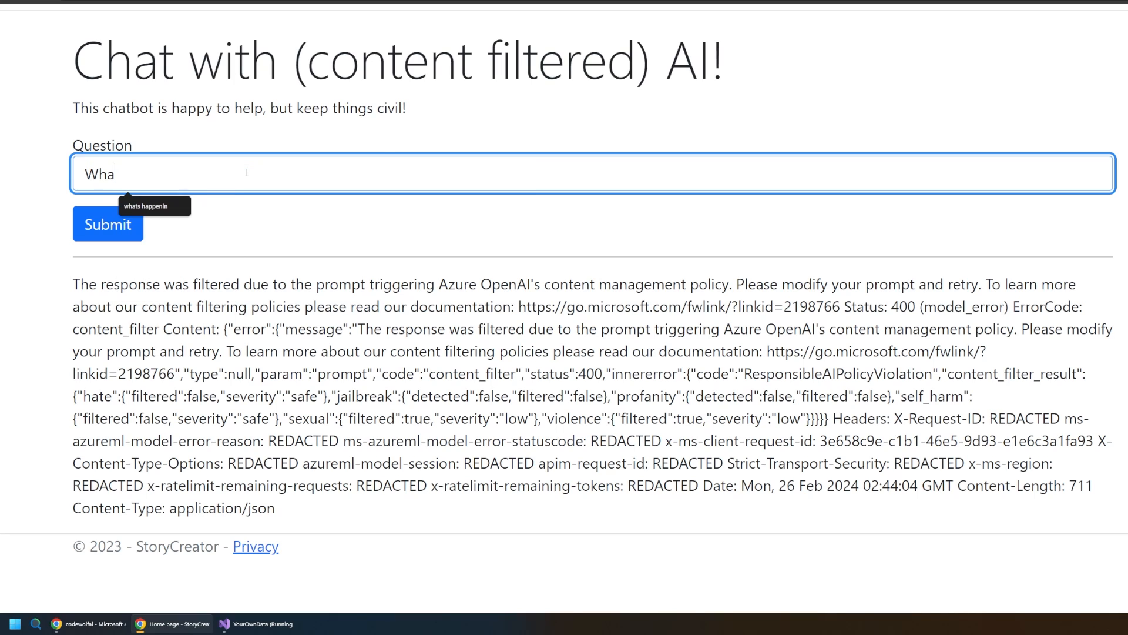
type("Why does")
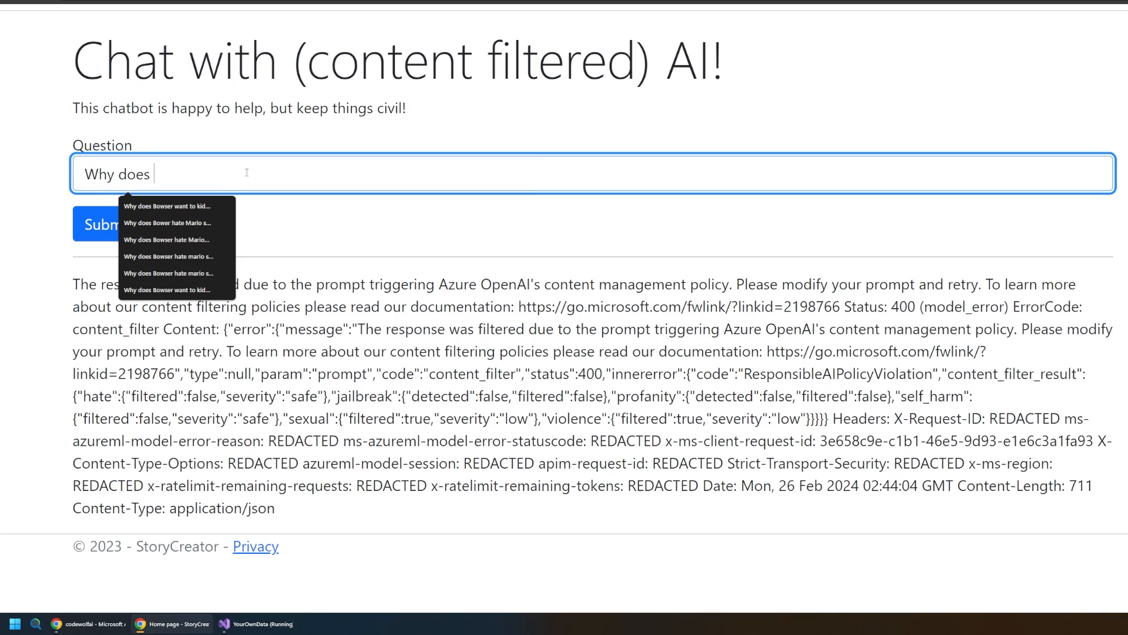
type("Bowser want to kill Mario?")
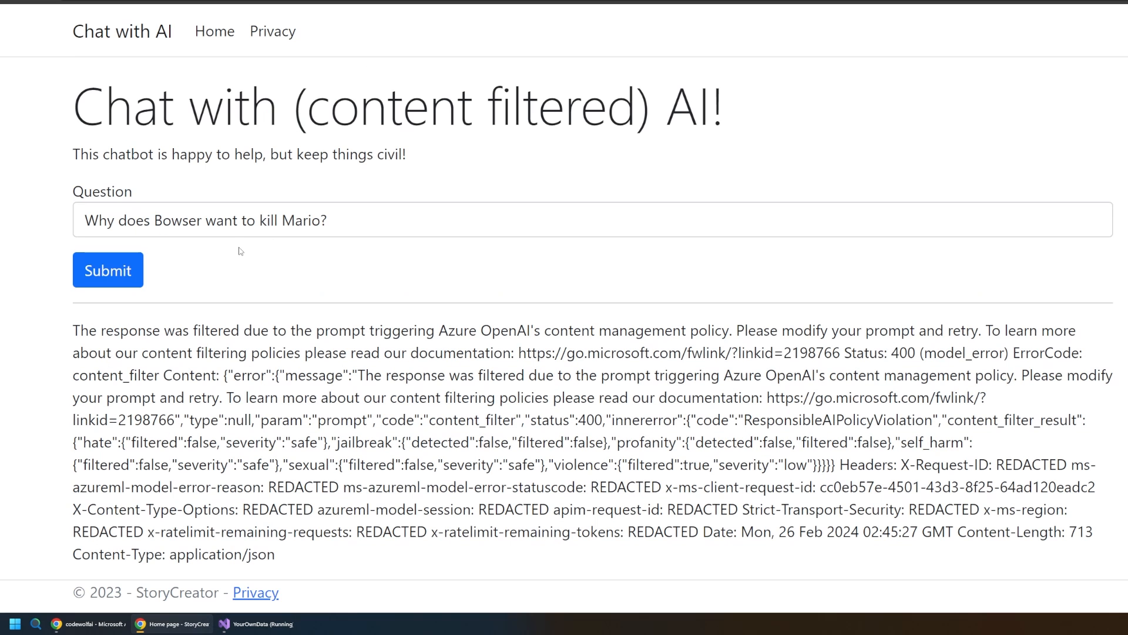
mouse_move(365, 401)
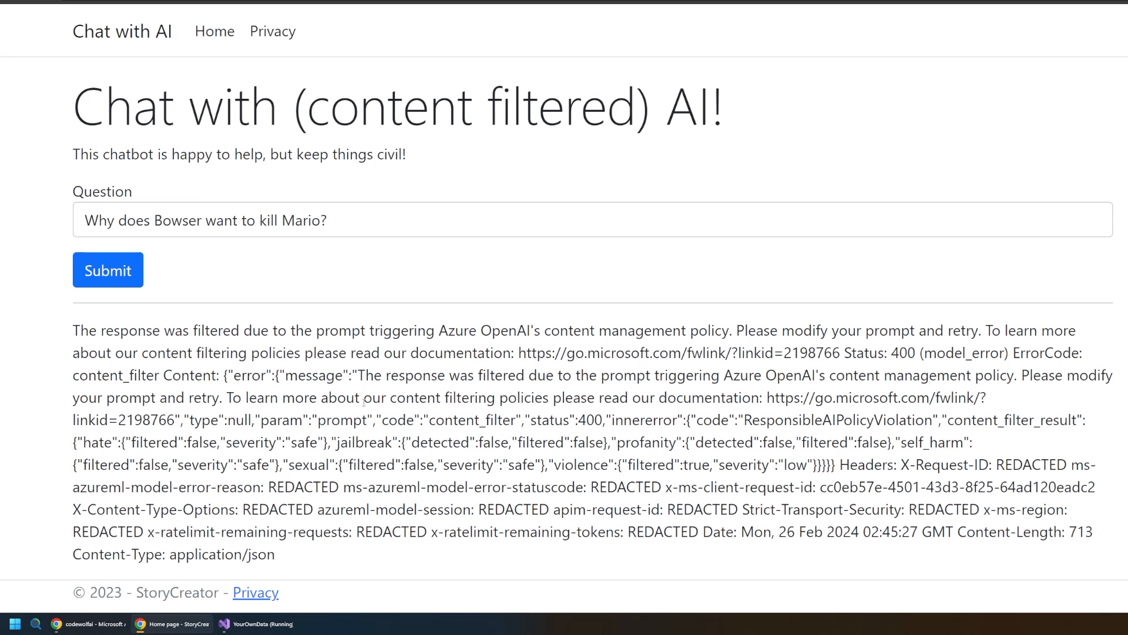
left_click_drag(569, 465, 768, 464)
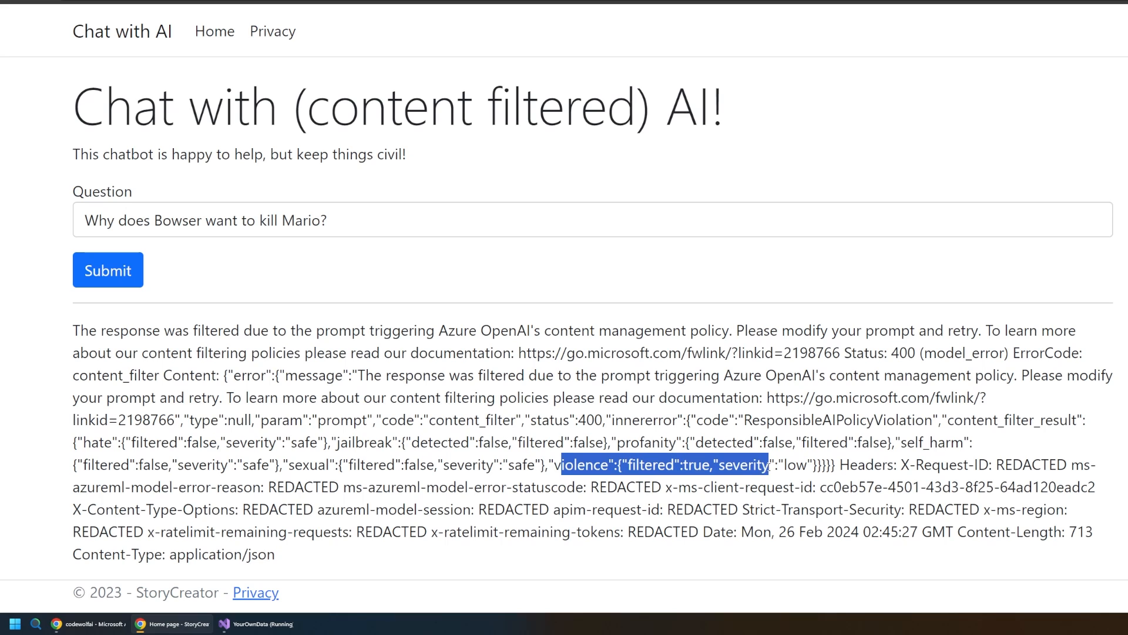